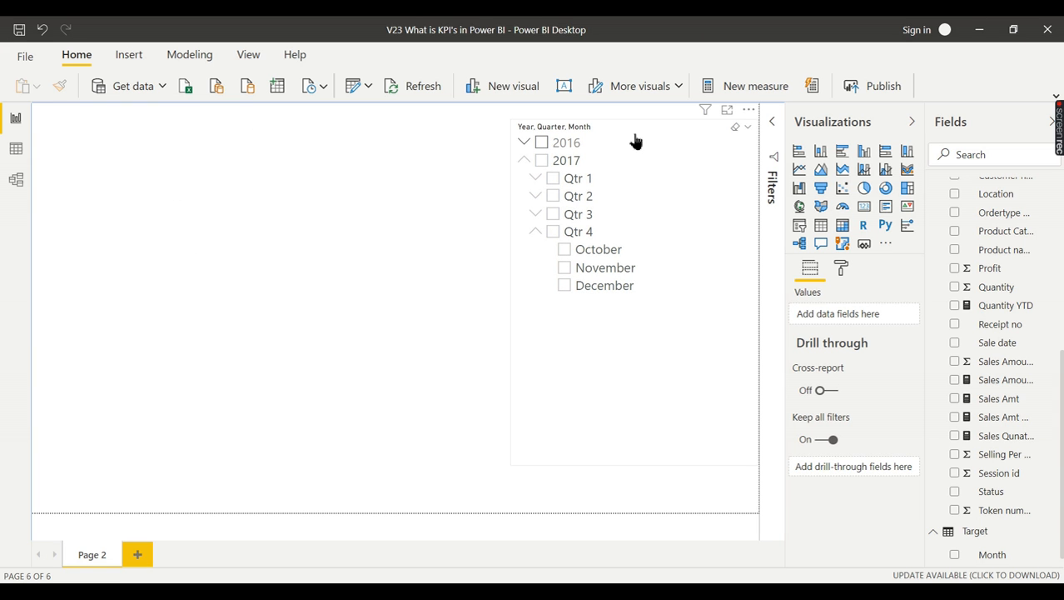
# Step: View the Target table's rows in Data view: 173000 per month for October–December 2017
pyautogui.click(15, 180)
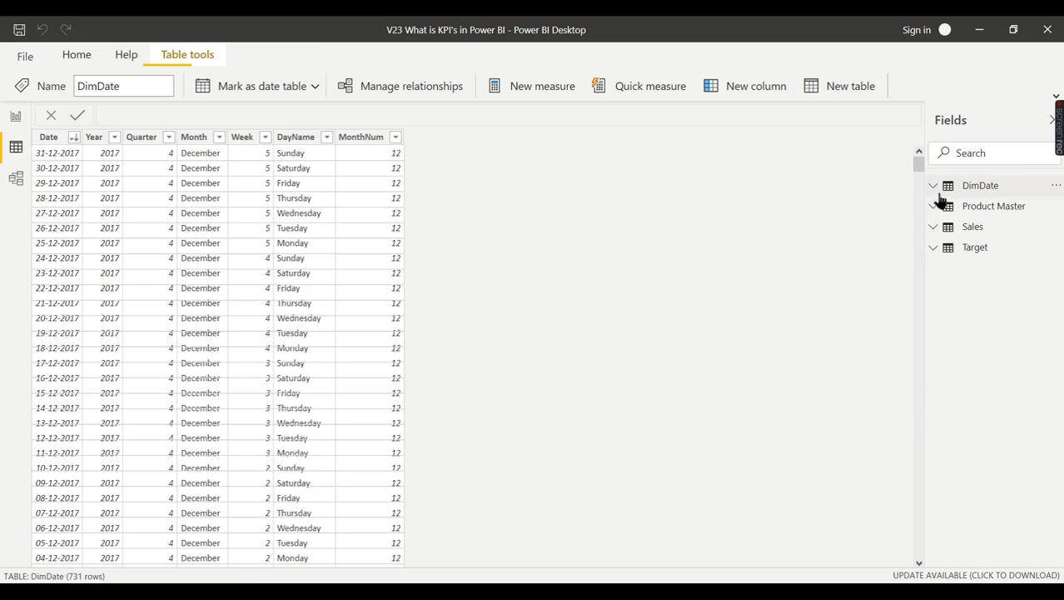
pyautogui.click(975, 246)
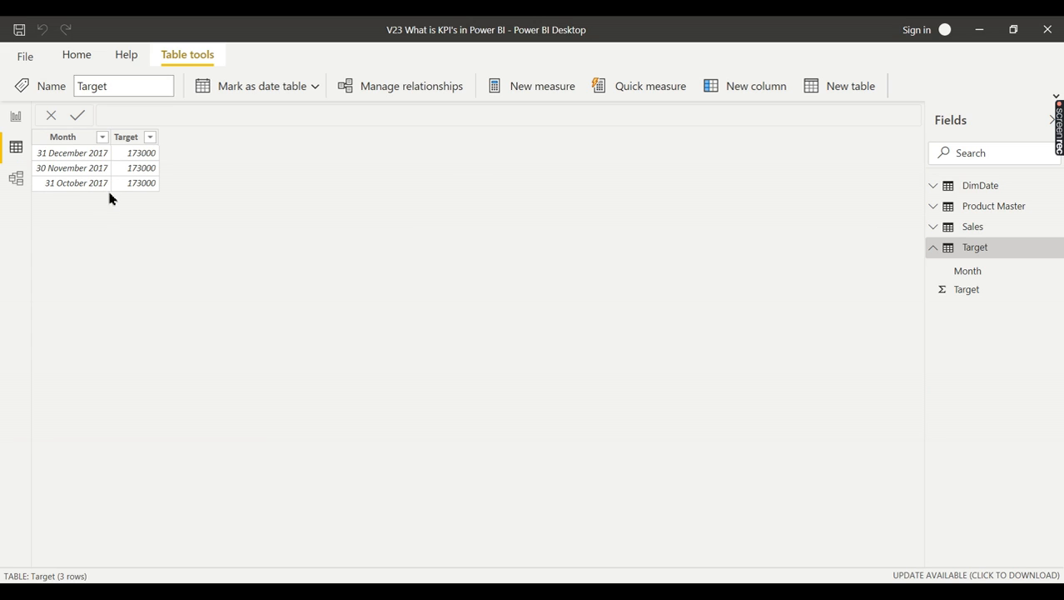
pyautogui.moveTo(85, 166)
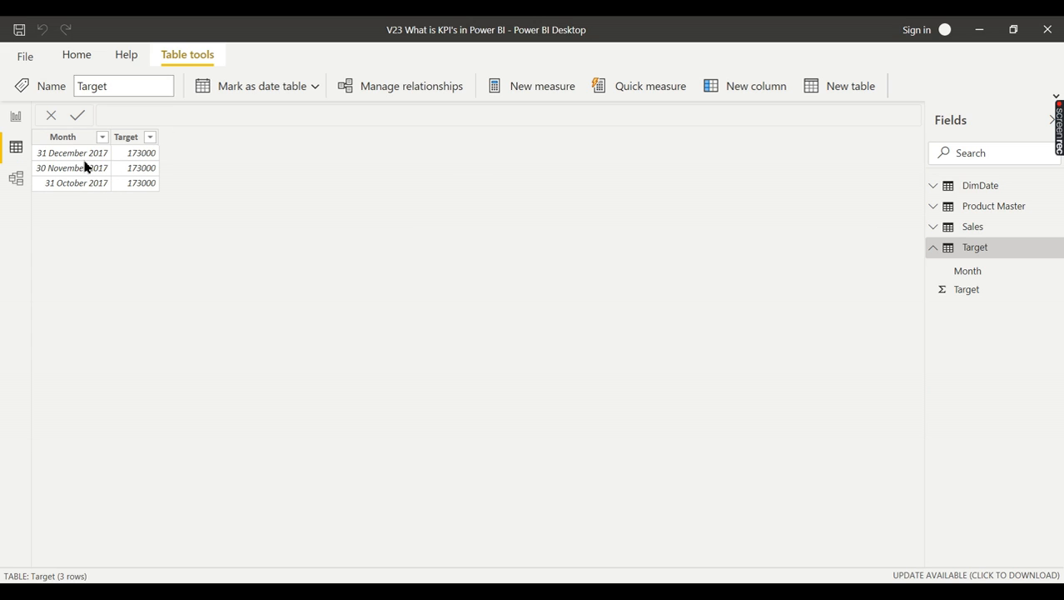
pyautogui.moveTo(137, 166)
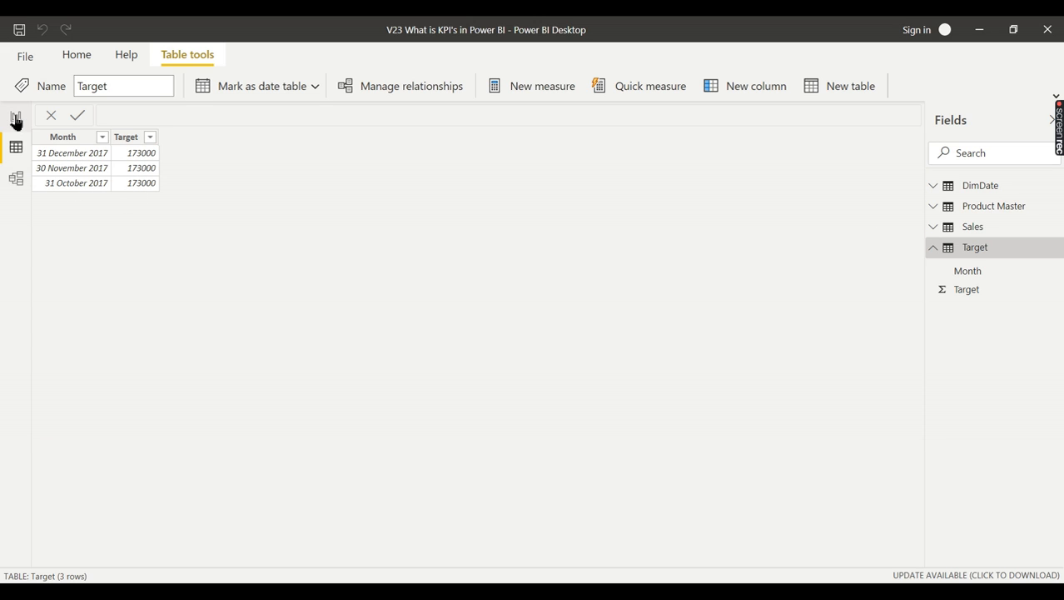
# Step: Back on the report page, add a clustered column chart of Sales Amount MTD
pyautogui.click(15, 117)
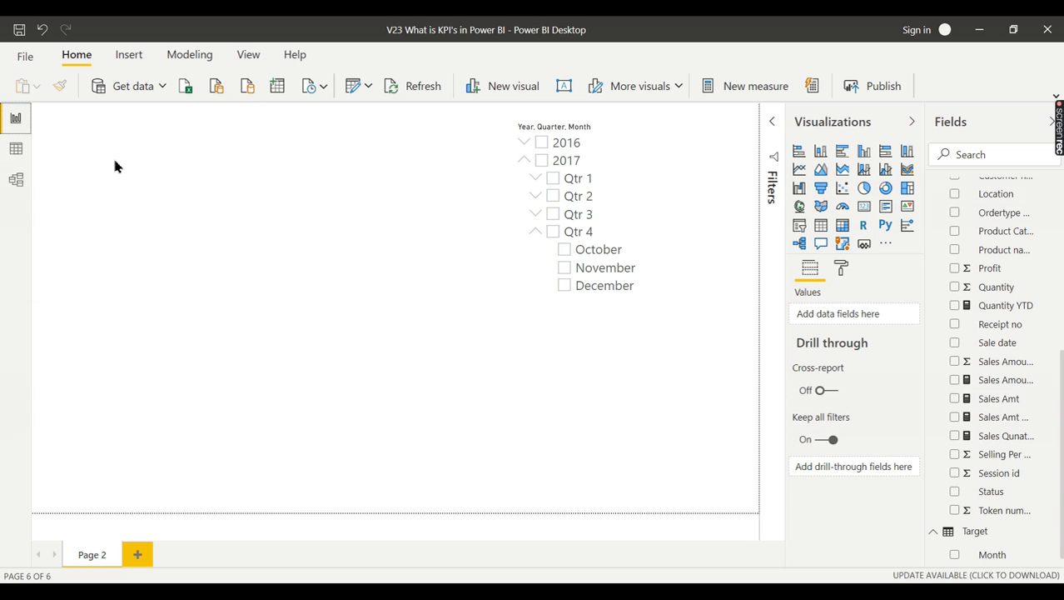
pyautogui.moveTo(847, 166)
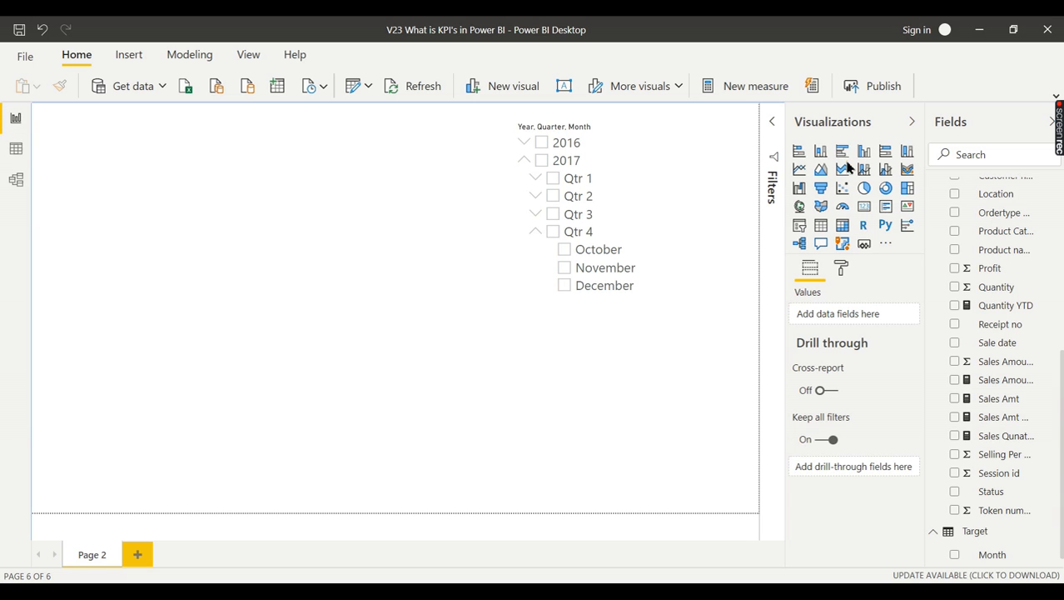
pyautogui.click(863, 150)
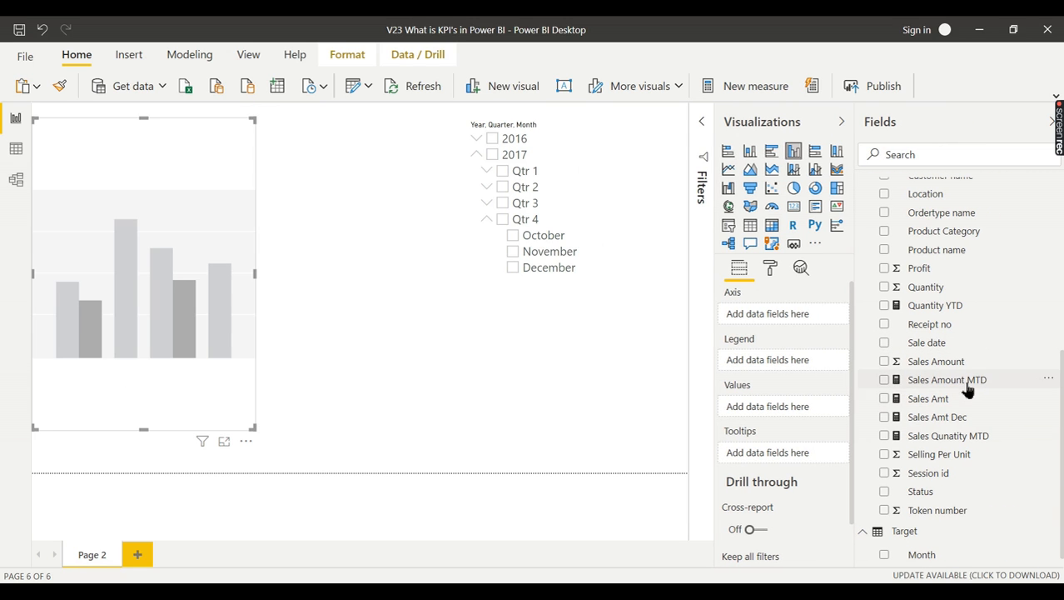
pyautogui.moveTo(384, 257)
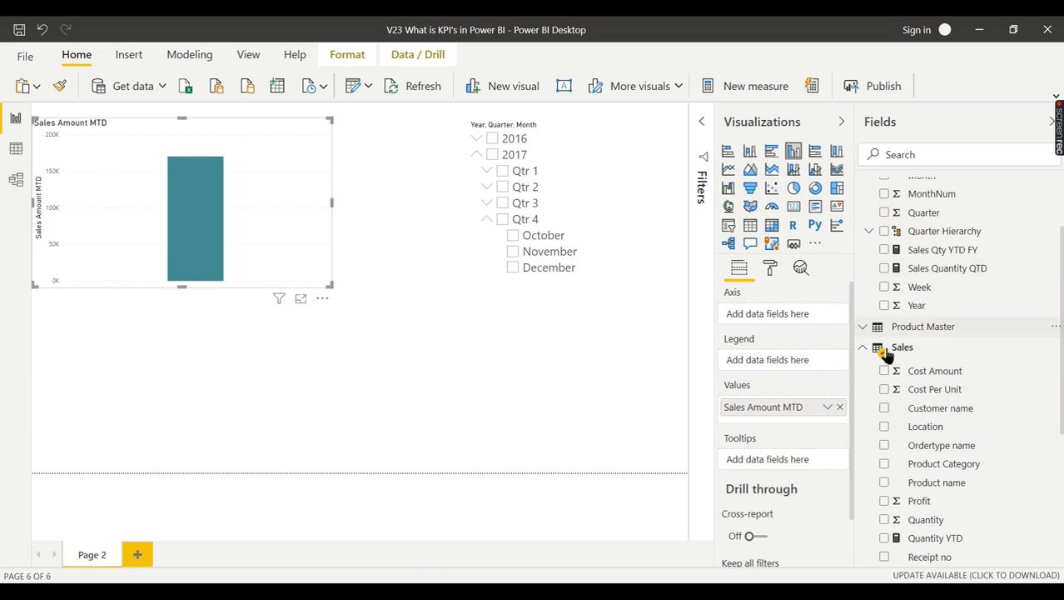
pyautogui.click(903, 347)
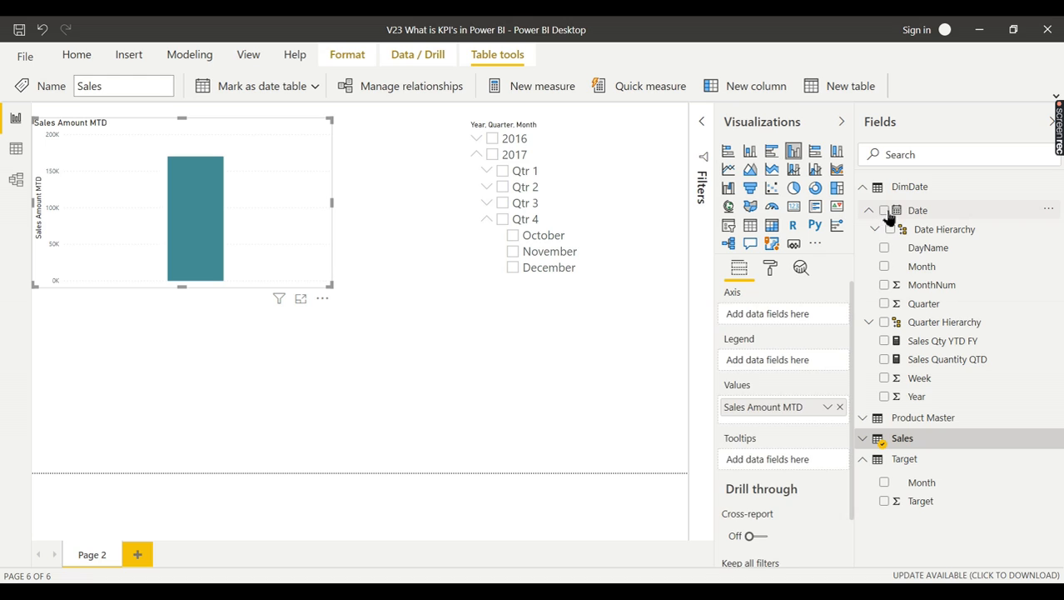
# Step: Put the Date Hierarchy on the chart axis and expand it down to individual days
pyautogui.click(885, 210)
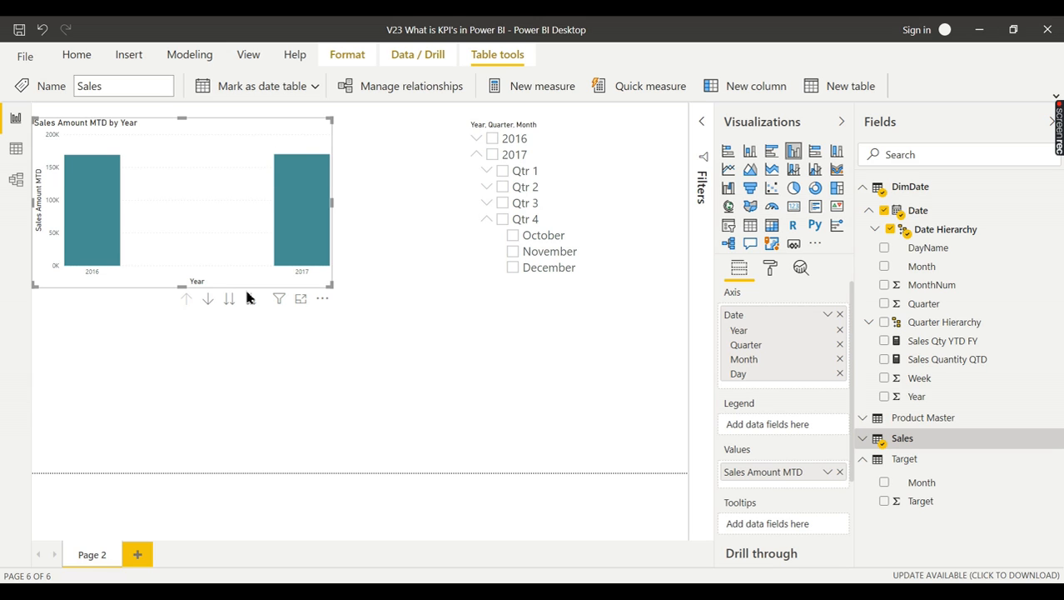
pyautogui.click(250, 298)
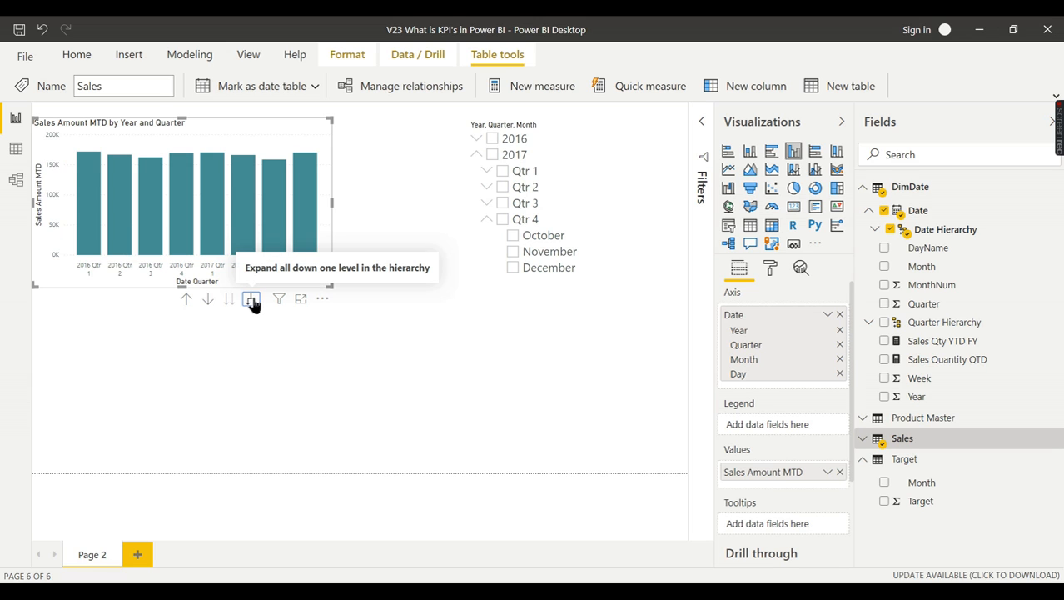
pyautogui.click(251, 298)
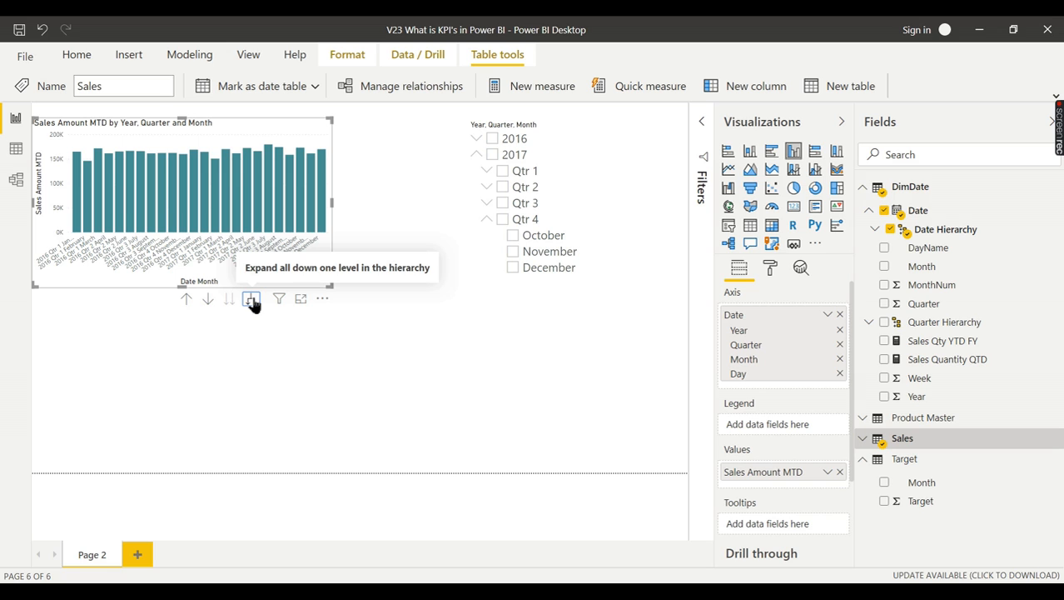
pyautogui.click(250, 298)
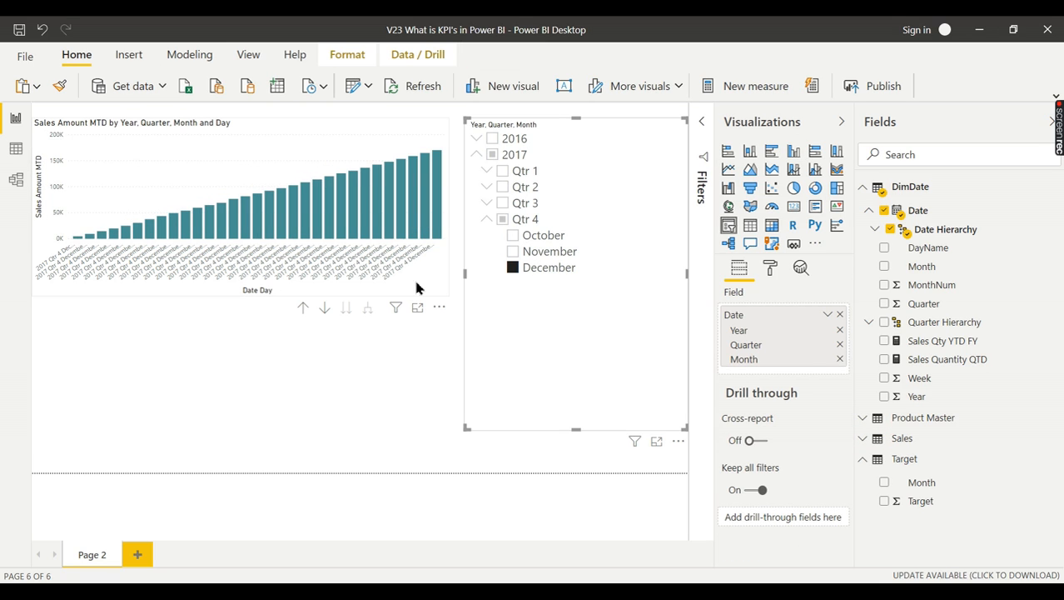
pyautogui.moveTo(83, 244)
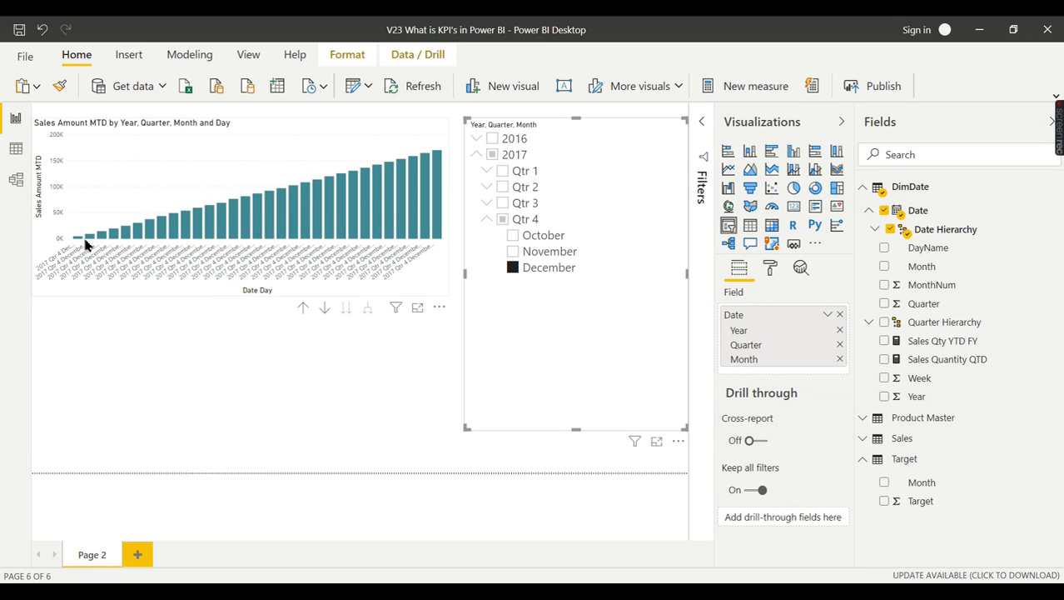
pyautogui.click(827, 313)
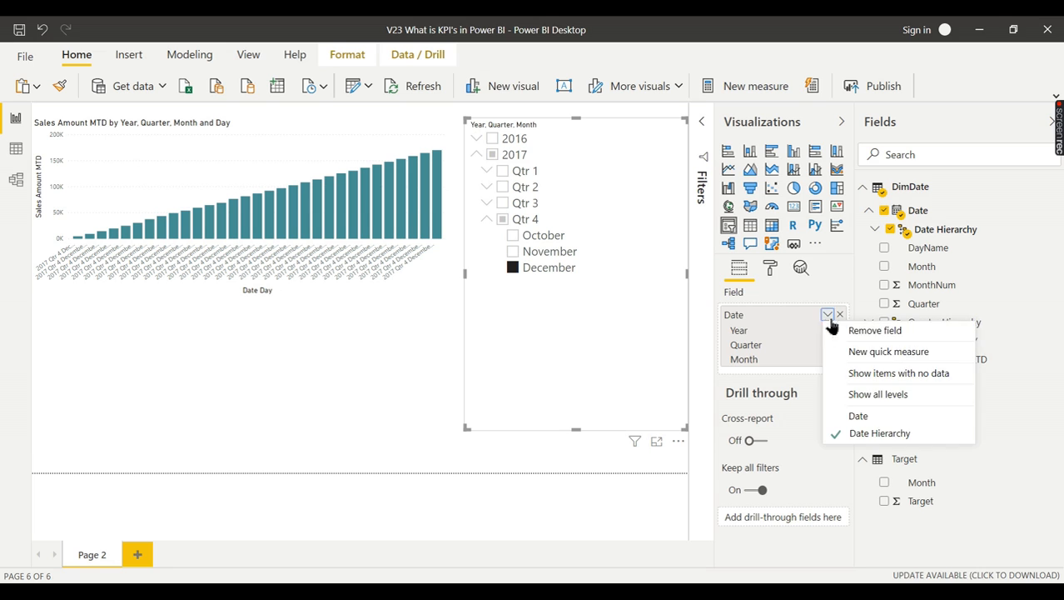
pyautogui.click(858, 416)
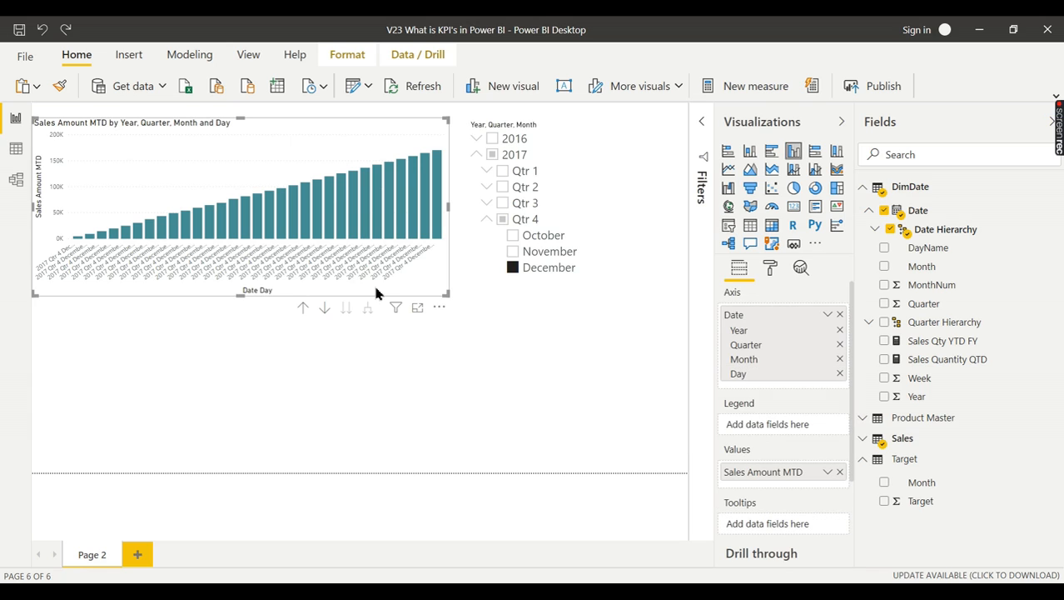
pyautogui.moveTo(80, 242)
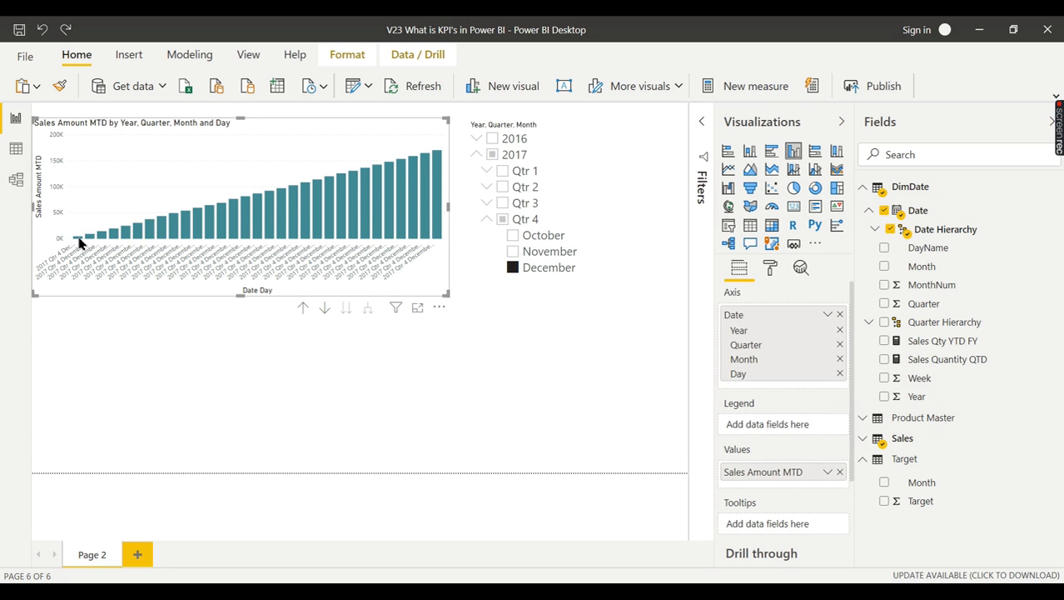
pyautogui.moveTo(83, 241)
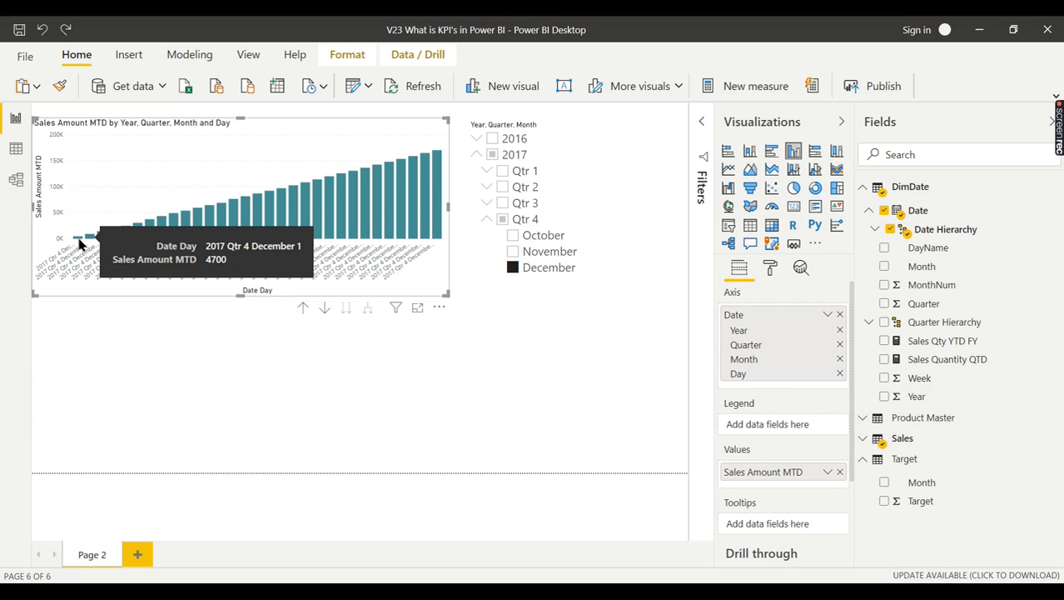
pyautogui.moveTo(90, 243)
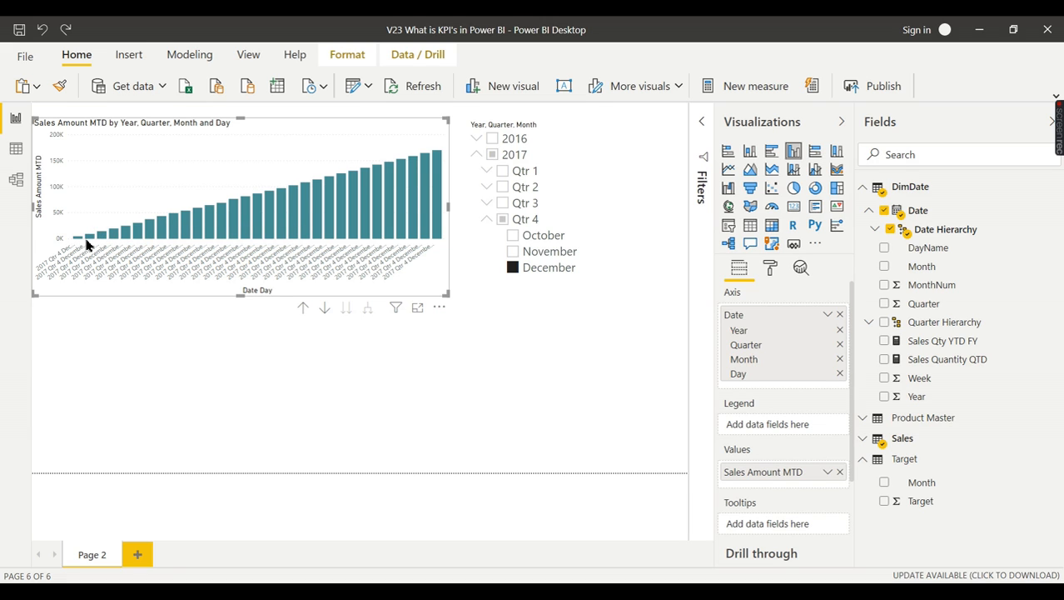
pyautogui.moveTo(425, 173)
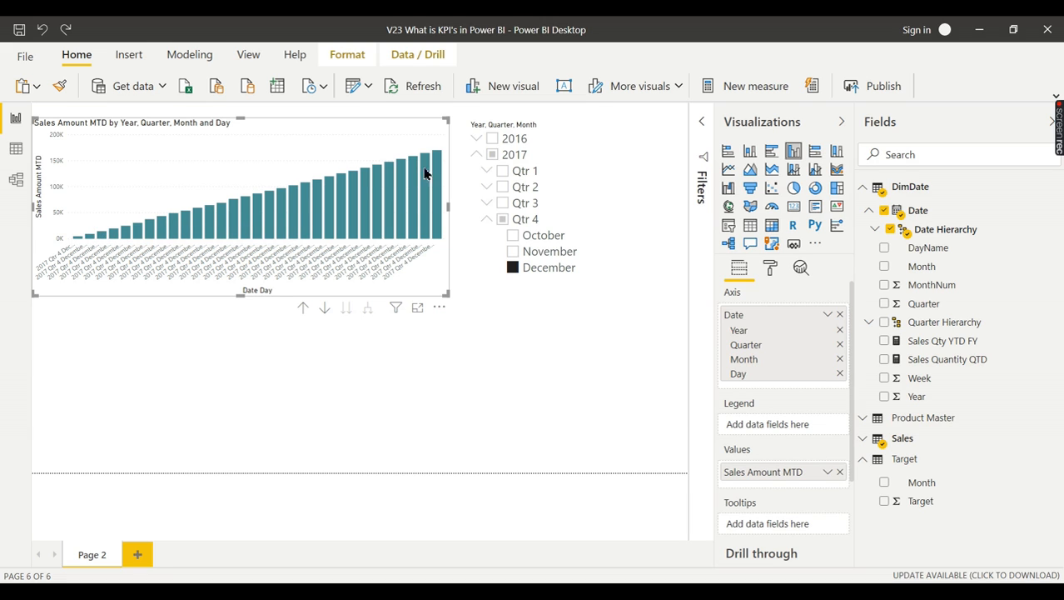
pyautogui.moveTo(379, 210)
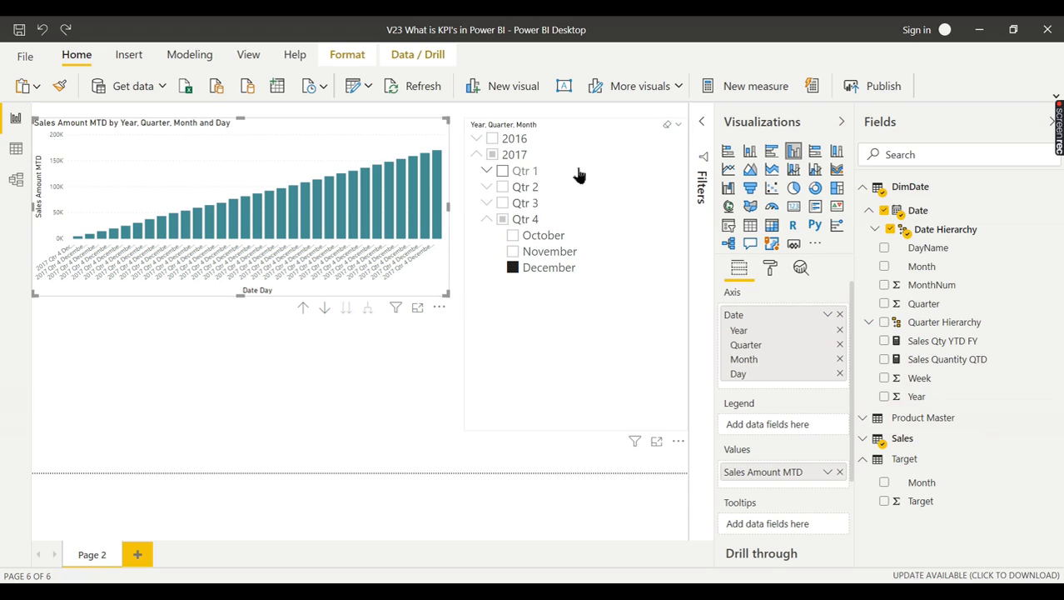
pyautogui.moveTo(749, 373)
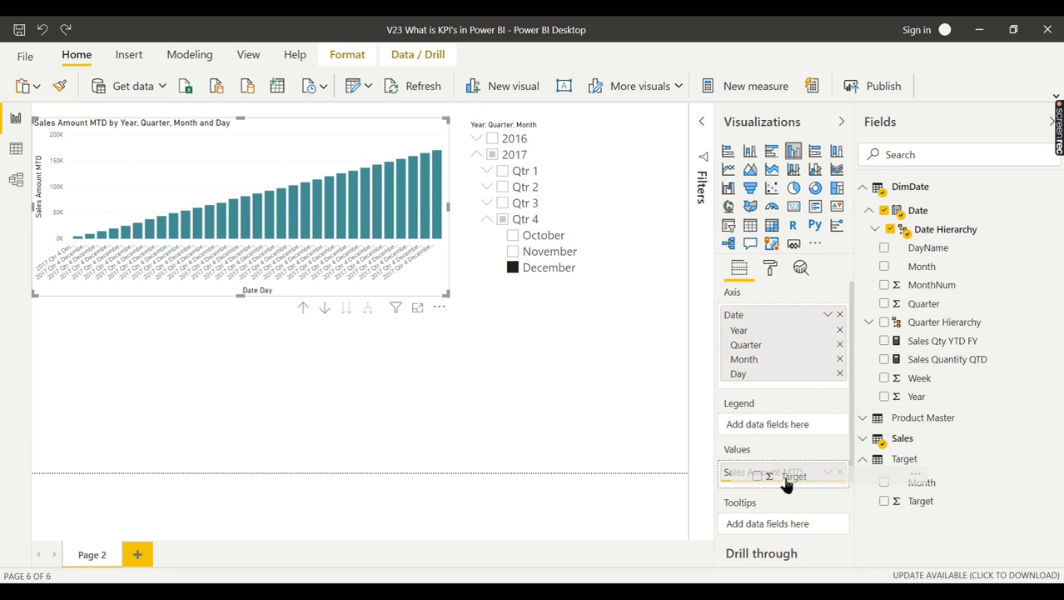
# Step: Add the Target field to the chart's values beside Sales Amount MTD
pyautogui.click(885, 500)
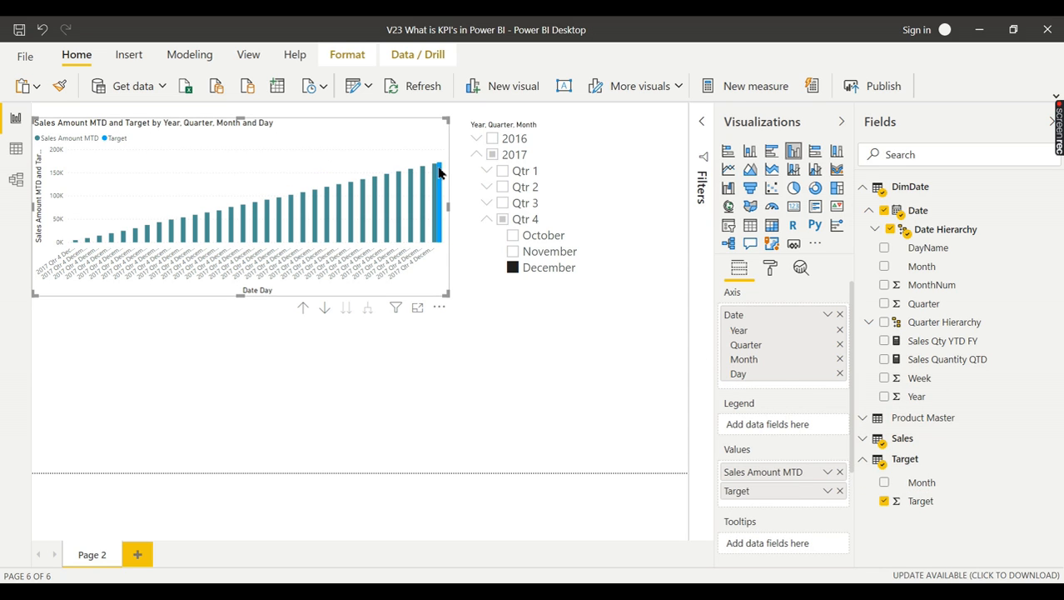
pyautogui.moveTo(440, 170)
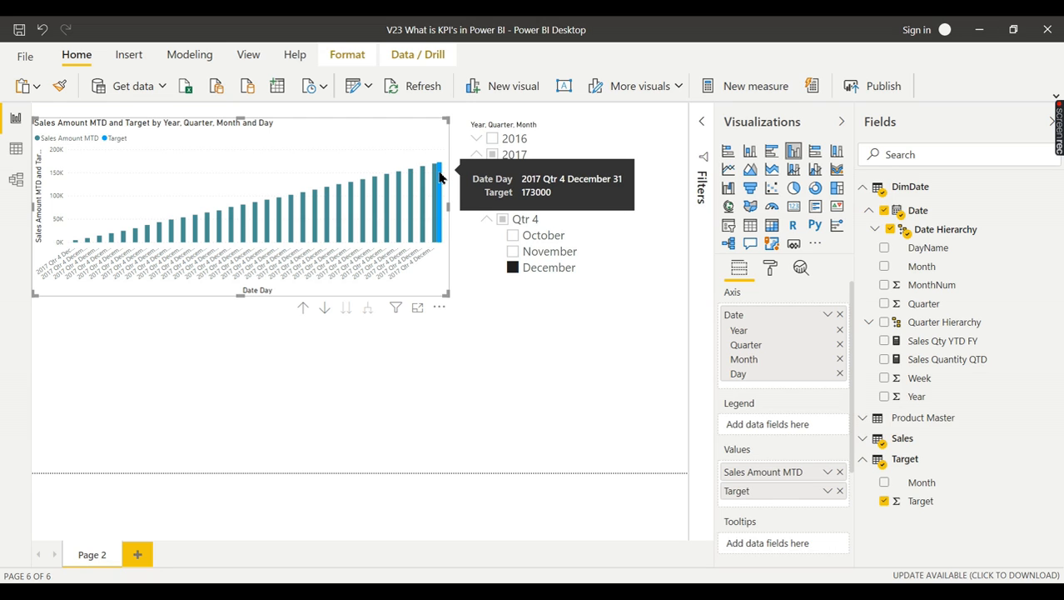
pyautogui.moveTo(440, 180)
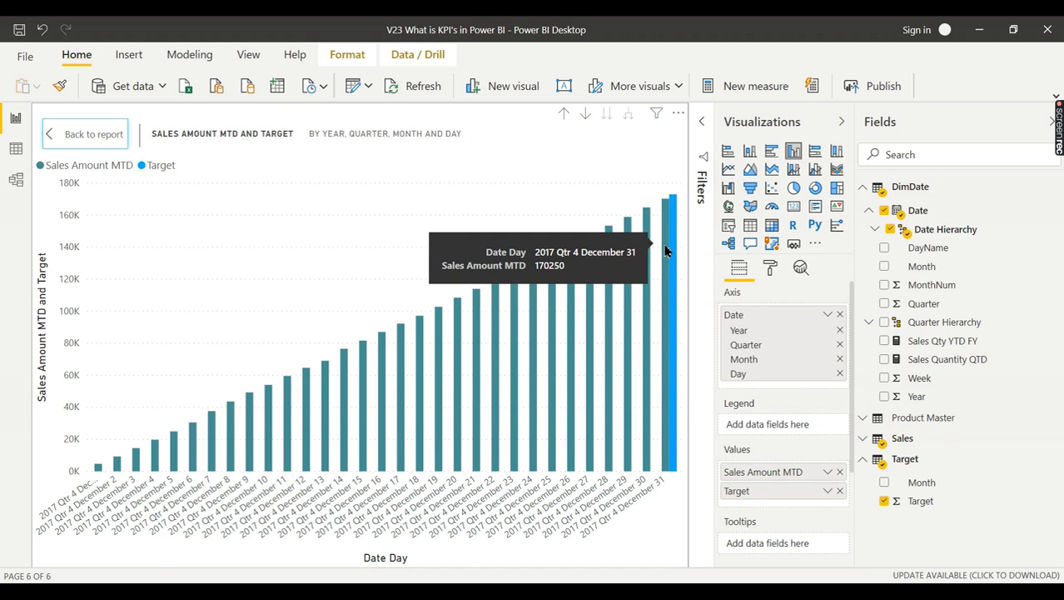
pyautogui.moveTo(676, 253)
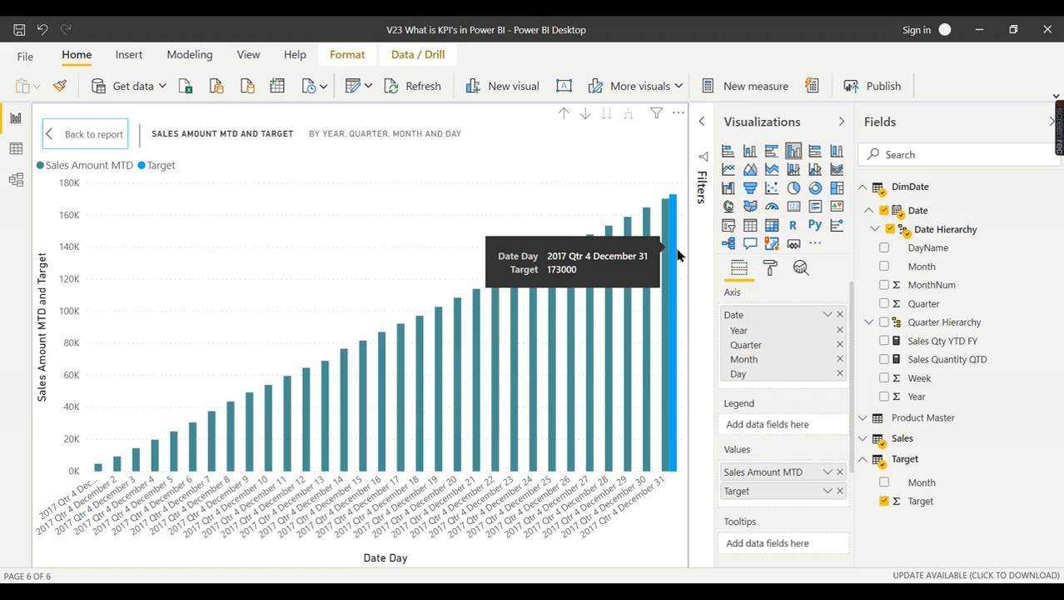
pyautogui.moveTo(575, 223)
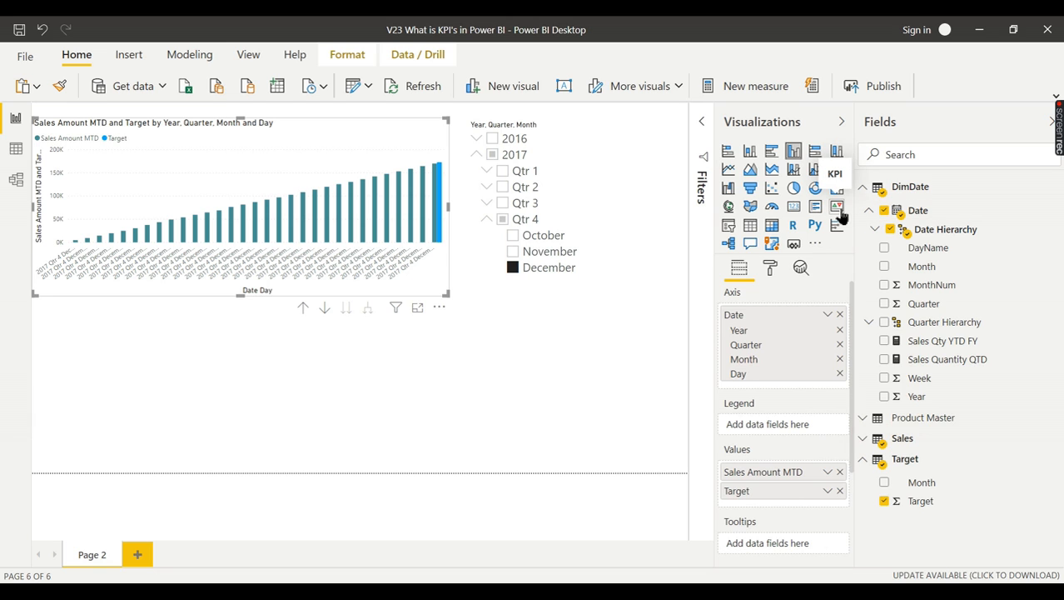
pyautogui.moveTo(842, 216)
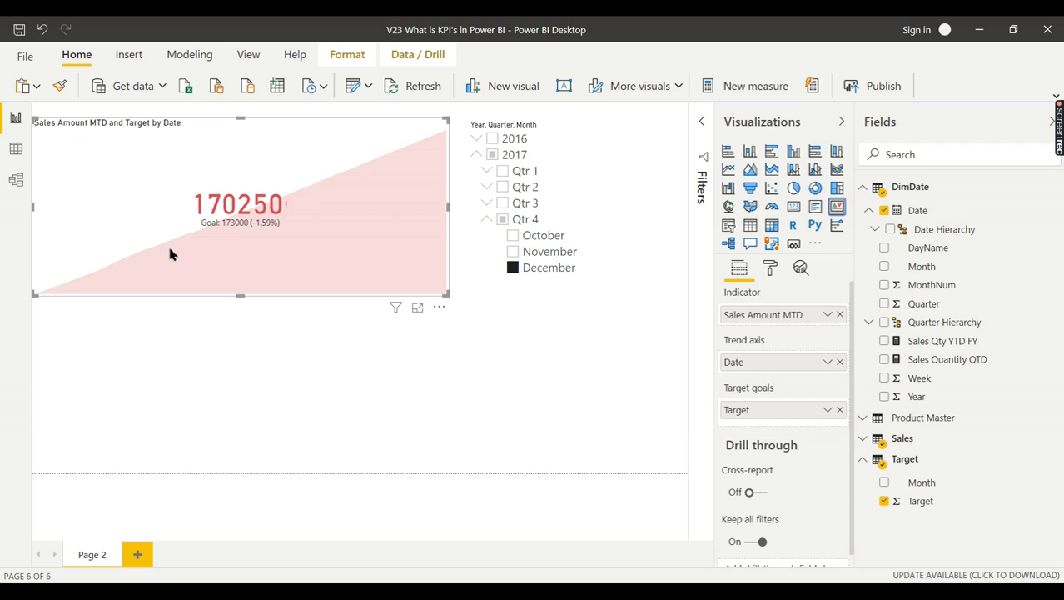
pyautogui.moveTo(273, 233)
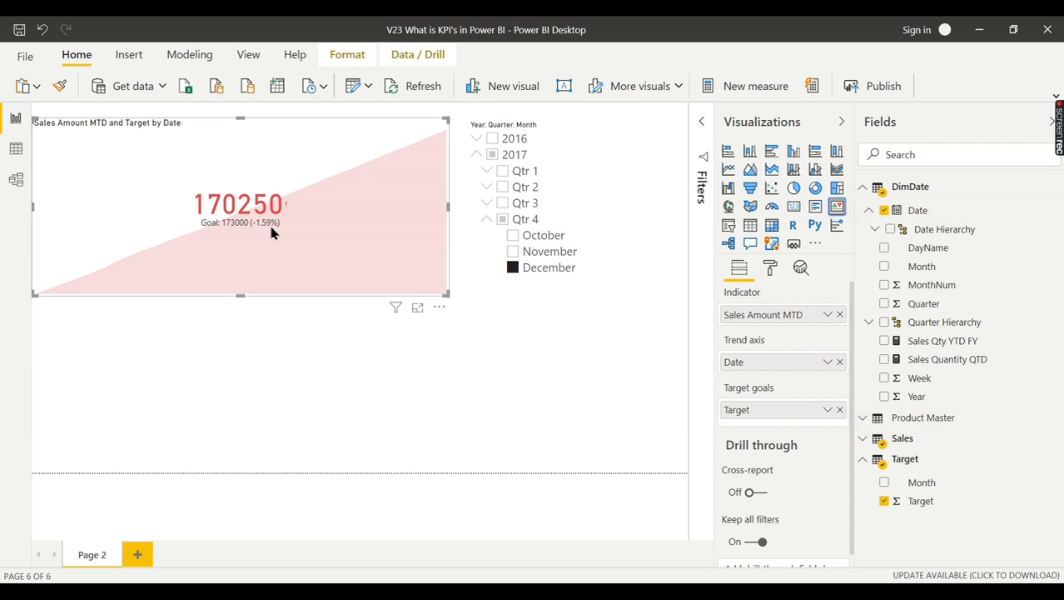
pyautogui.moveTo(289, 212)
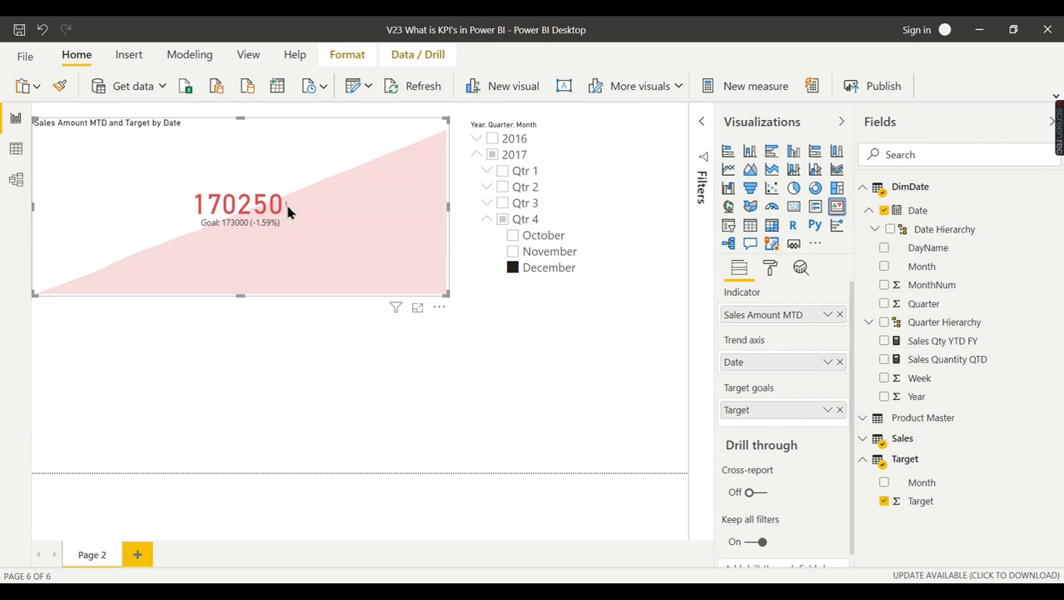
pyautogui.moveTo(210, 237)
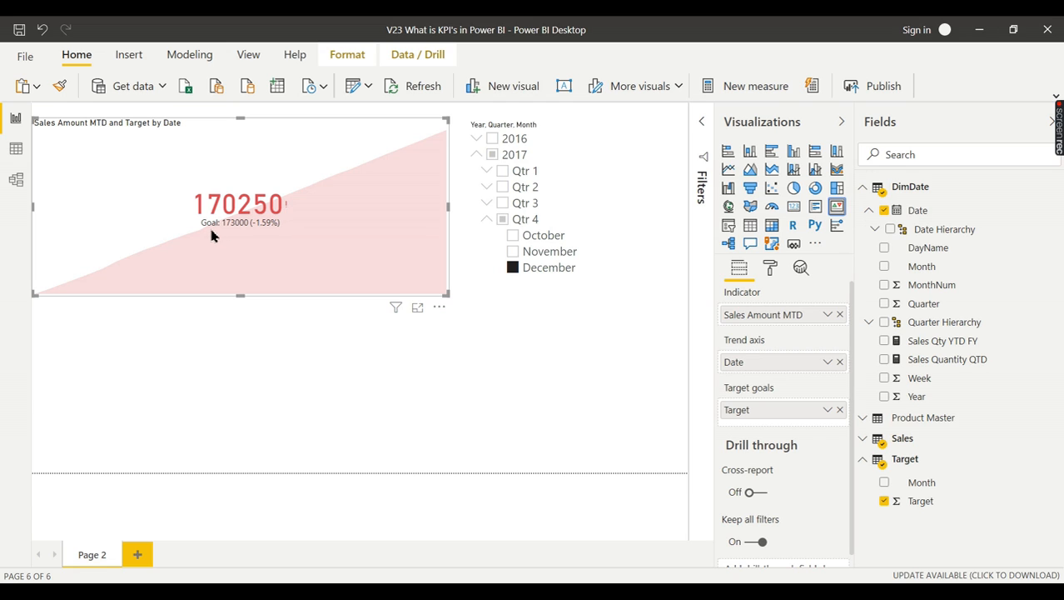
pyautogui.moveTo(237, 233)
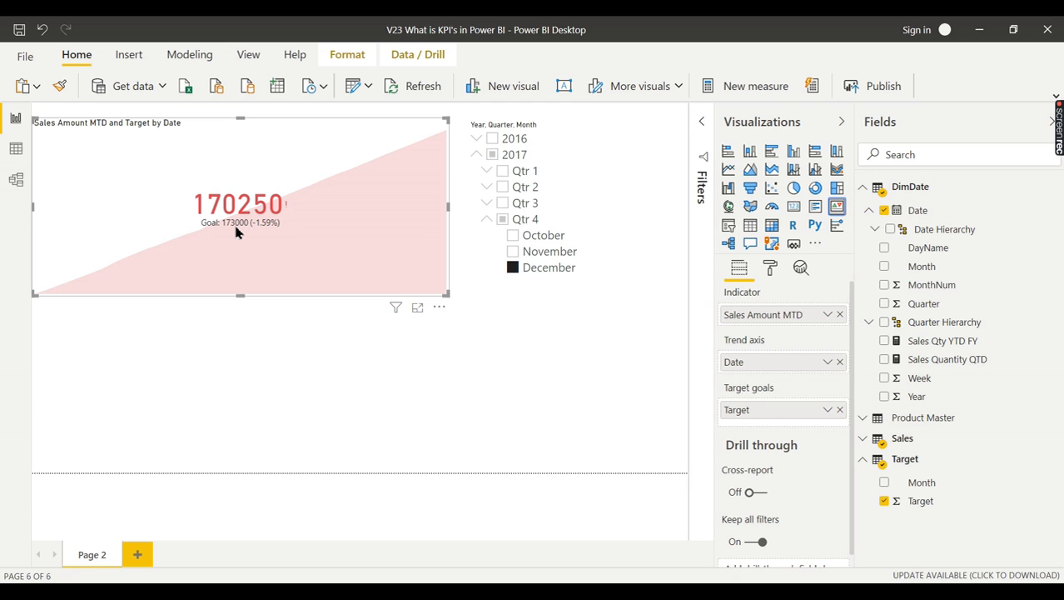
pyautogui.moveTo(200, 216)
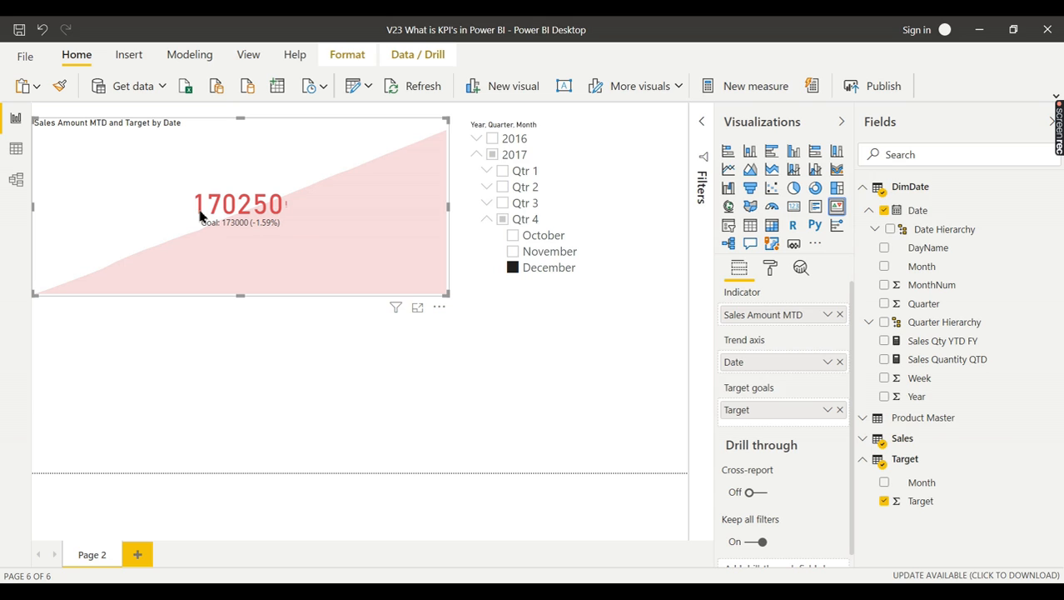
pyautogui.moveTo(272, 217)
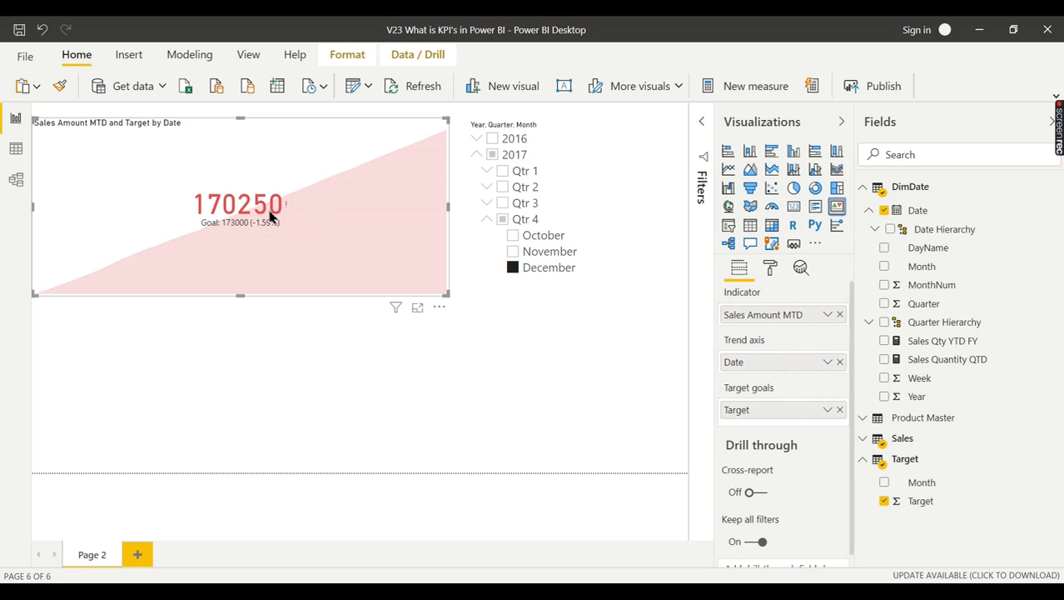
pyautogui.moveTo(290, 206)
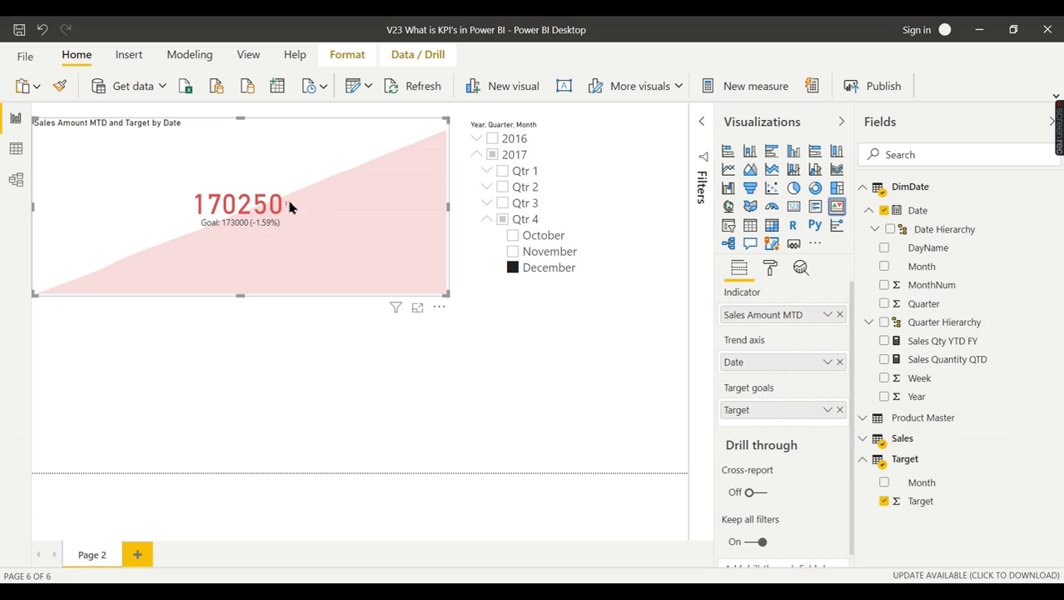
pyautogui.moveTo(839, 376)
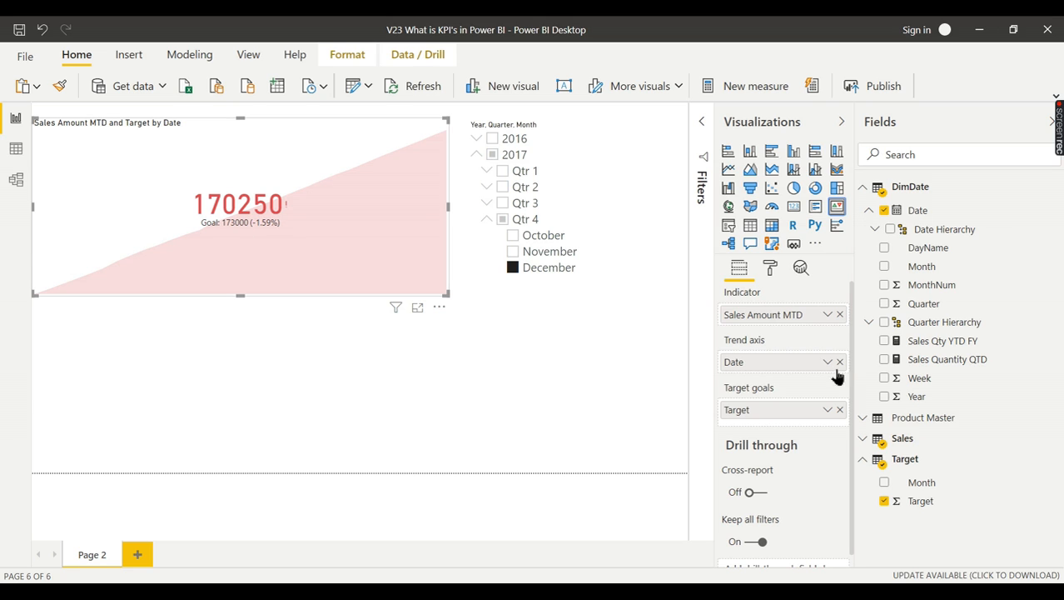
pyautogui.moveTo(809, 337)
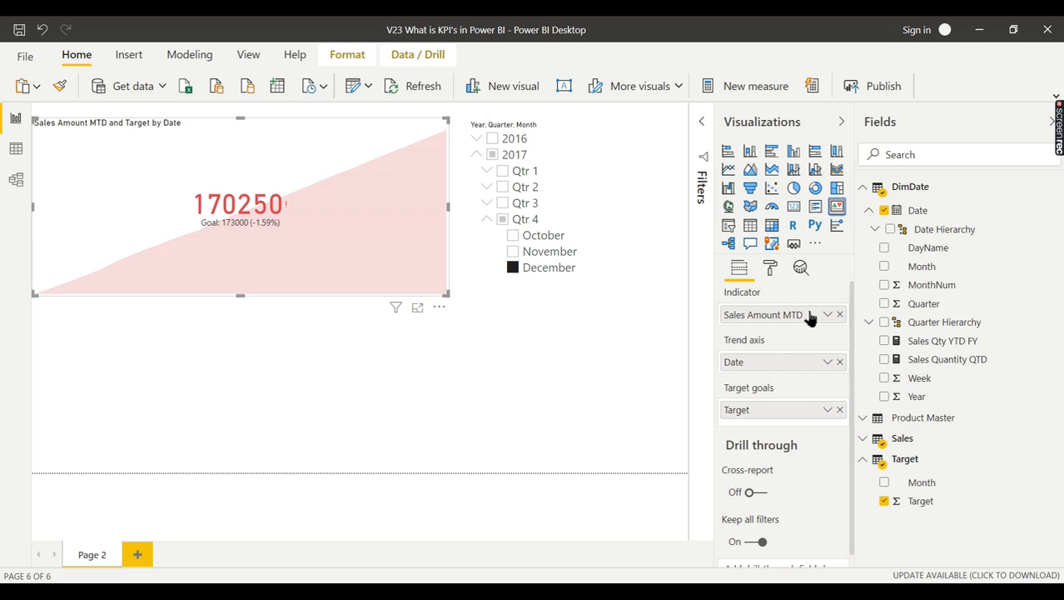
pyautogui.moveTo(770, 393)
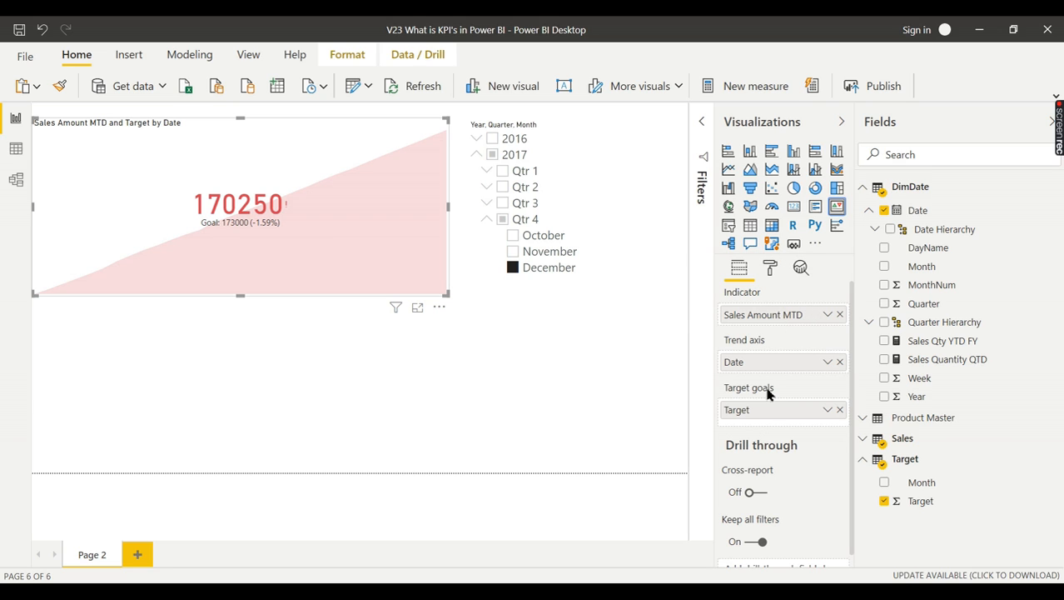
pyautogui.moveTo(764, 396)
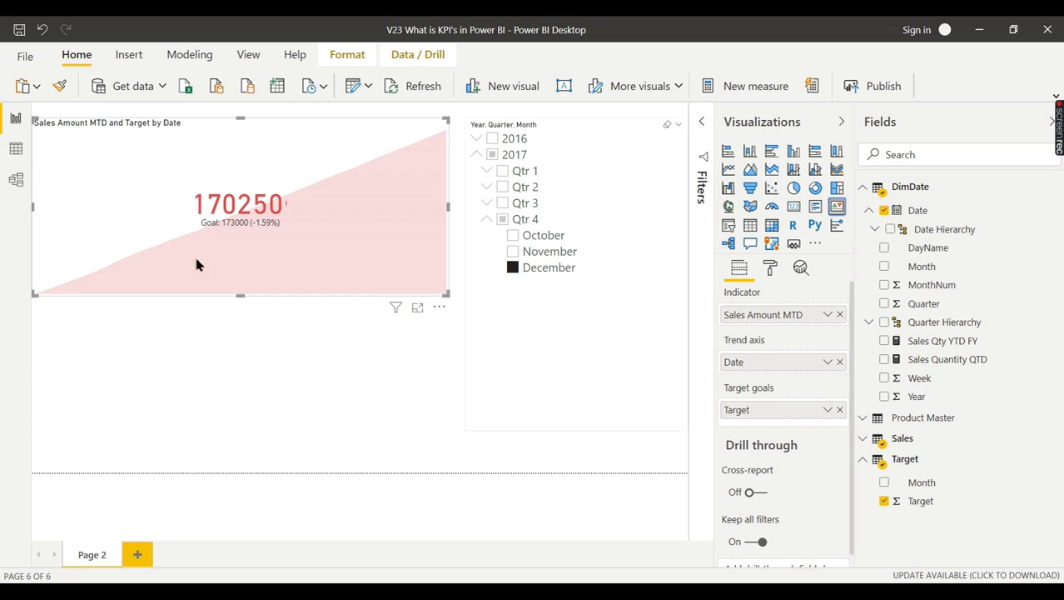
pyautogui.moveTo(323, 205)
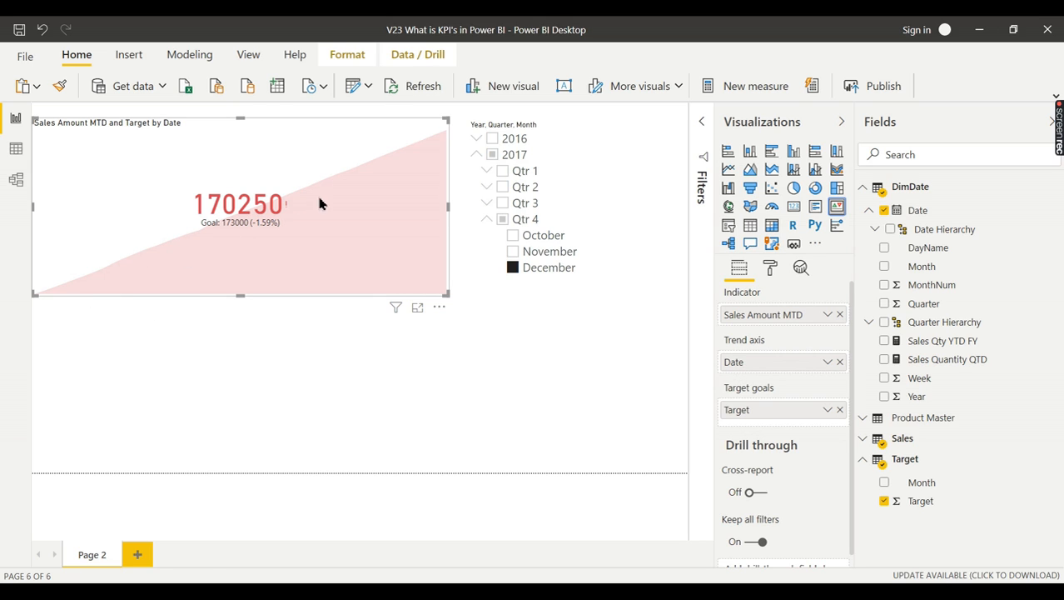
pyautogui.moveTo(429, 198)
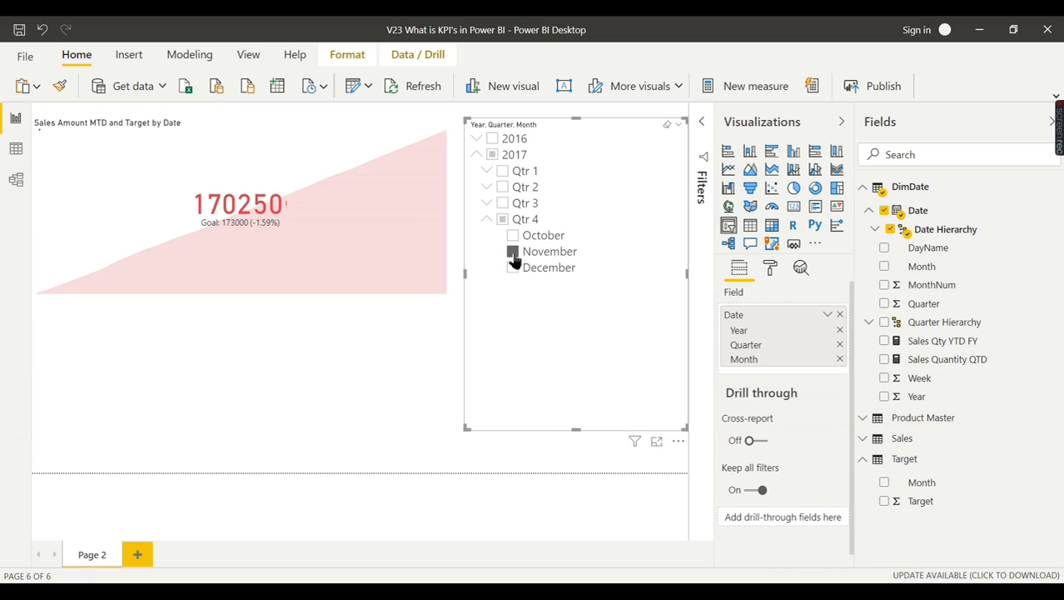
# Step: Filter the slicer to November, then October 2017, so the KPI reads 173450
pyautogui.click(513, 250)
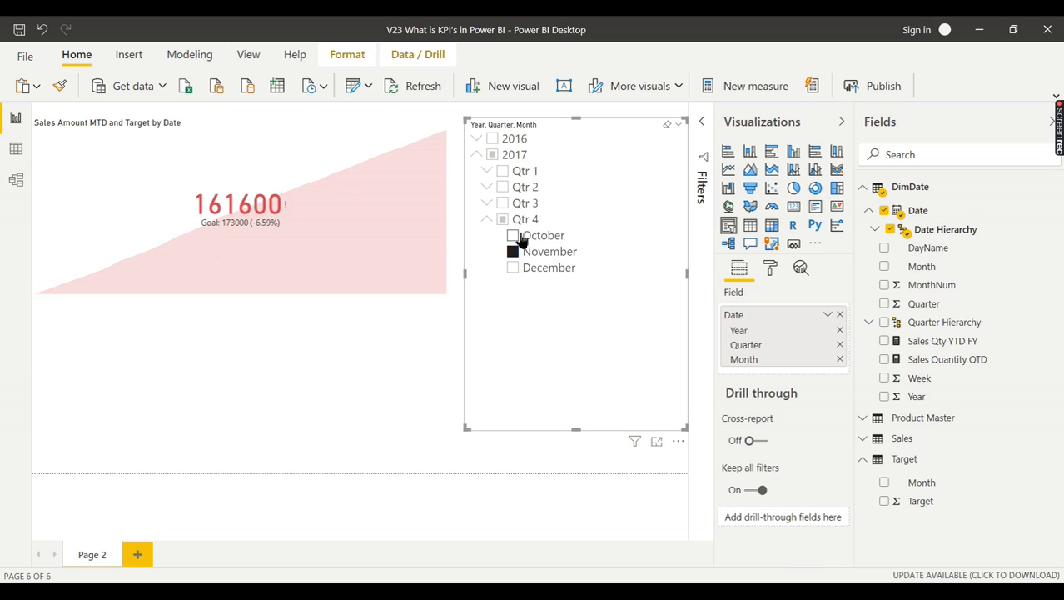
pyautogui.click(513, 235)
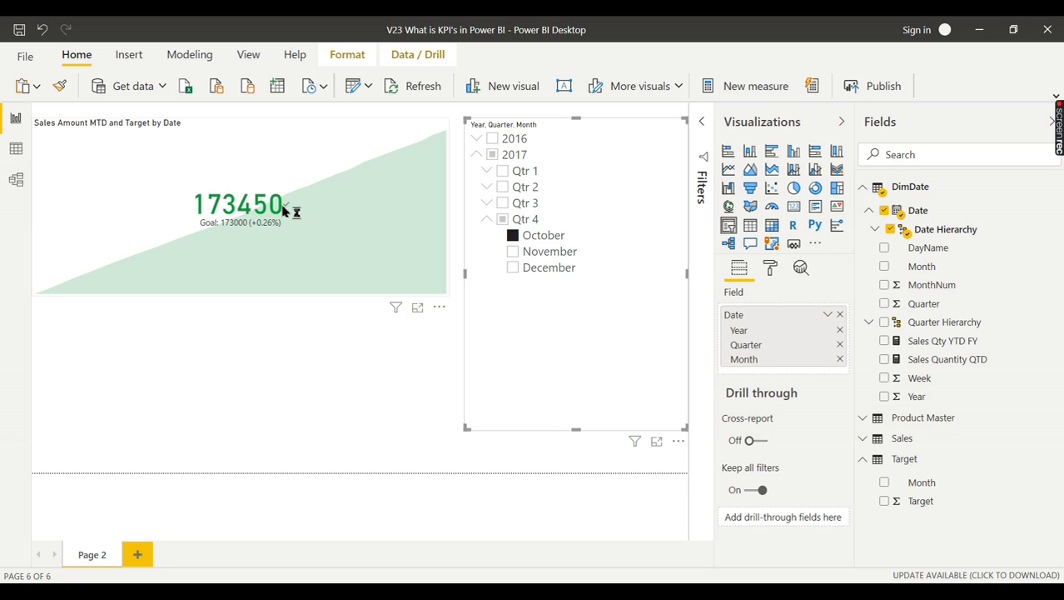
pyautogui.moveTo(290, 210)
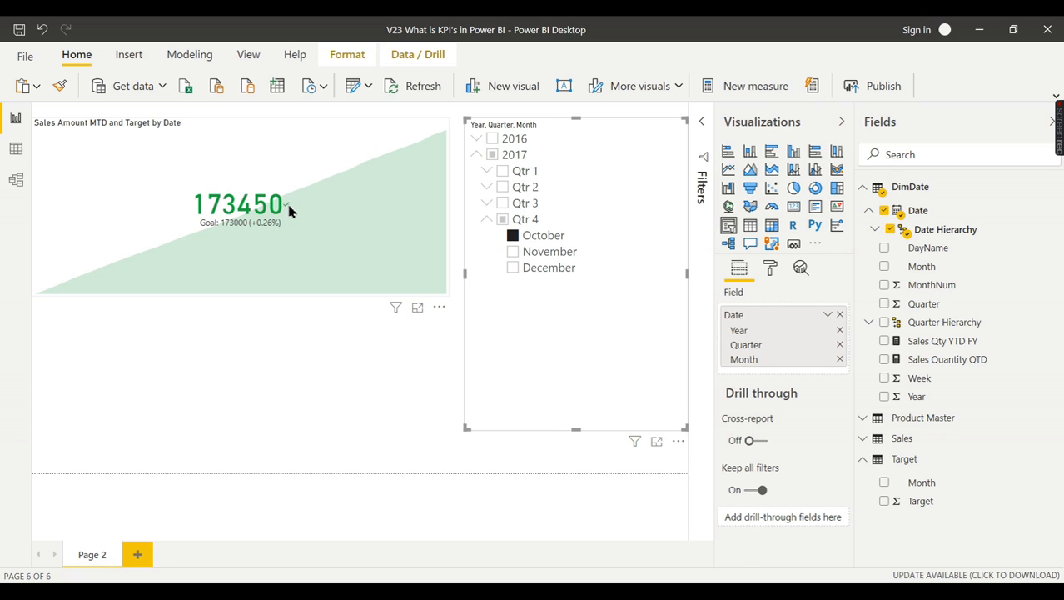
pyautogui.moveTo(383, 254)
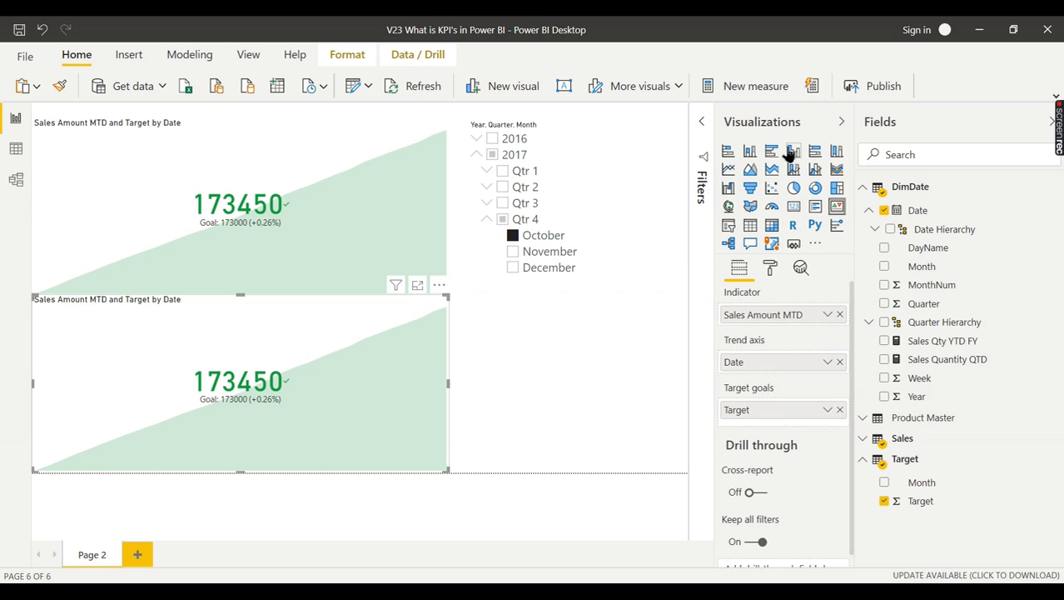
pyautogui.click(792, 150)
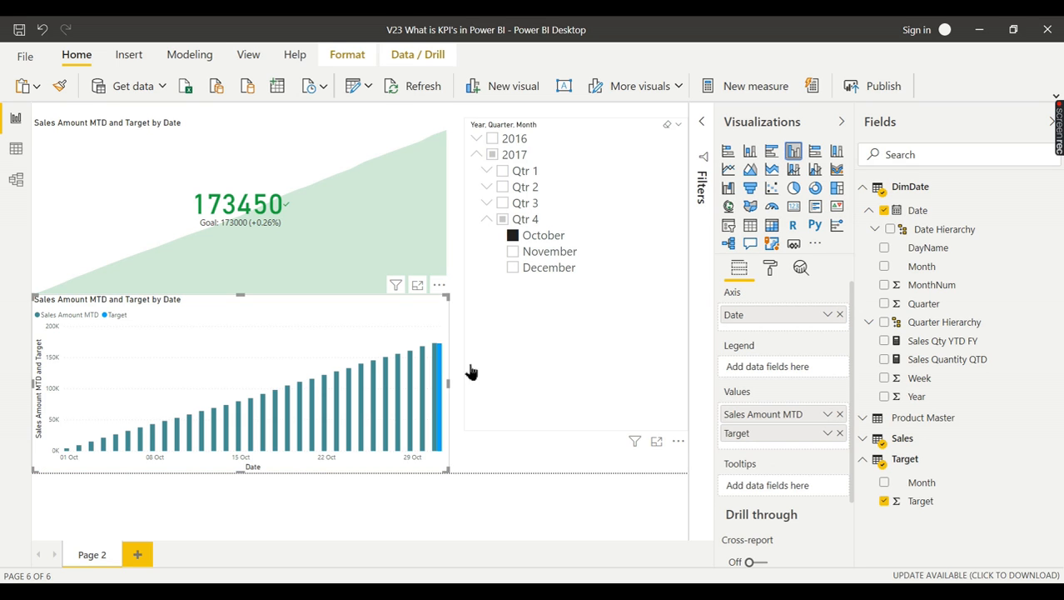
pyautogui.moveTo(190, 387)
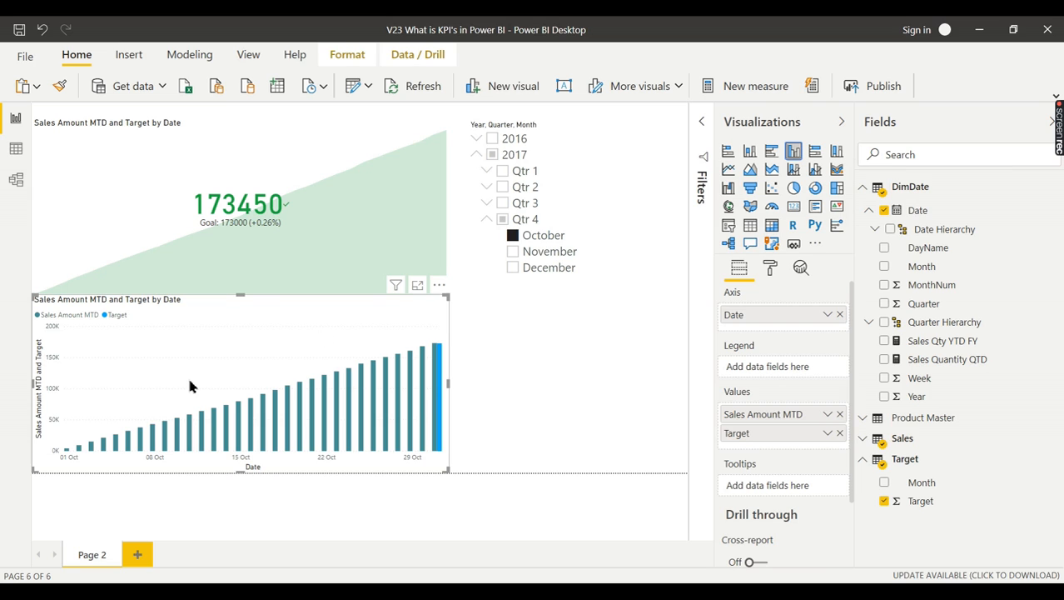
pyautogui.moveTo(296, 353)
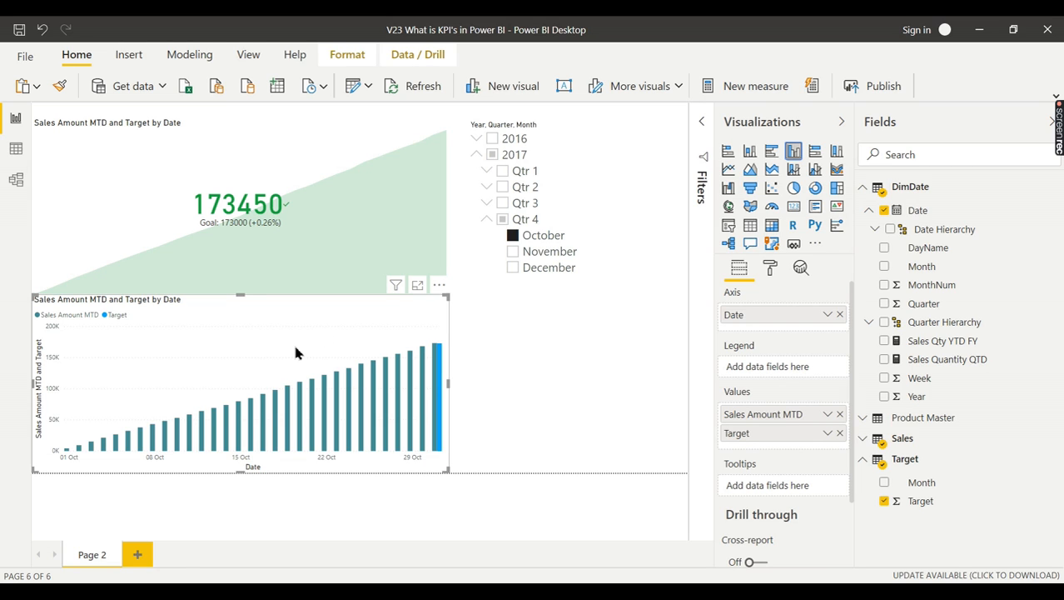
pyautogui.moveTo(1002, 70)
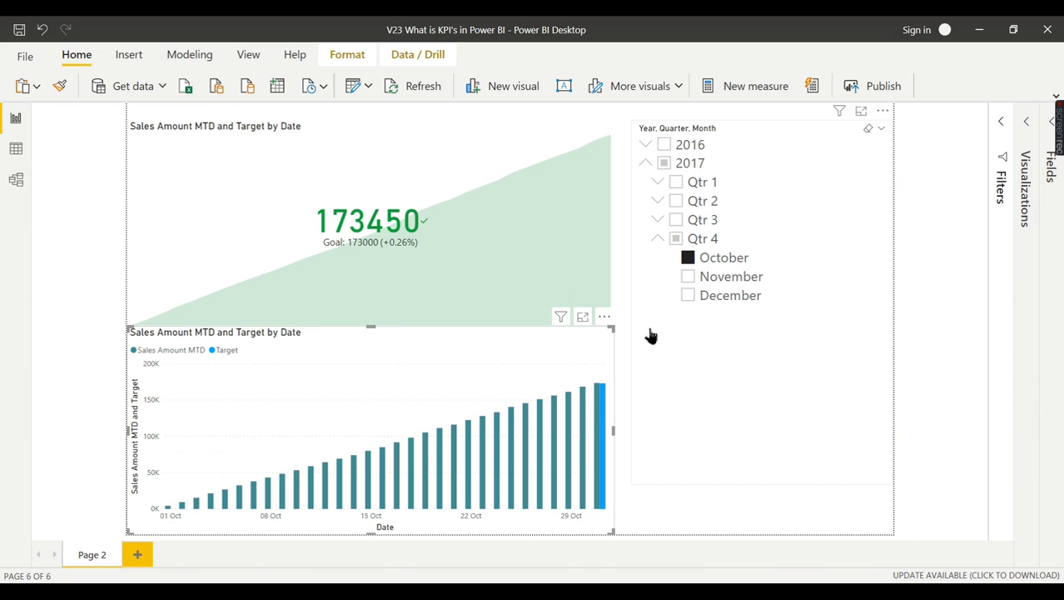
pyautogui.moveTo(544, 376)
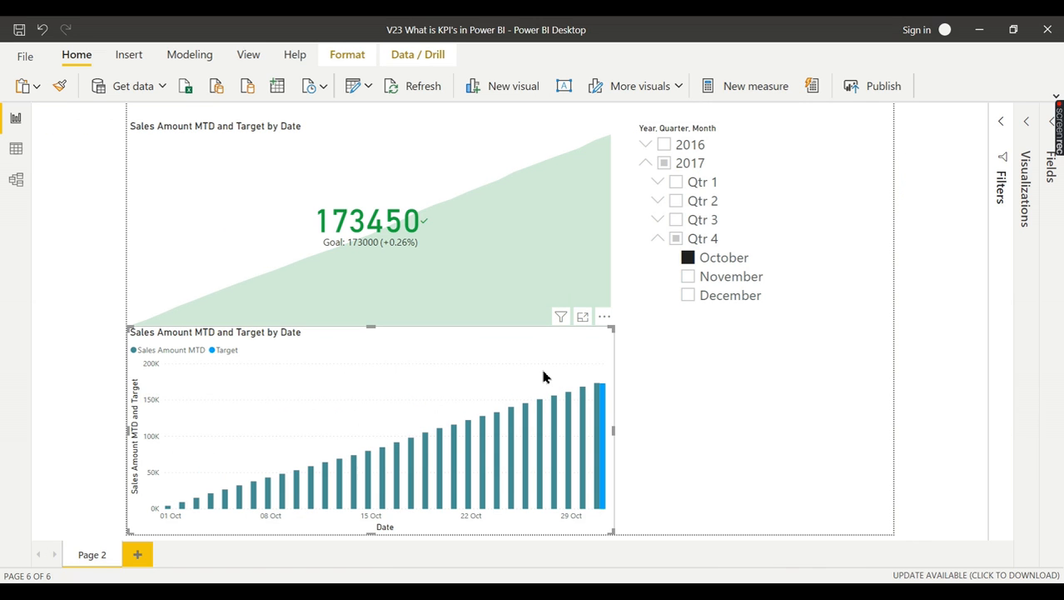
pyautogui.moveTo(433, 175)
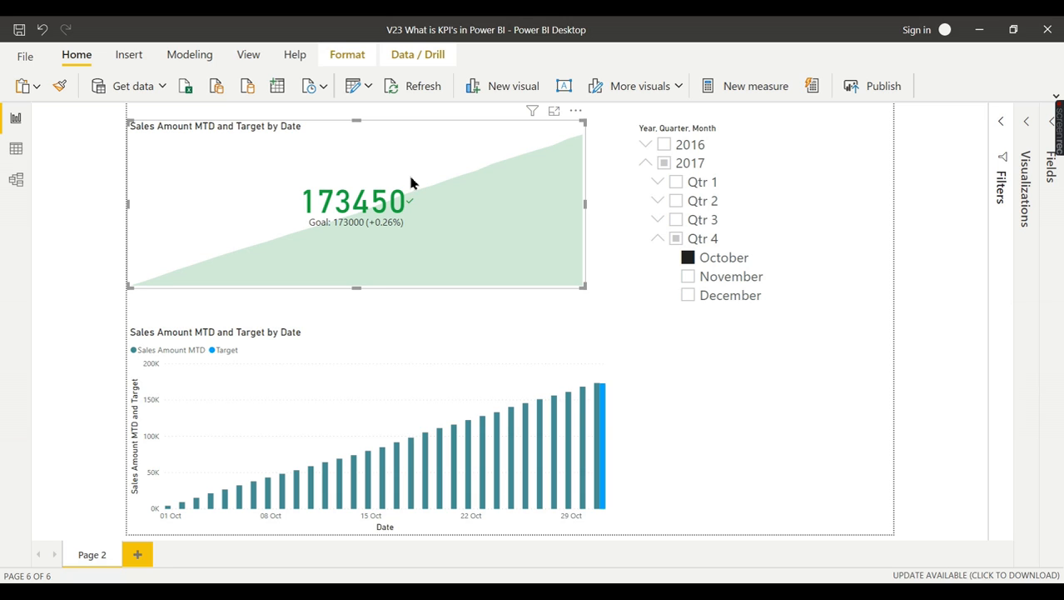
pyautogui.moveTo(356, 216)
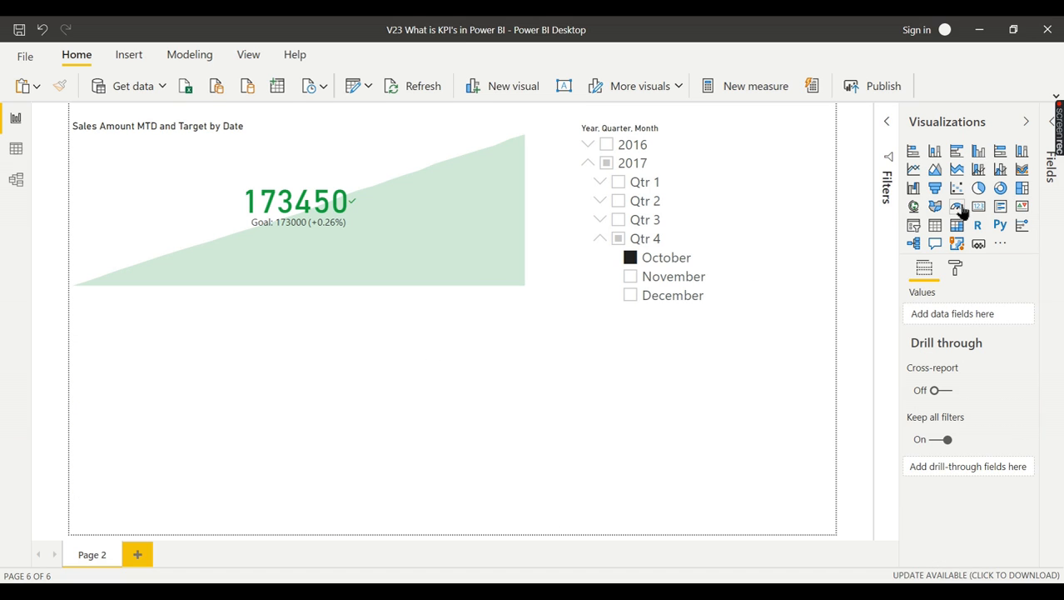
# Step: Add a gauge with Sales Amount MTD as value and Target as its target value
pyautogui.click(956, 207)
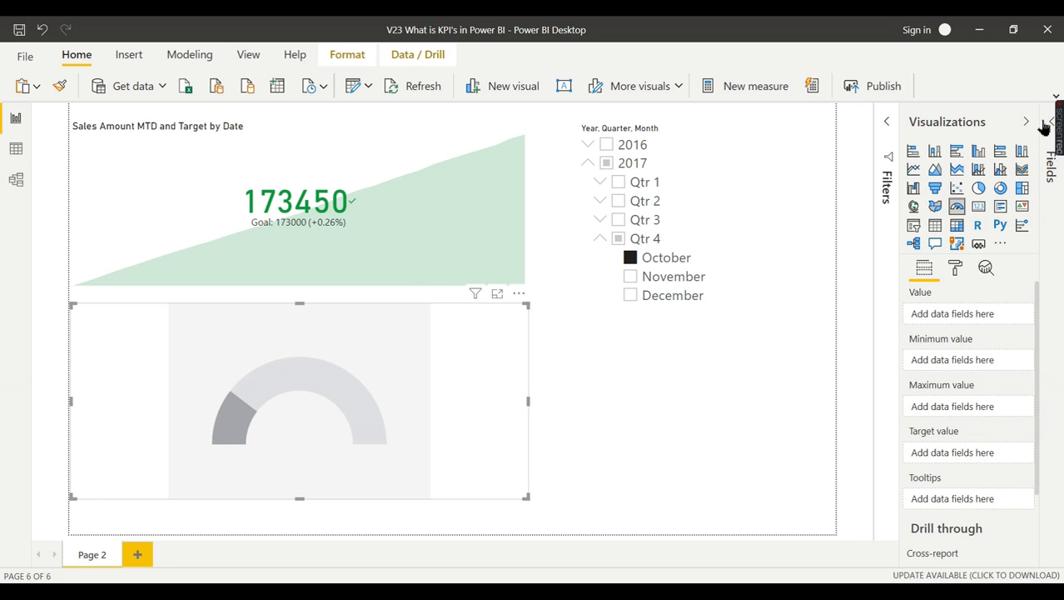
pyautogui.click(1051, 122)
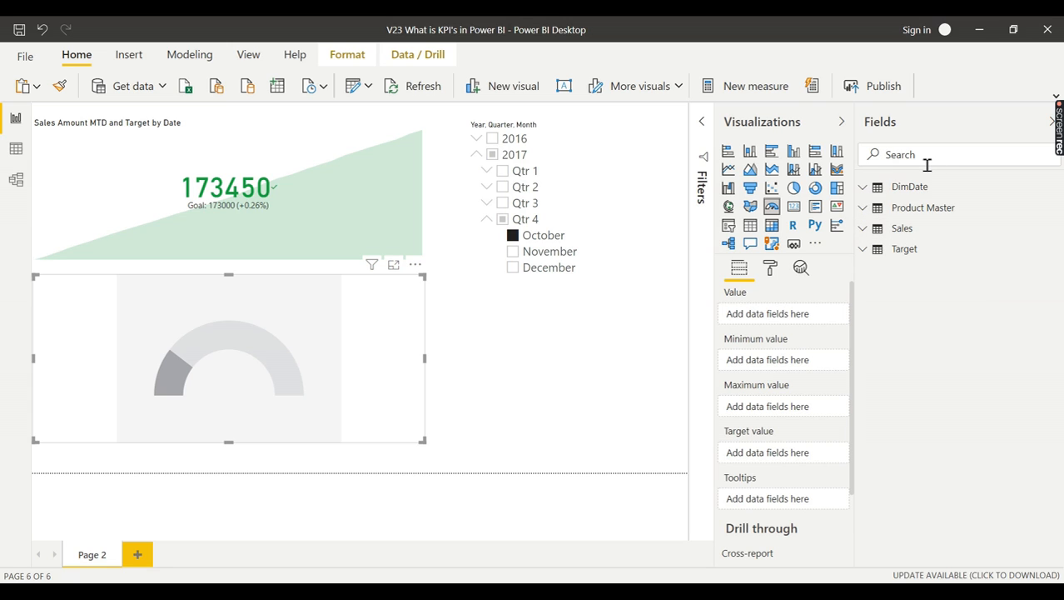
pyautogui.write('Mtd')
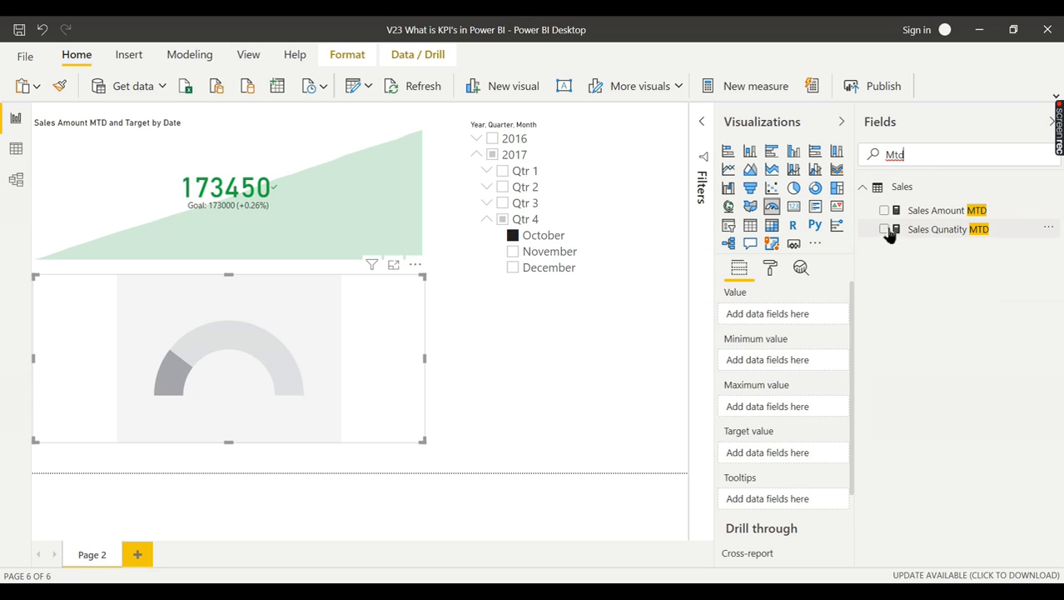
pyautogui.click(884, 210)
pyautogui.write('Target')
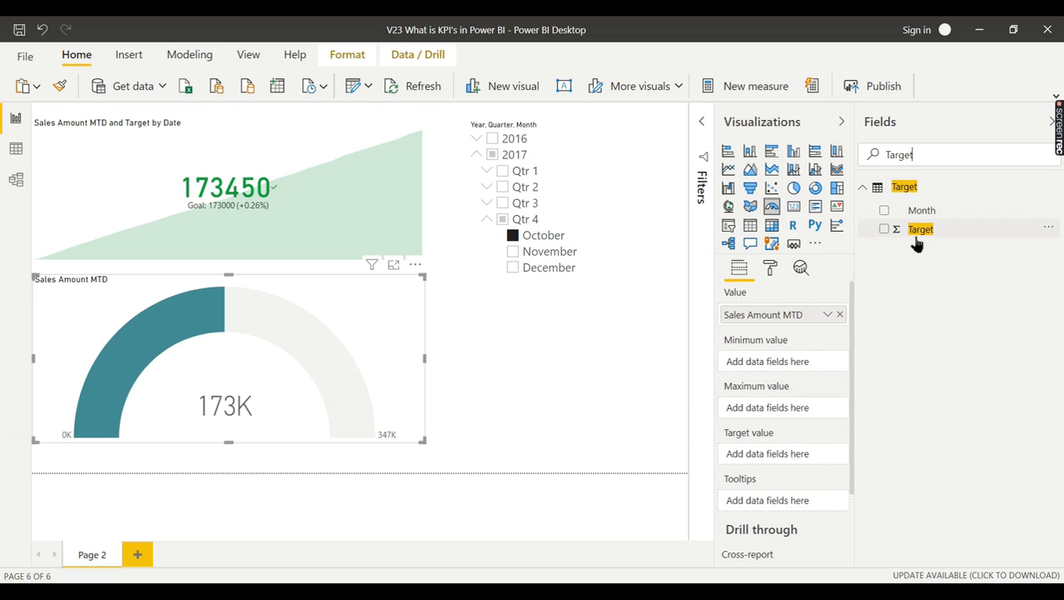
pyautogui.click(884, 230)
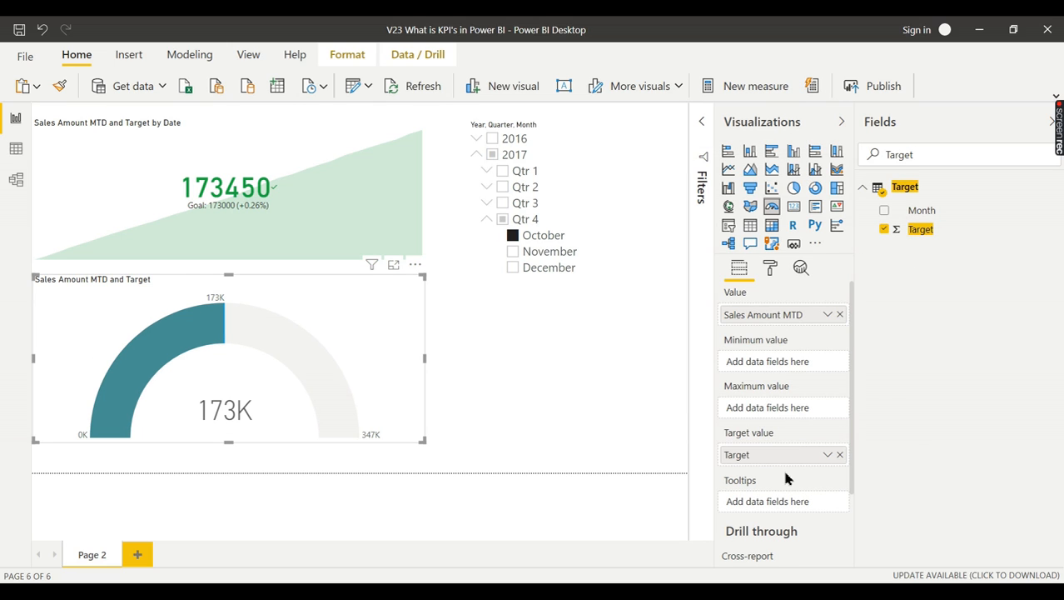
pyautogui.moveTo(210, 343)
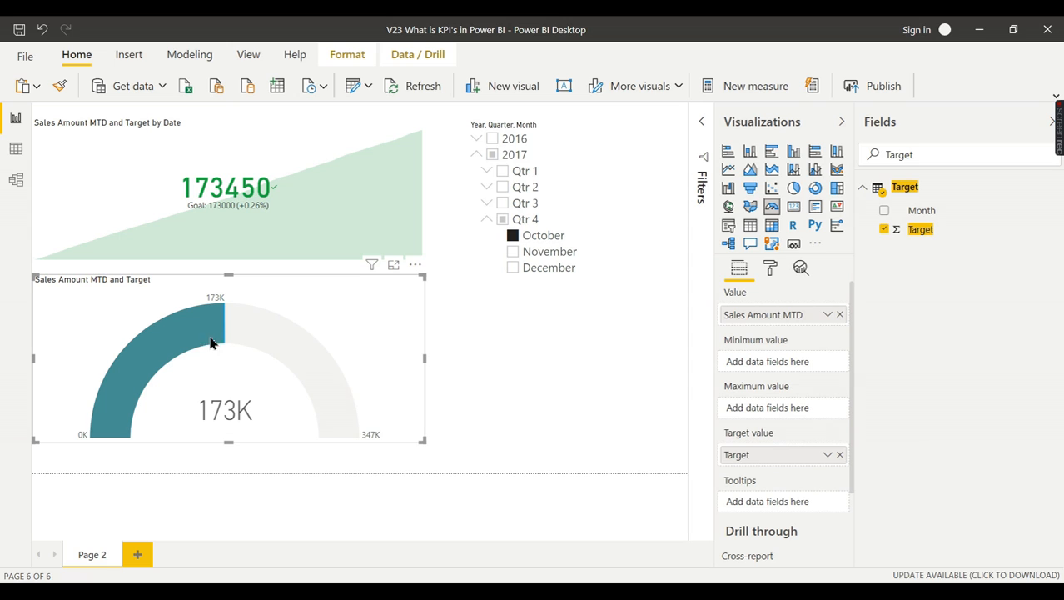
pyautogui.moveTo(355, 433)
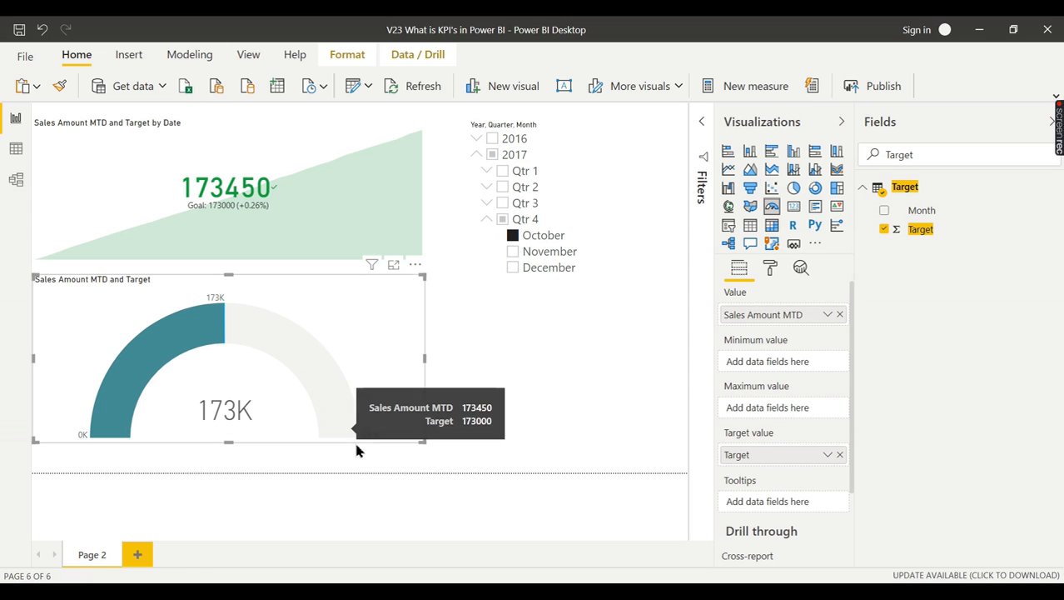
pyautogui.moveTo(765, 413)
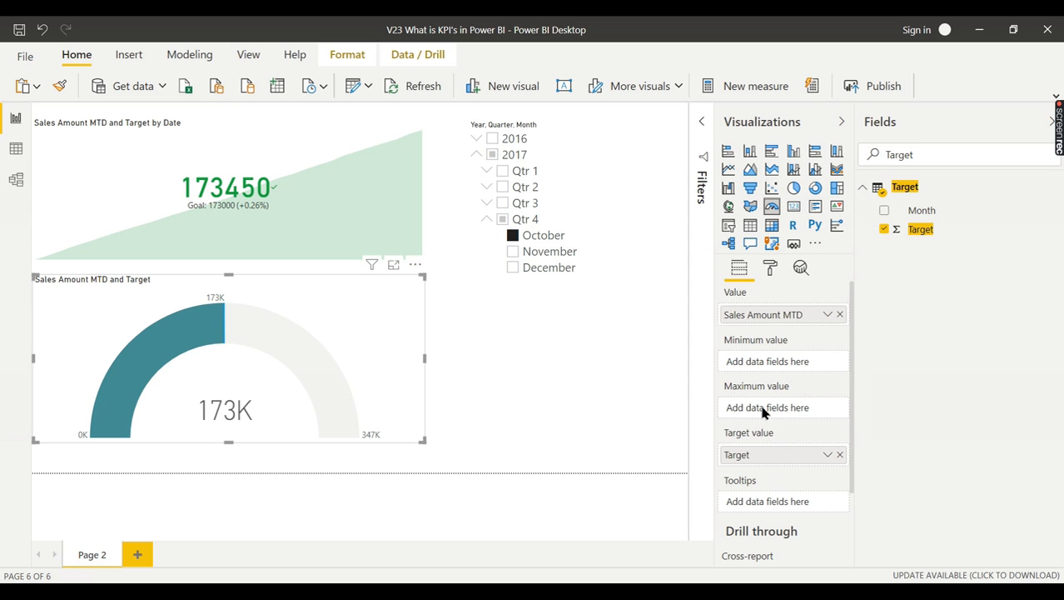
pyautogui.moveTo(437, 401)
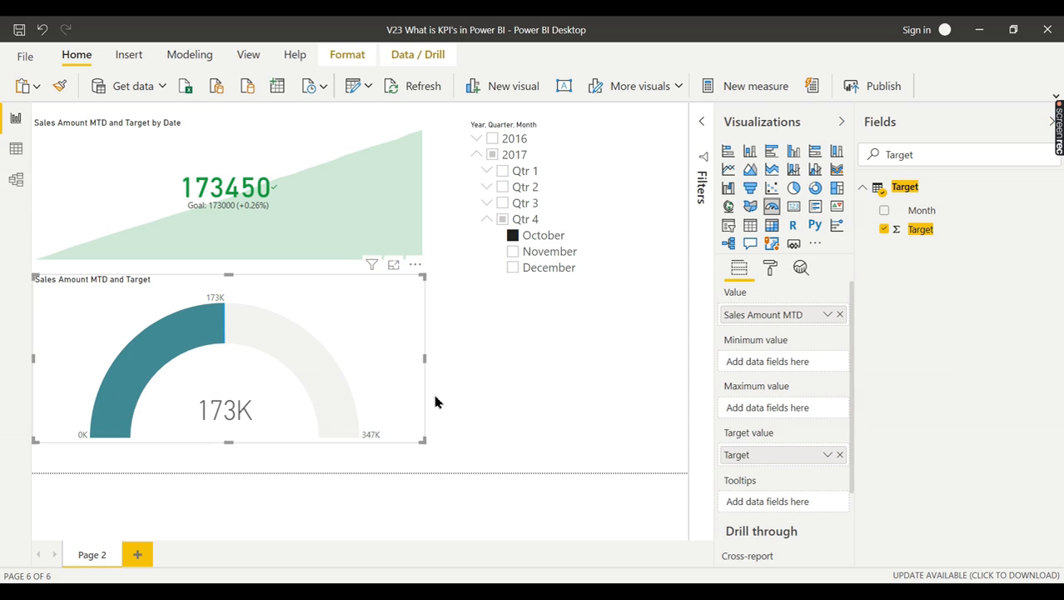
pyautogui.moveTo(900, 277)
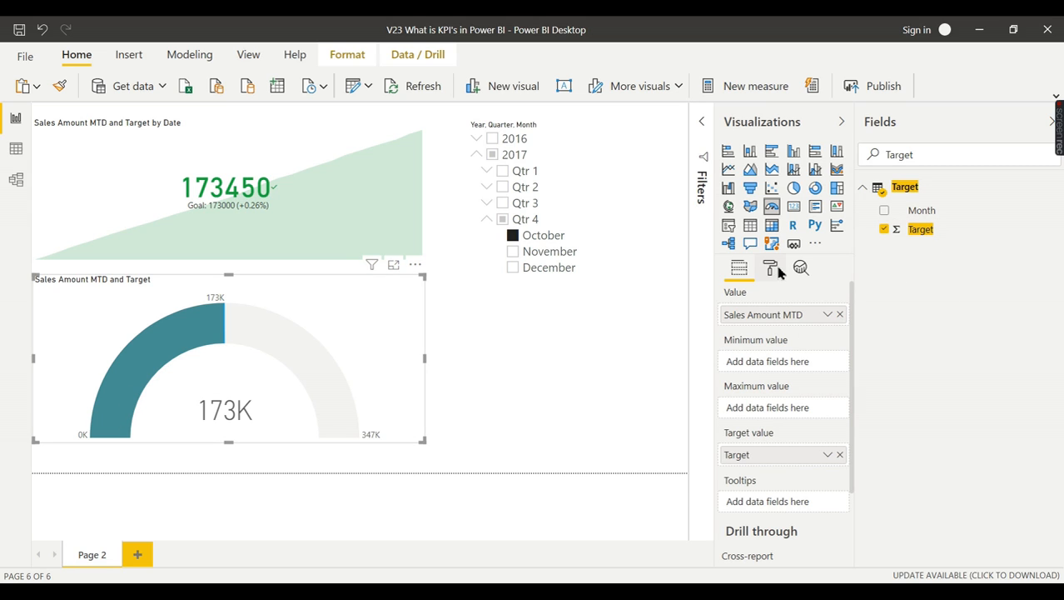
# Step: Set the gauge axis maximum to 180000 in the Format pane
pyautogui.click(769, 267)
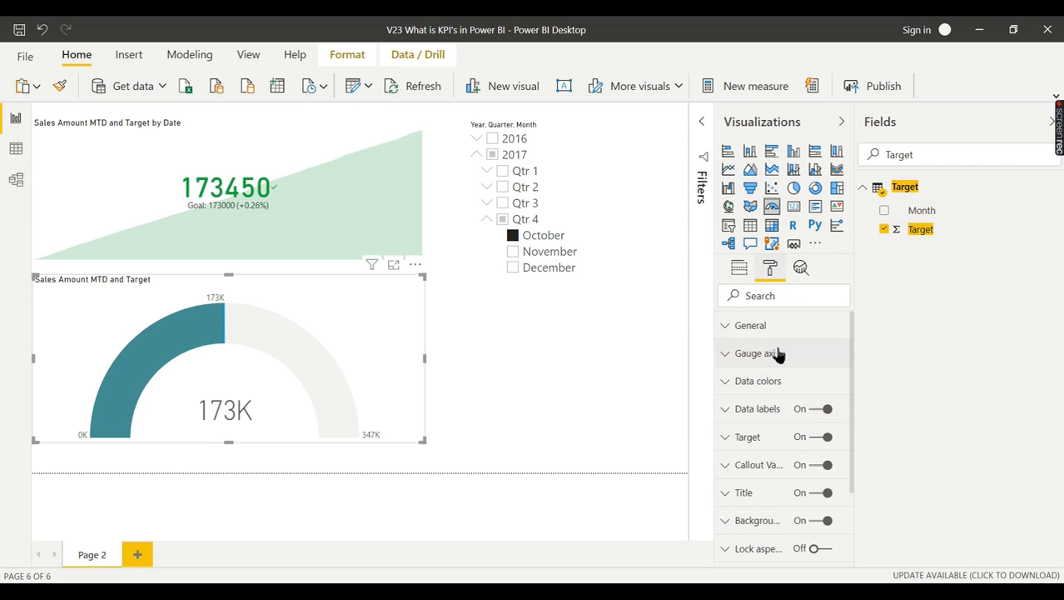
pyautogui.click(756, 353)
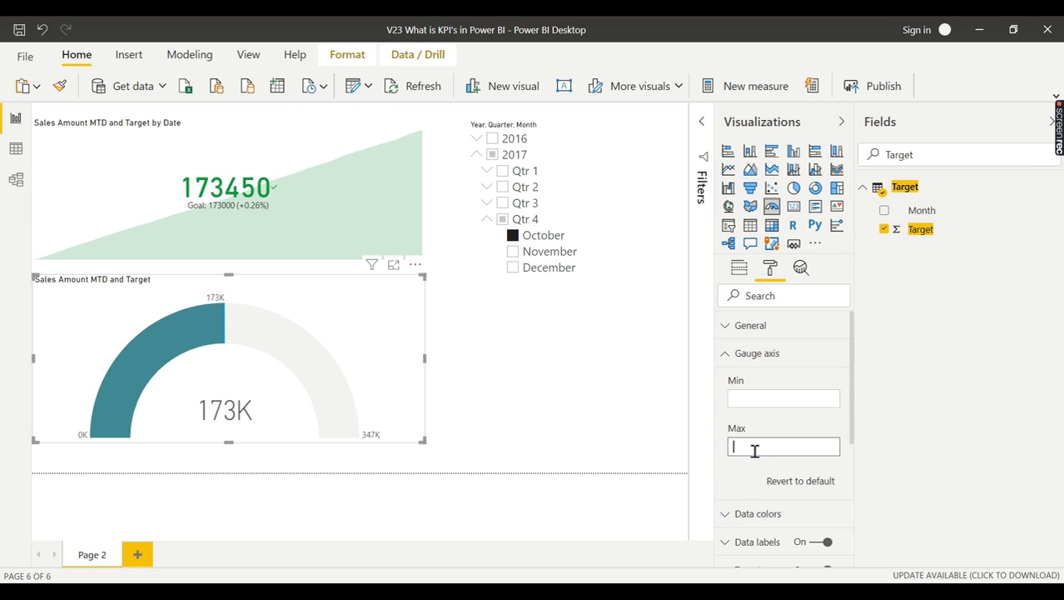
pyautogui.write('174000')
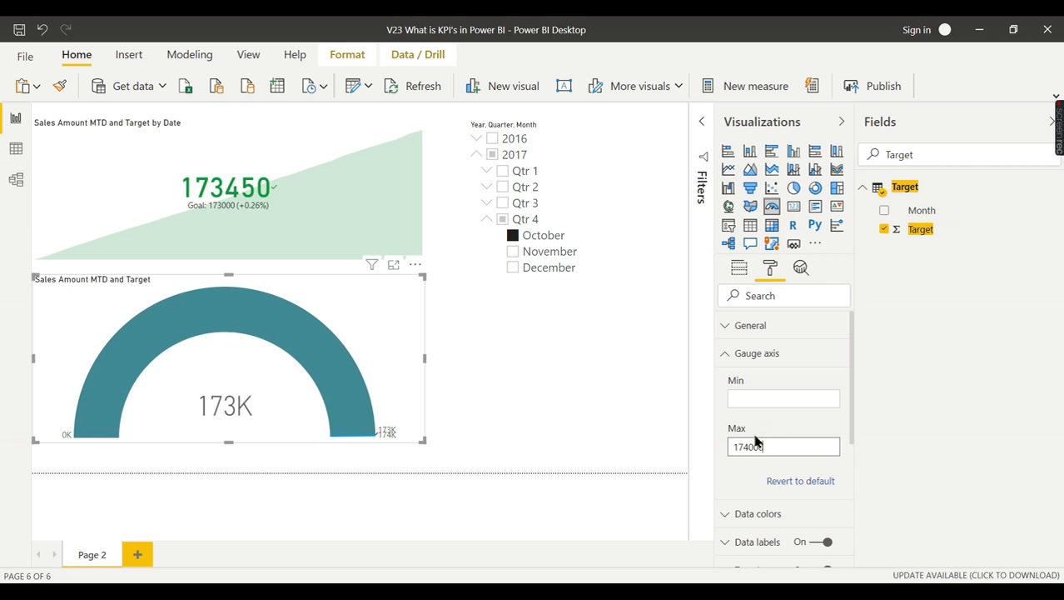
pyautogui.write('17')
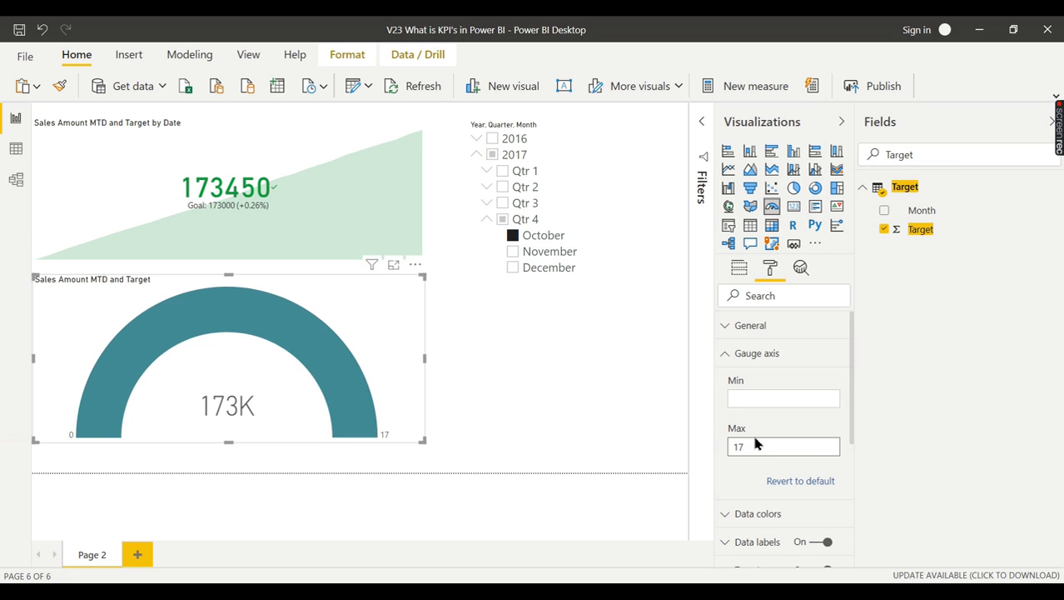
pyautogui.write('176000')
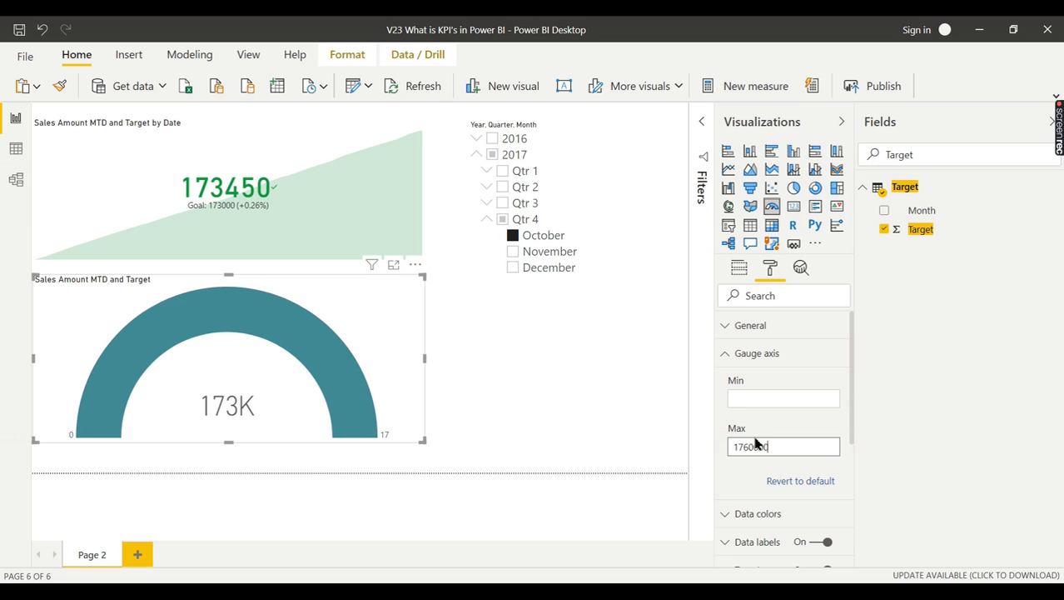
pyautogui.write('176000')
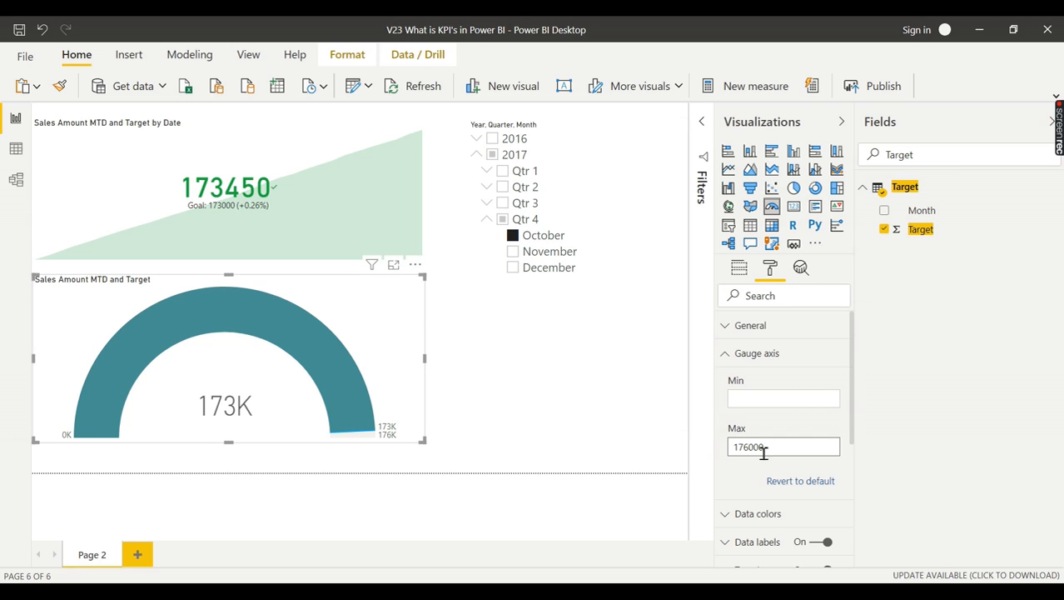
pyautogui.doubleClick(748, 446)
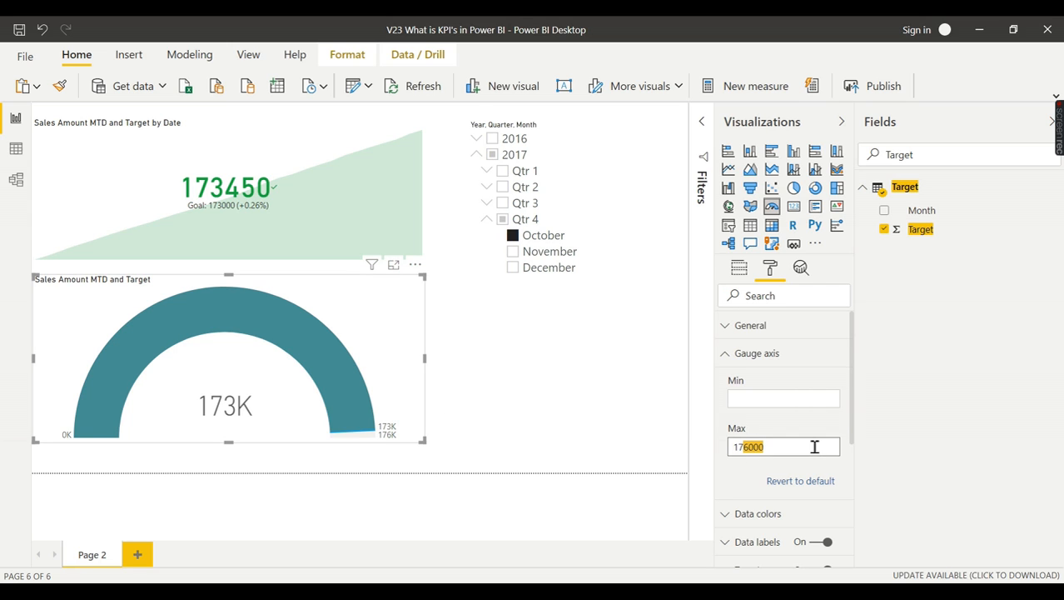
pyautogui.write('18')
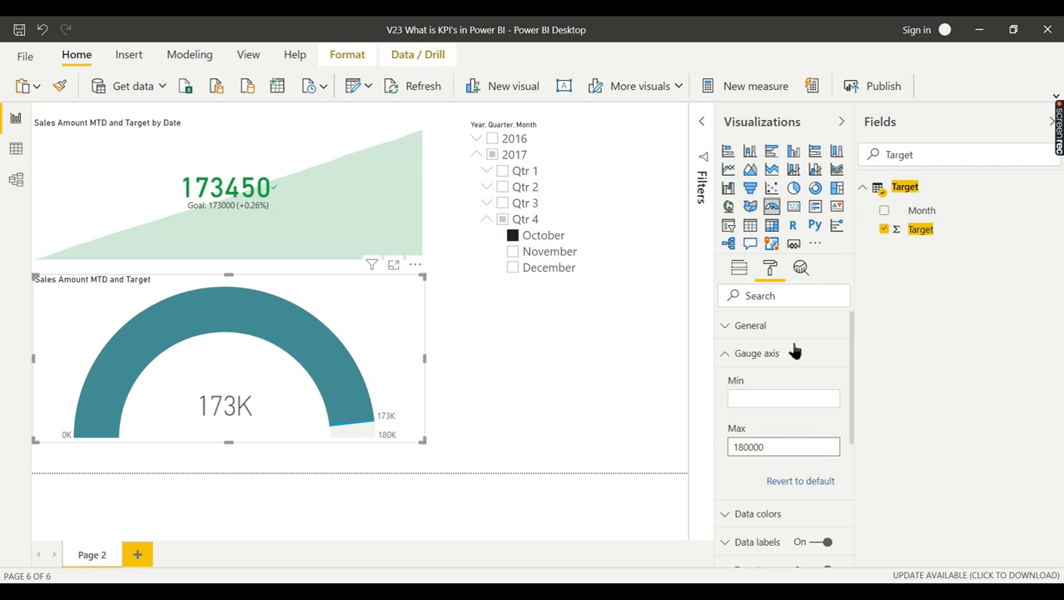
pyautogui.moveTo(375, 446)
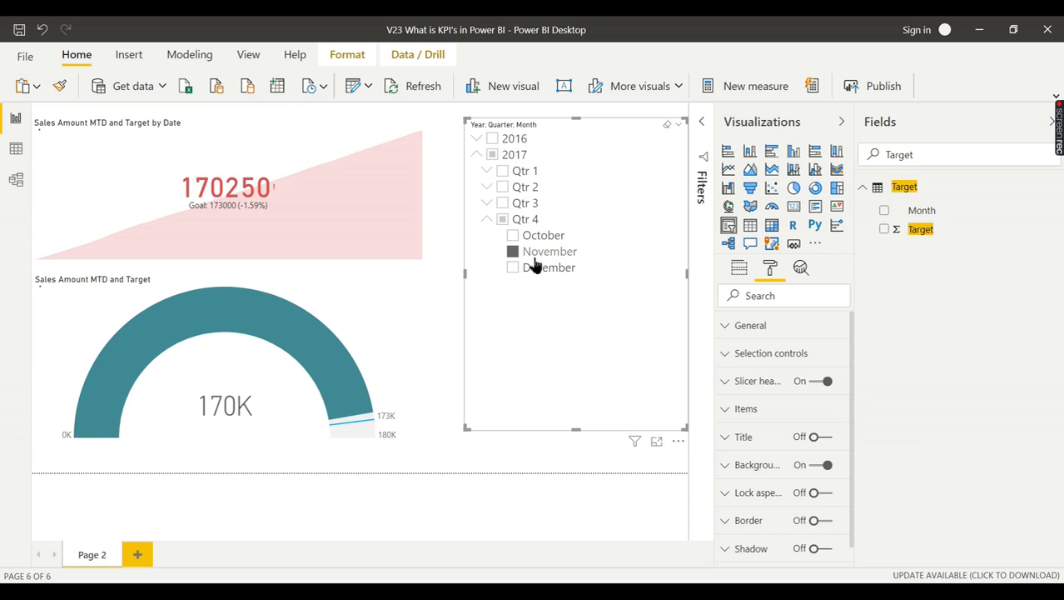
# Step: Select November 2017 in the slicer so the gauge shows 162K below target
pyautogui.click(513, 250)
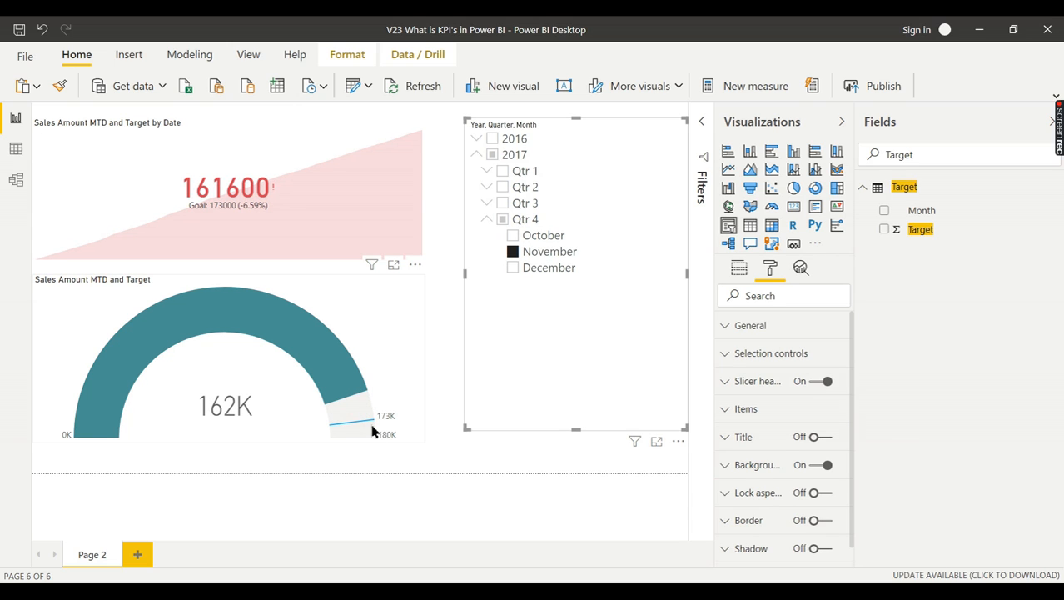
pyautogui.moveTo(365, 423)
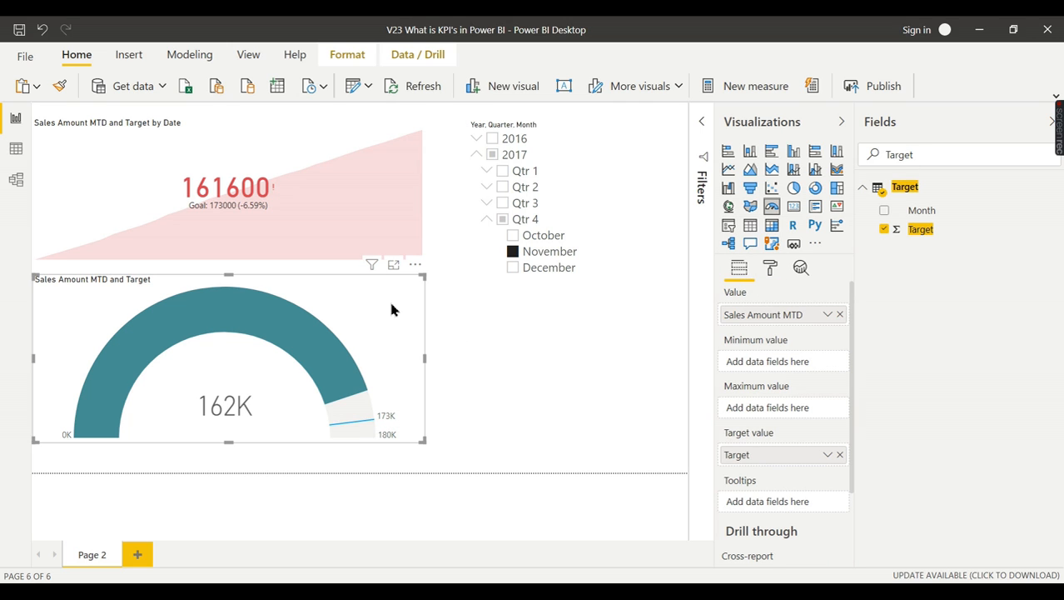
# Step: Duplicate Page 2 into a new report page
pyautogui.rightClick(92, 553)
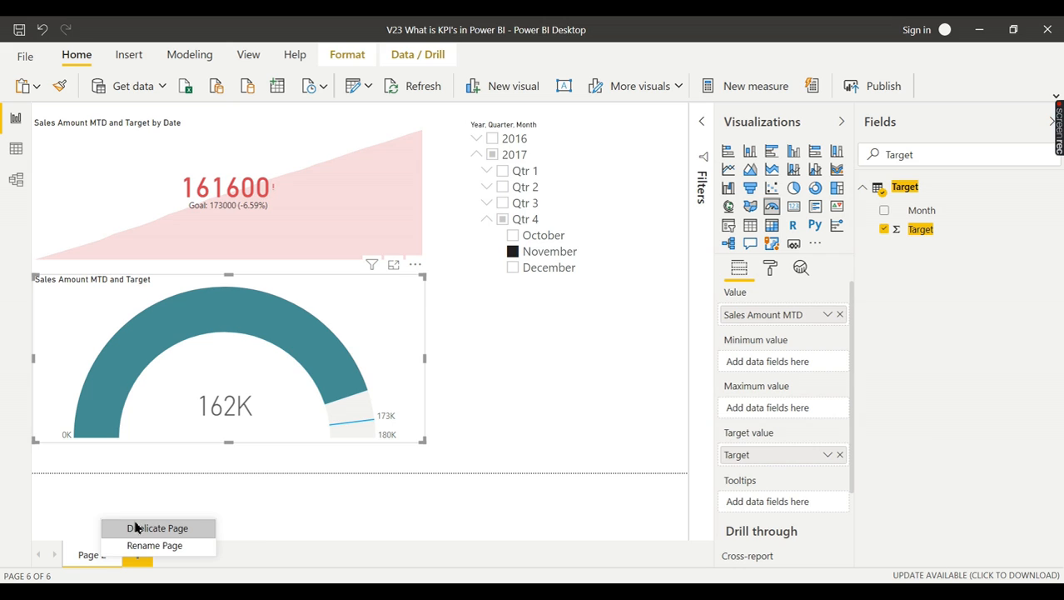
pyautogui.click(156, 526)
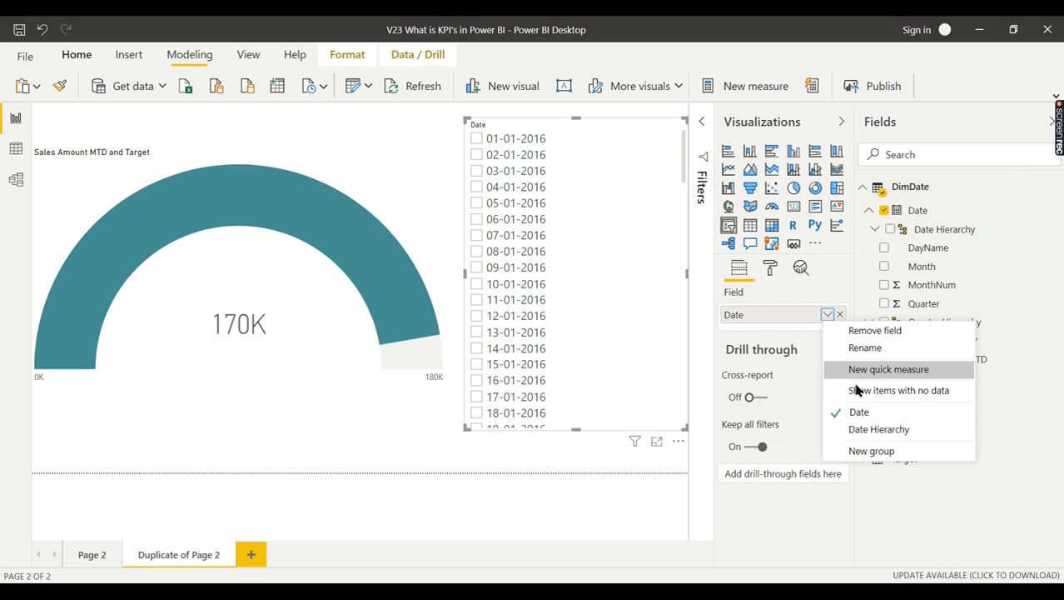
# Step: Switch the slicer to the Date Hierarchy and expand 2017 > Qtr 4 > December into days
pyautogui.click(879, 429)
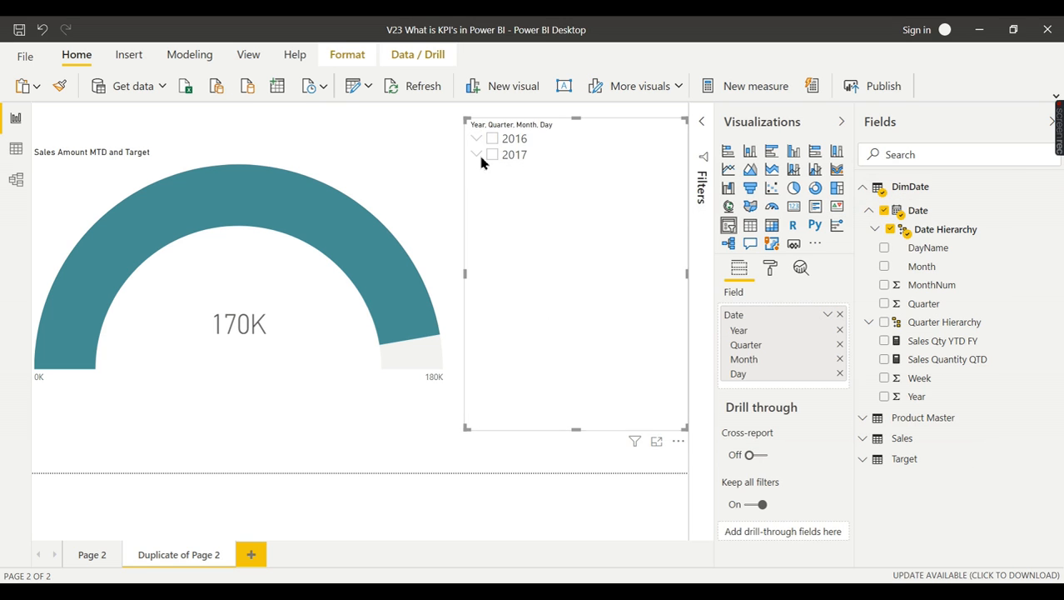
pyautogui.click(477, 153)
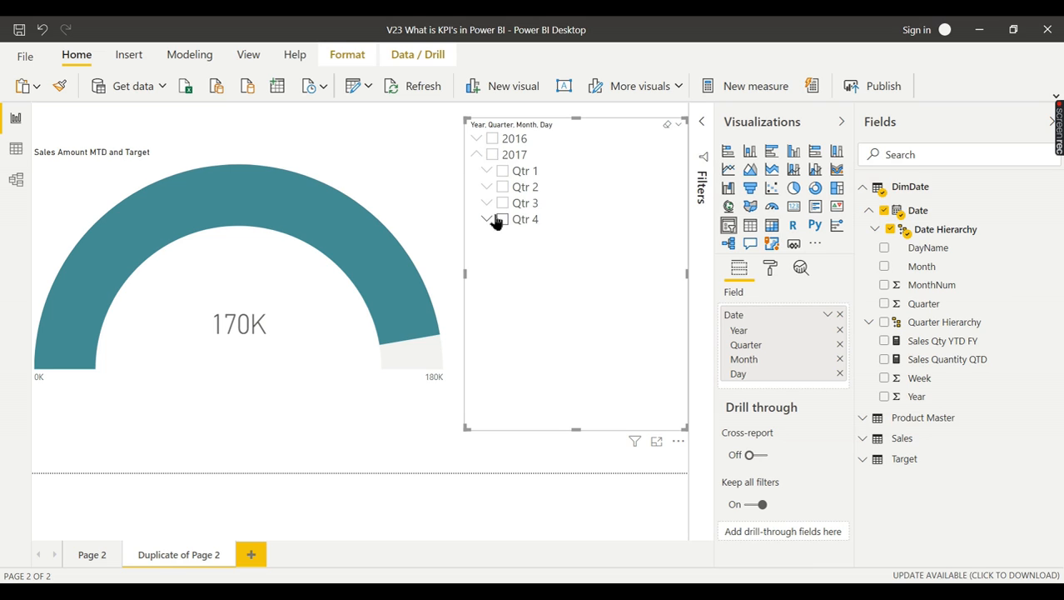
pyautogui.click(486, 218)
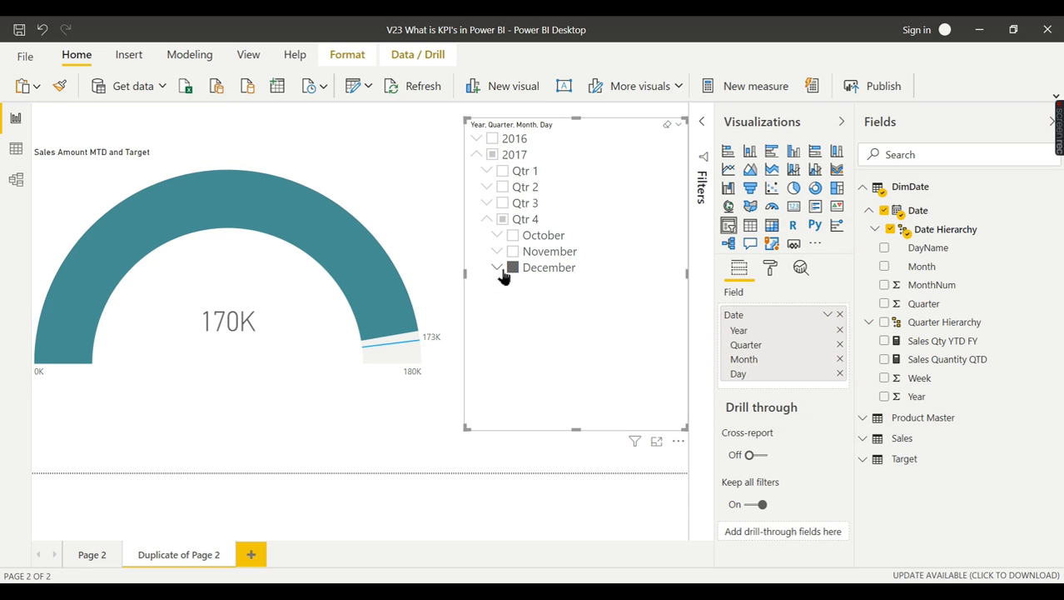
pyautogui.click(496, 267)
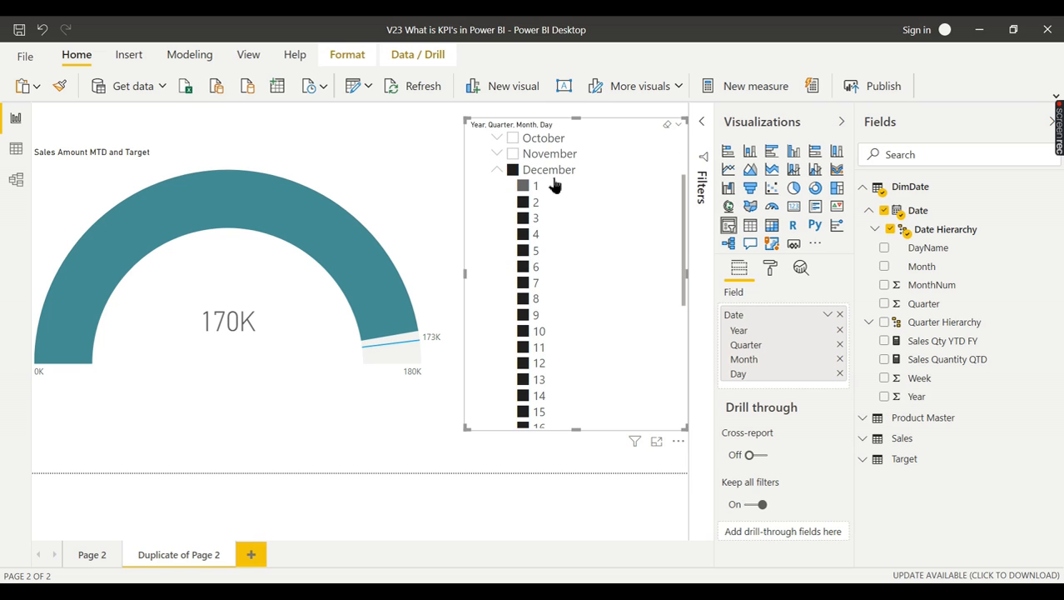
pyautogui.scroll(-3)
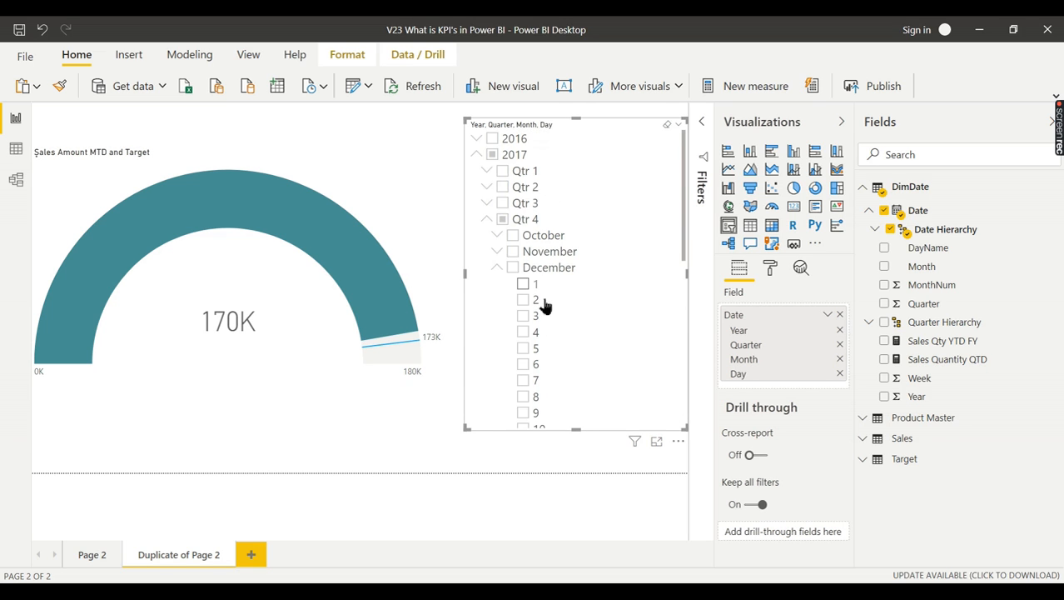
pyautogui.scroll(-3)
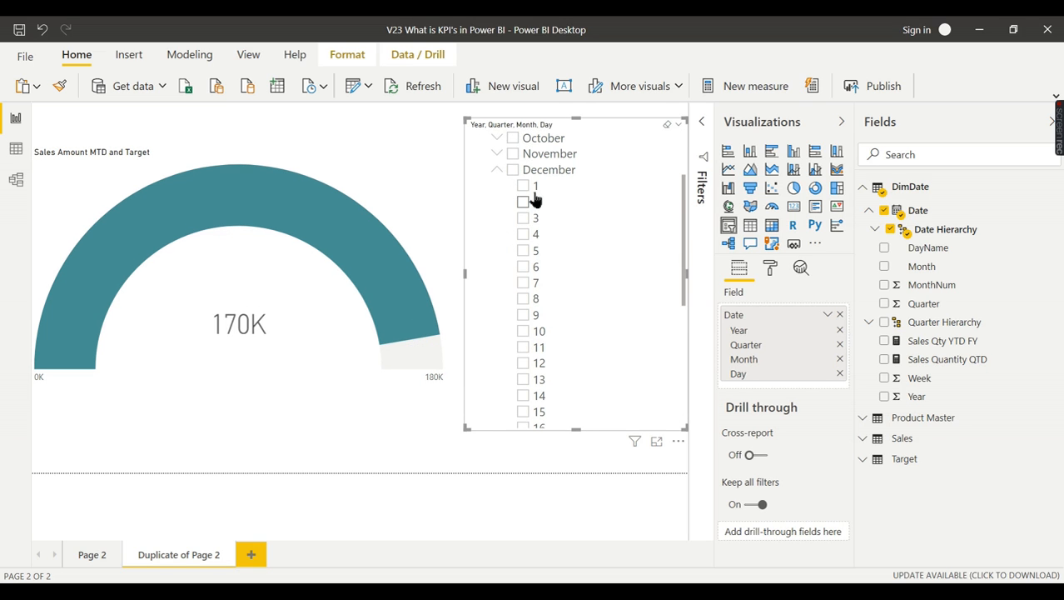
# Step: Slice to 1 December, then 10 December 2017, leaving the gauge at 54K
pyautogui.click(523, 184)
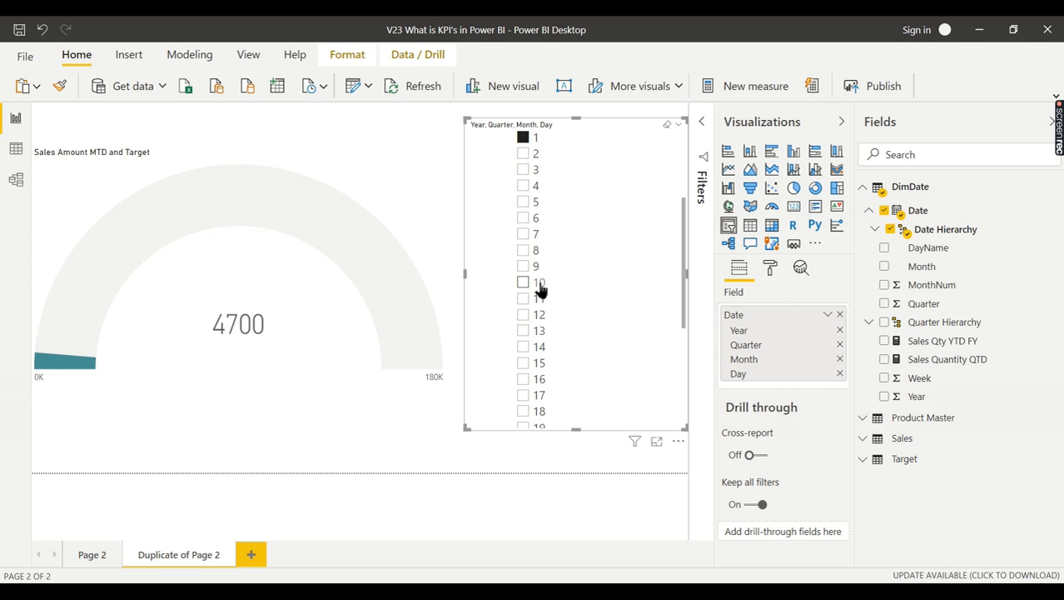
pyautogui.click(523, 281)
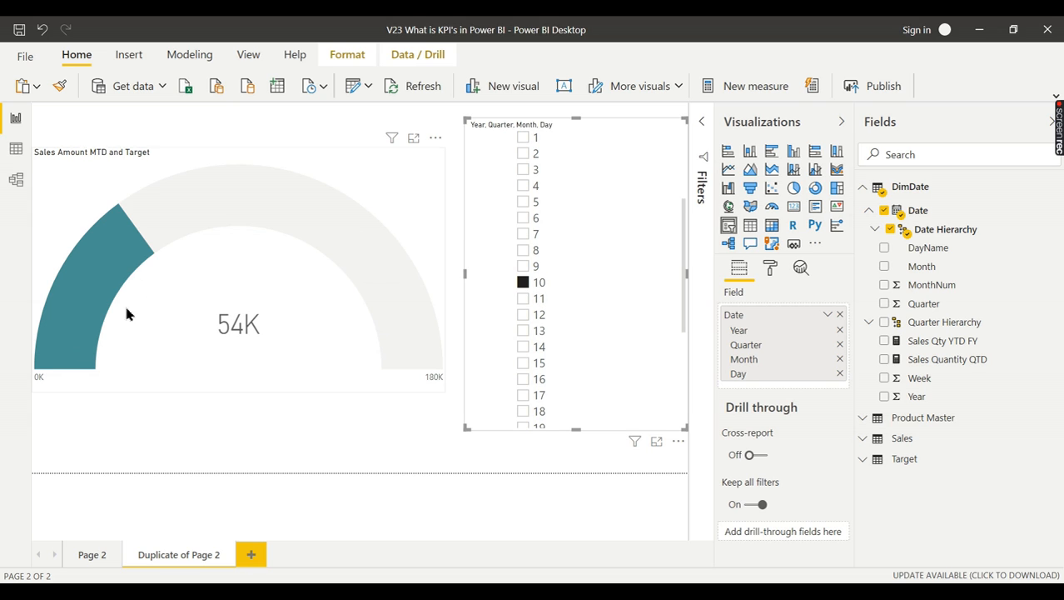
pyautogui.moveTo(243, 339)
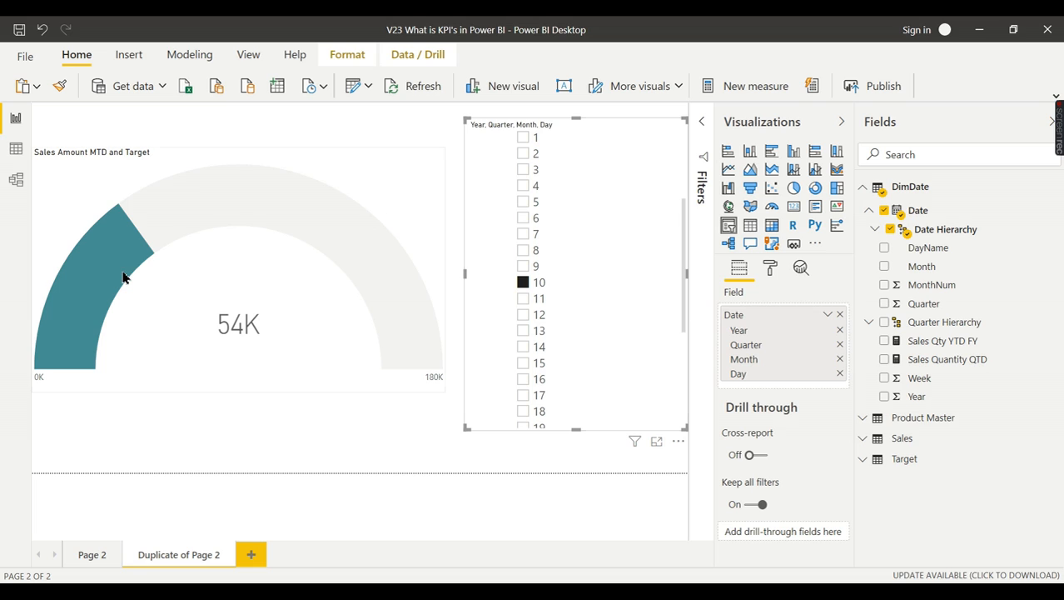
pyautogui.moveTo(257, 356)
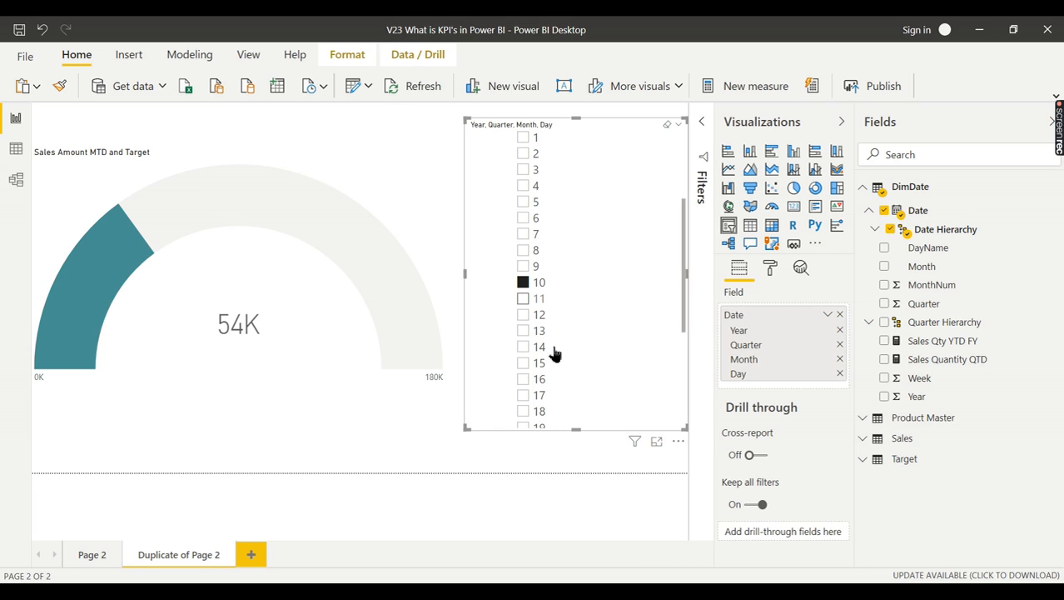
pyautogui.moveTo(539, 297)
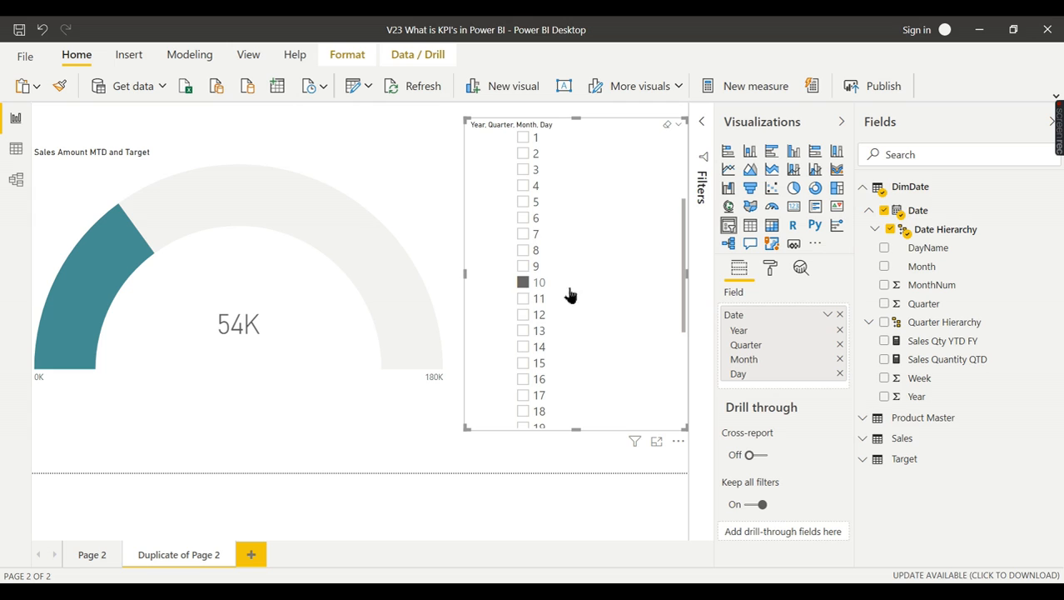
pyautogui.click(15, 179)
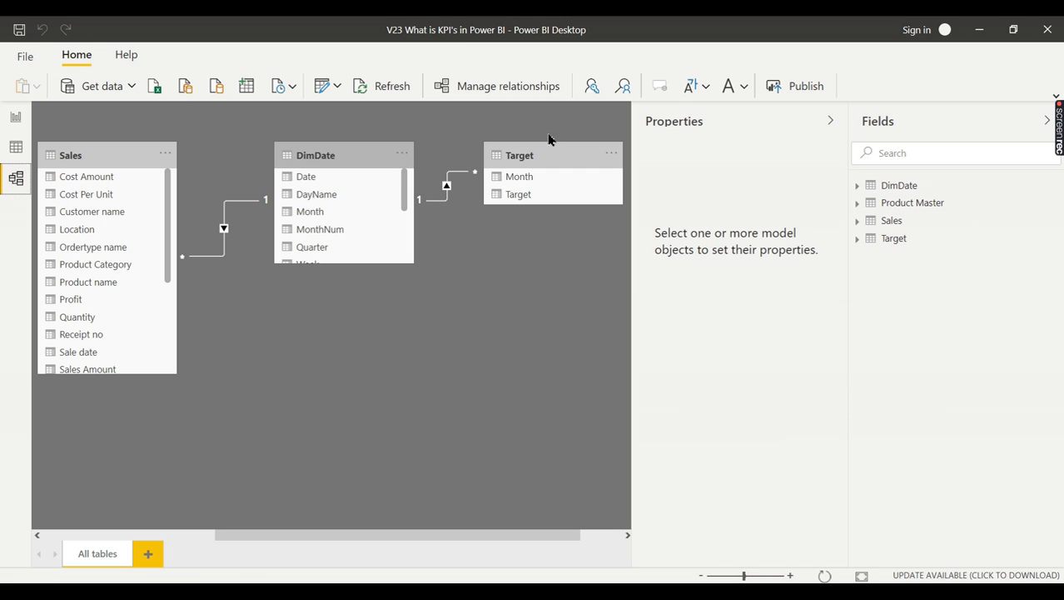
# Step: Bring up the context menu on the model diagram instead of returning to the report page
pyautogui.rightClick(447, 184)
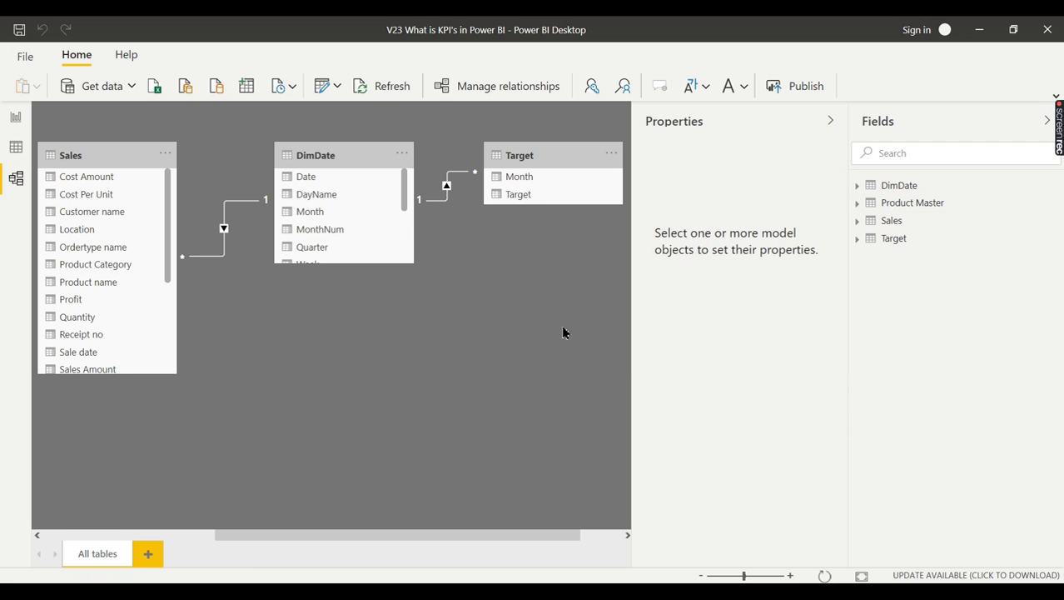
pyautogui.moveTo(475, 220)
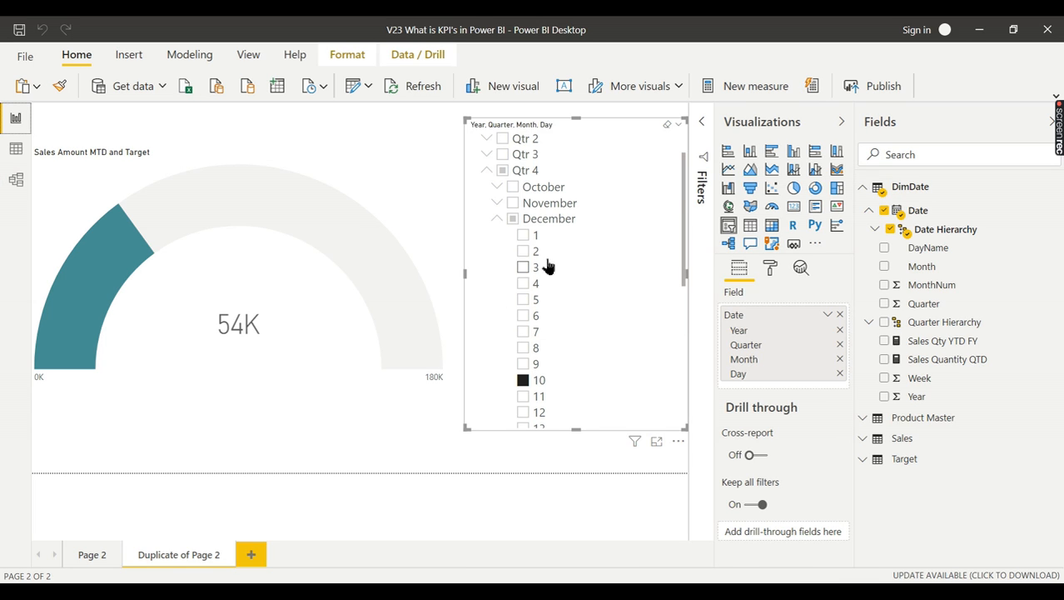
pyautogui.moveTo(550, 224)
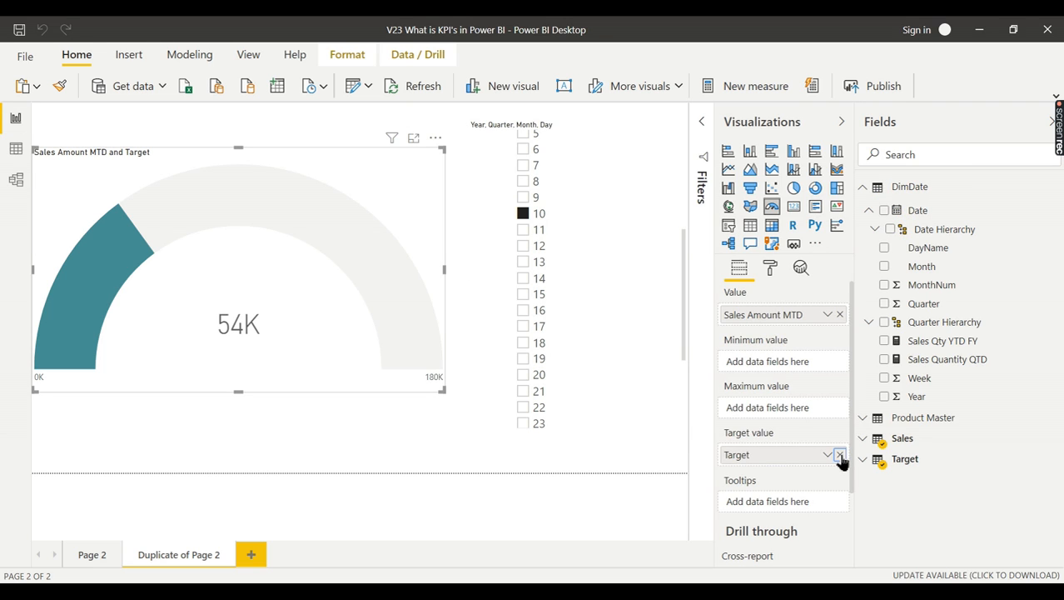
pyautogui.click(840, 454)
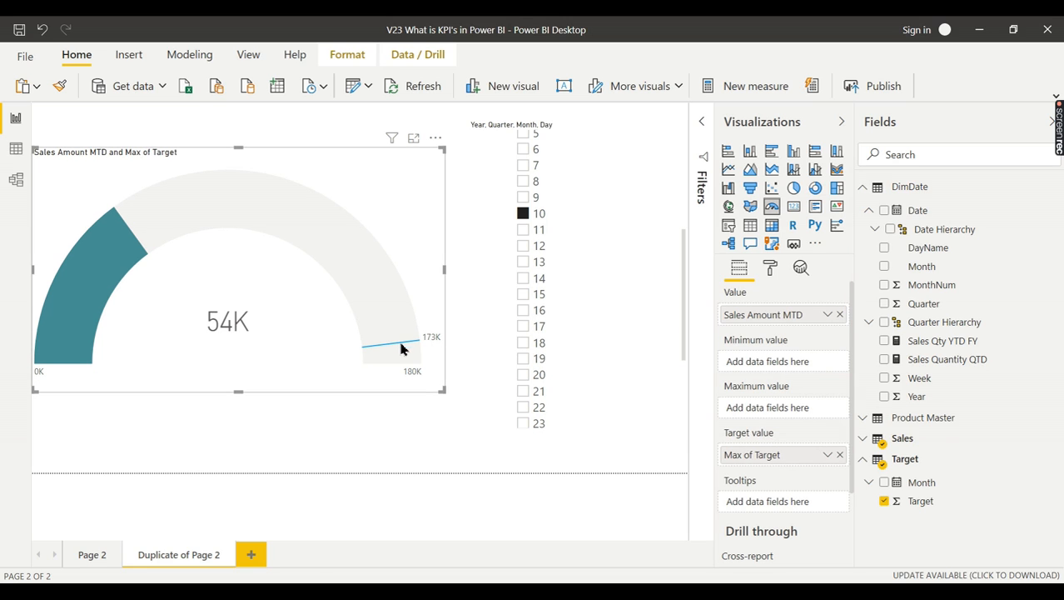
pyautogui.moveTo(781, 453)
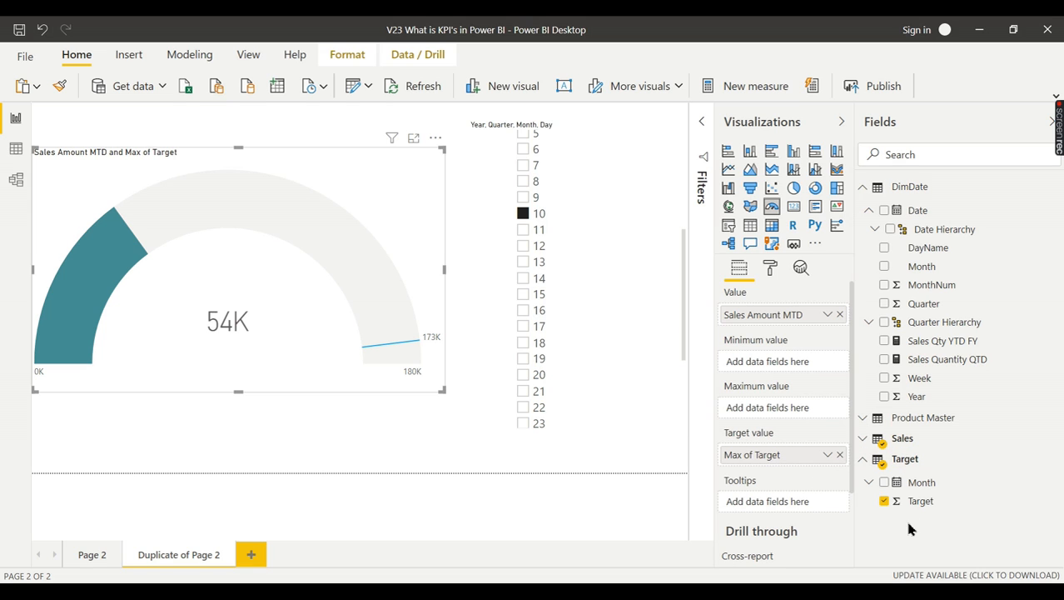
pyautogui.click(15, 148)
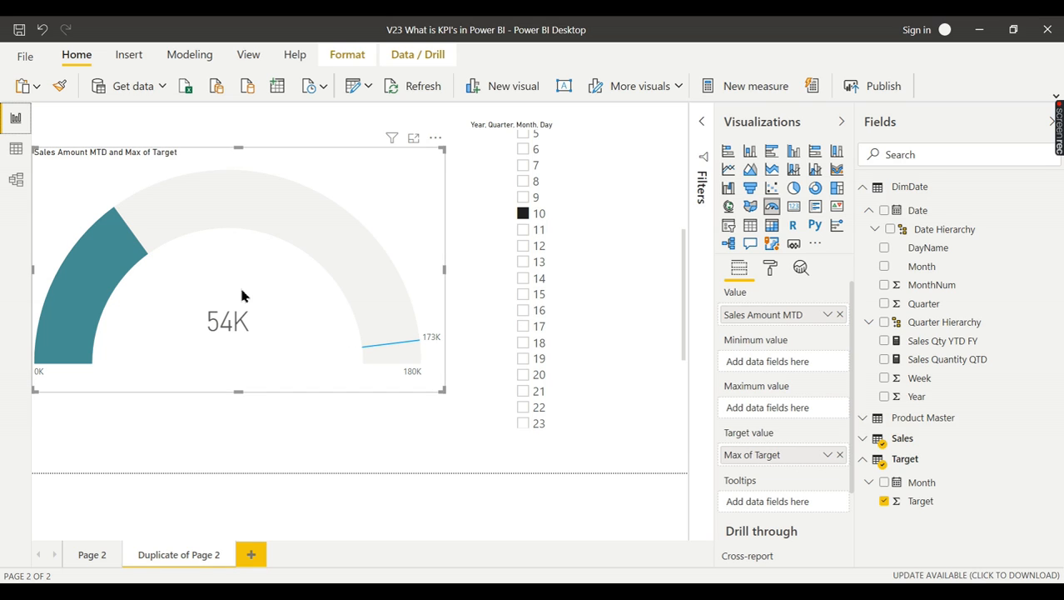
pyautogui.moveTo(439, 350)
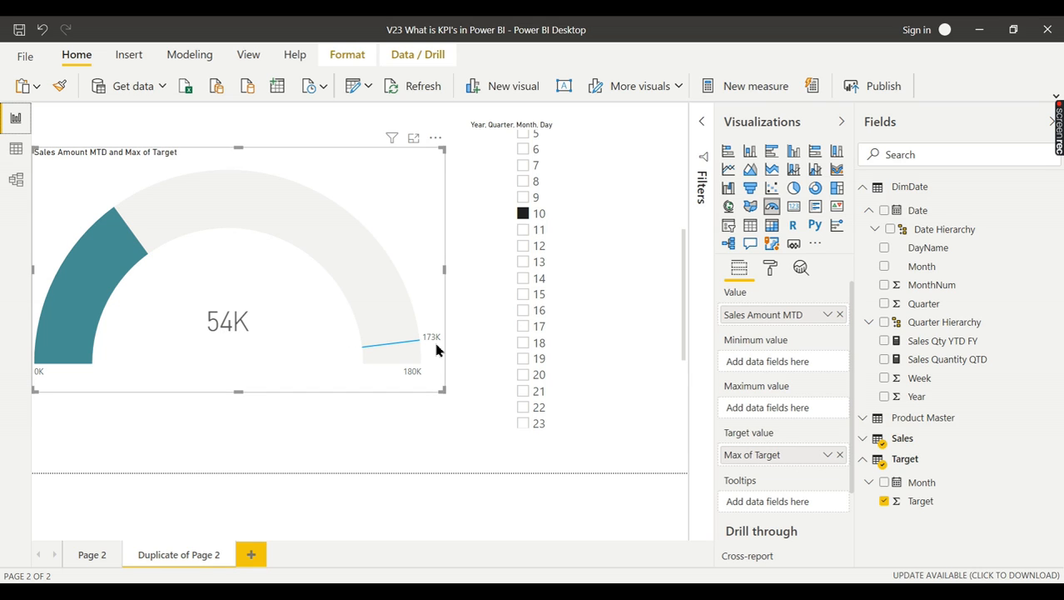
pyautogui.moveTo(430, 344)
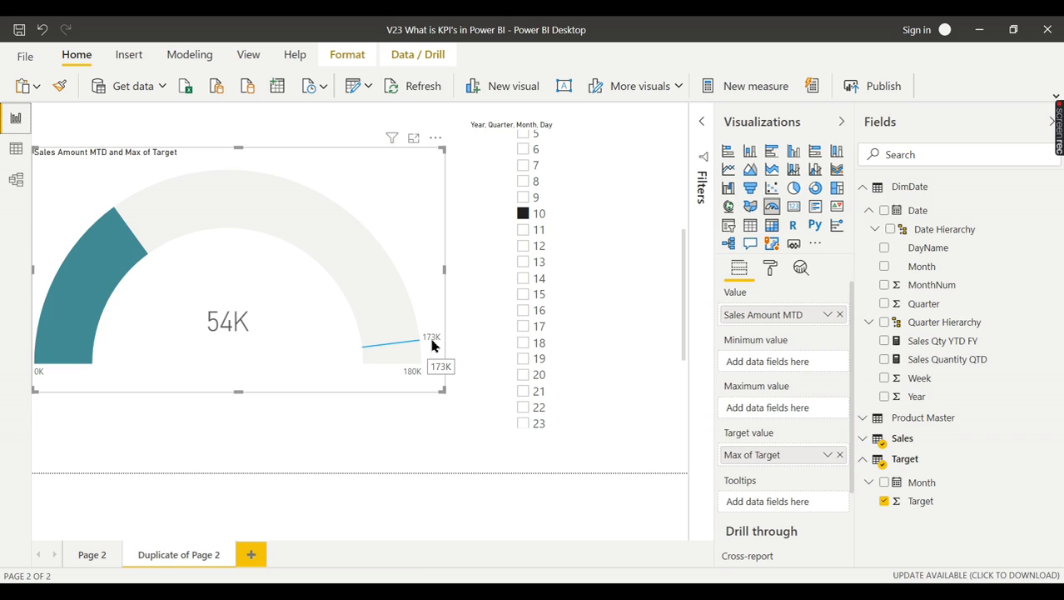
pyautogui.moveTo(430, 344)
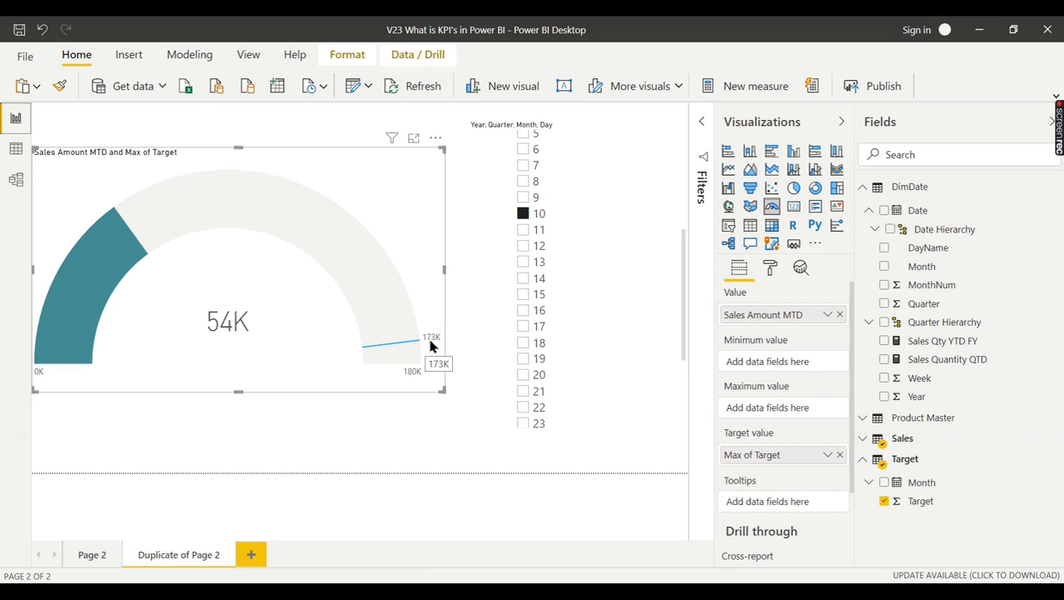
pyautogui.moveTo(235, 343)
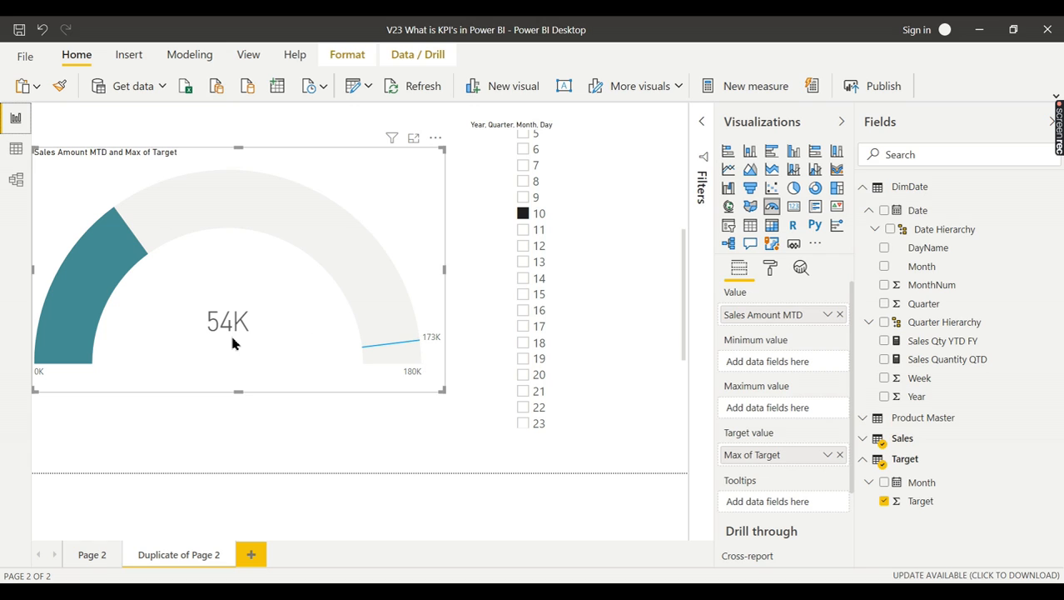
pyautogui.moveTo(225, 349)
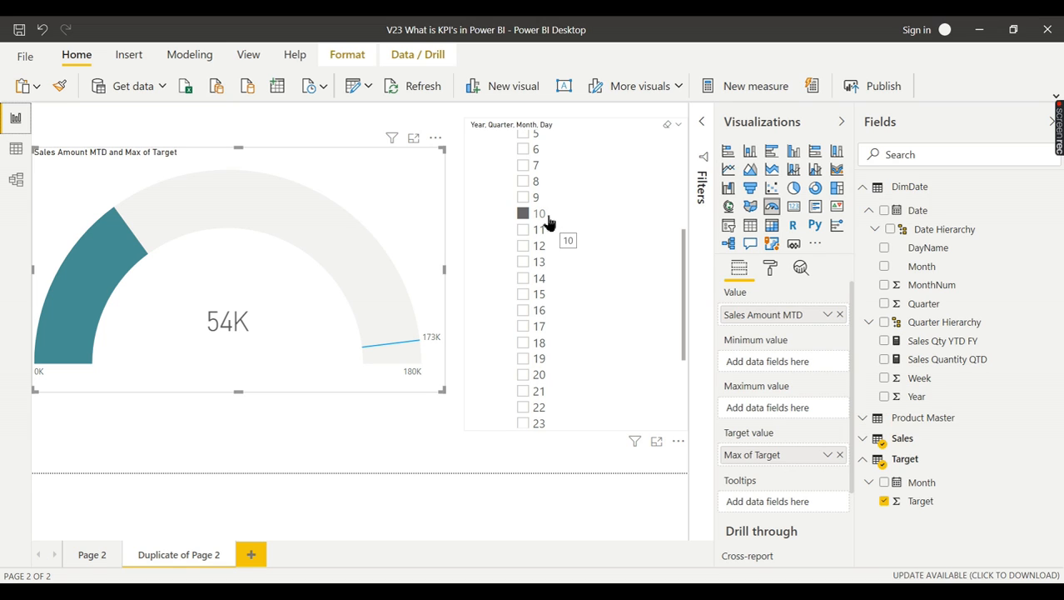
pyautogui.moveTo(553, 223)
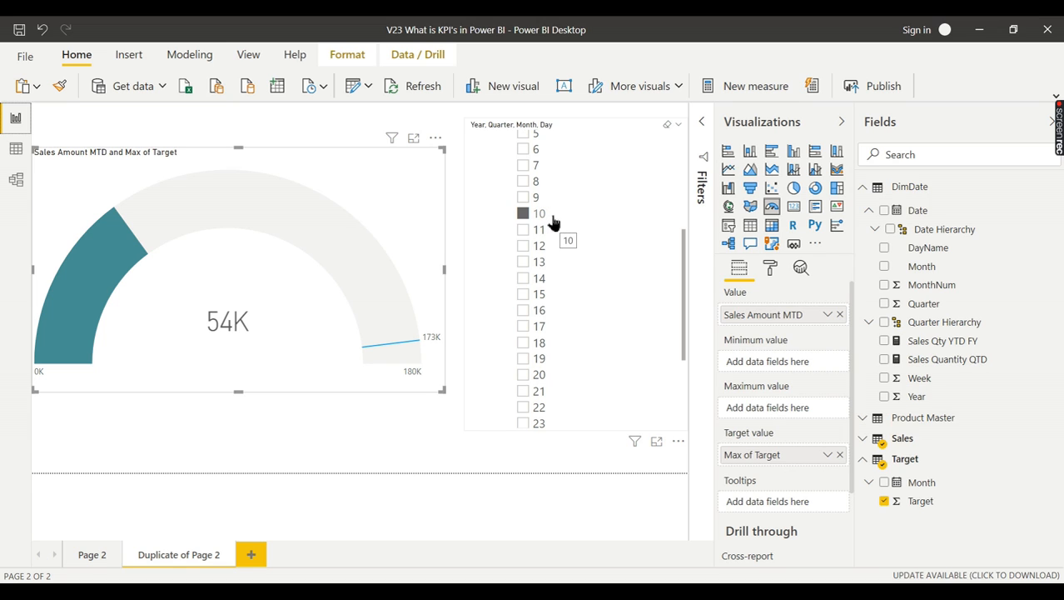
pyautogui.moveTo(381, 244)
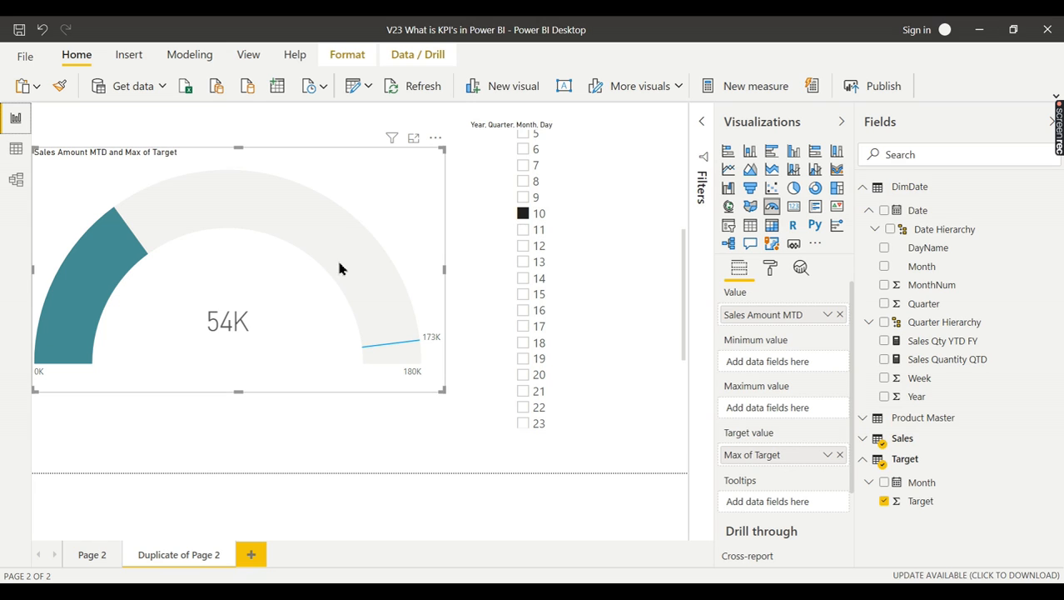
pyautogui.moveTo(339, 268)
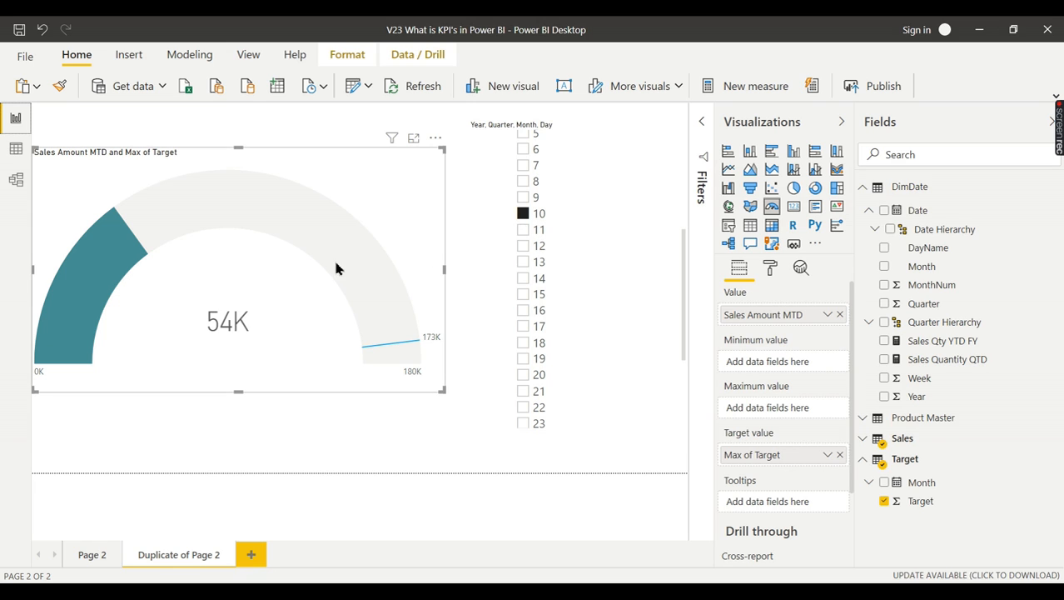
pyautogui.moveTo(420, 314)
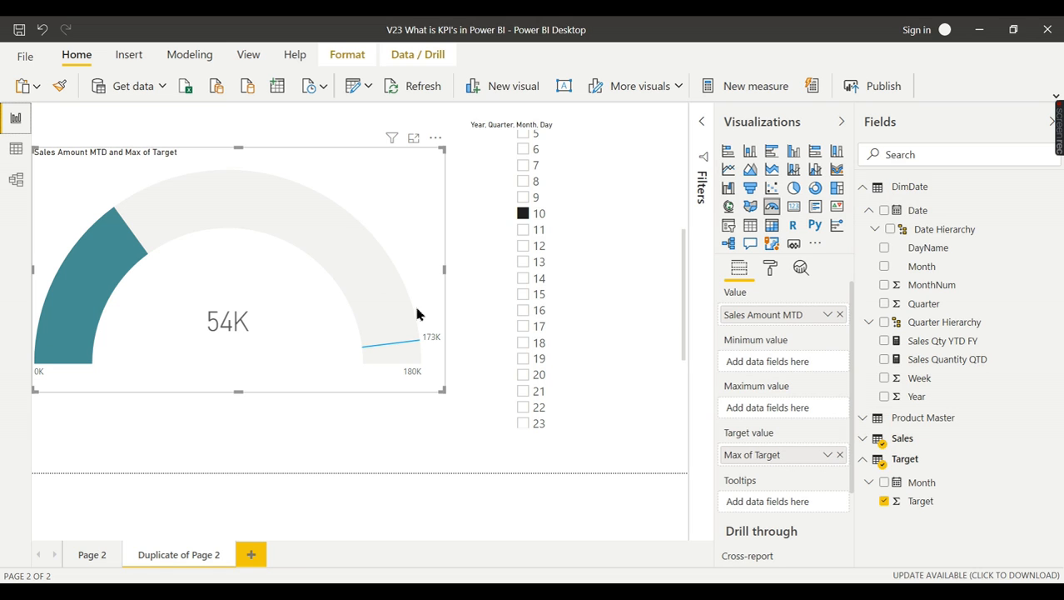
pyautogui.scroll(-3)
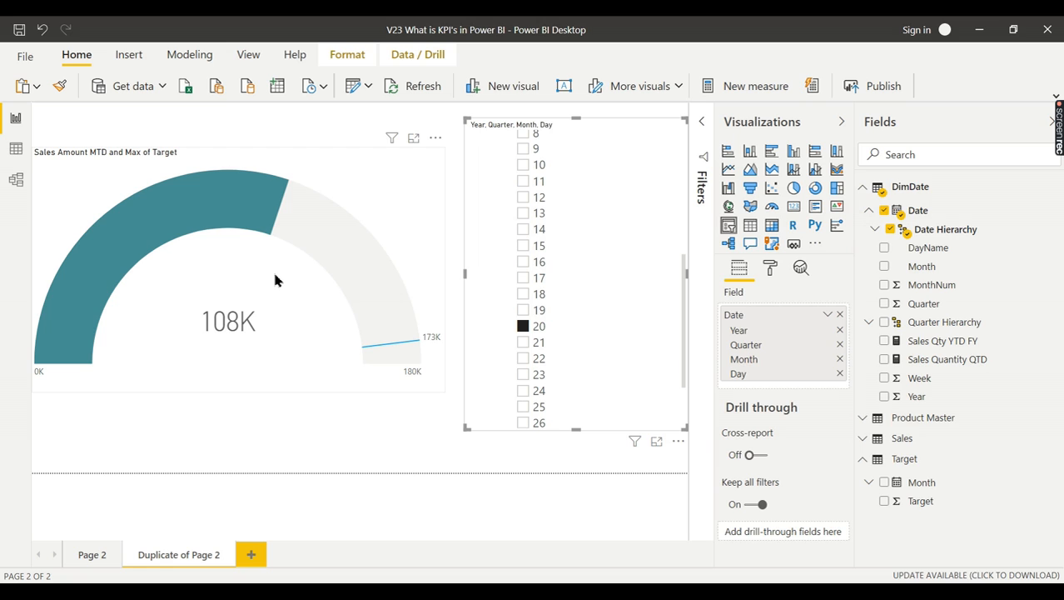
pyautogui.moveTo(310, 273)
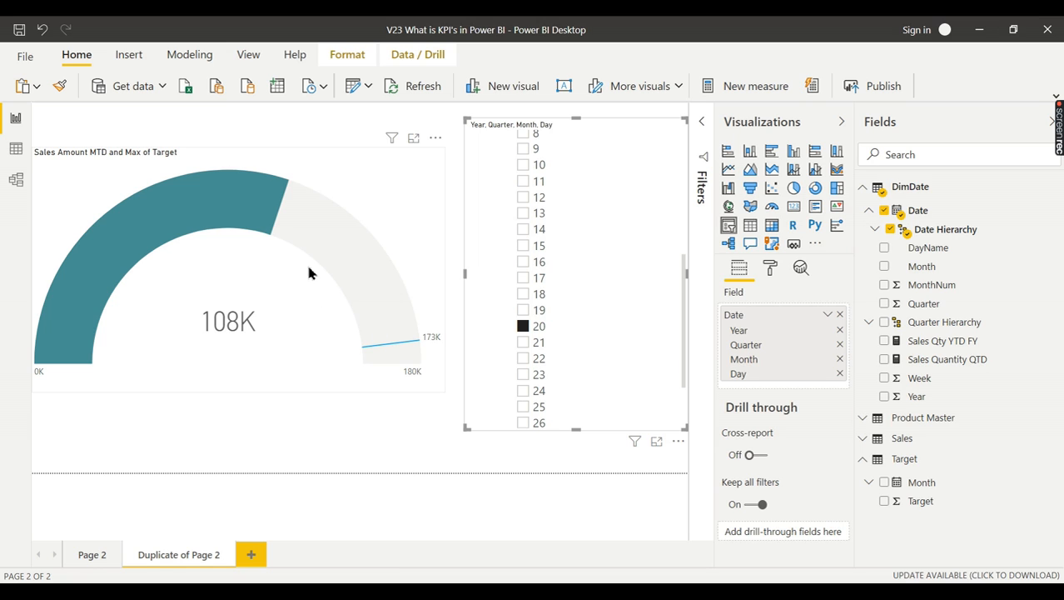
pyautogui.moveTo(363, 313)
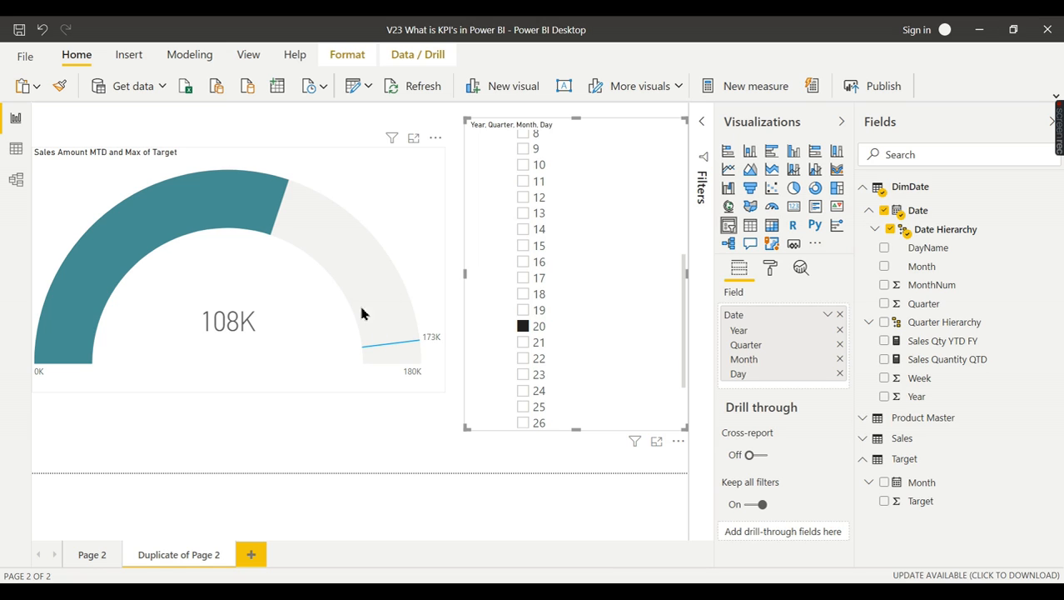
# Step: Slice the gauge to day 30, then 31, then 21 December 2017, landing at 114K vs 173K
pyautogui.scroll(-3)
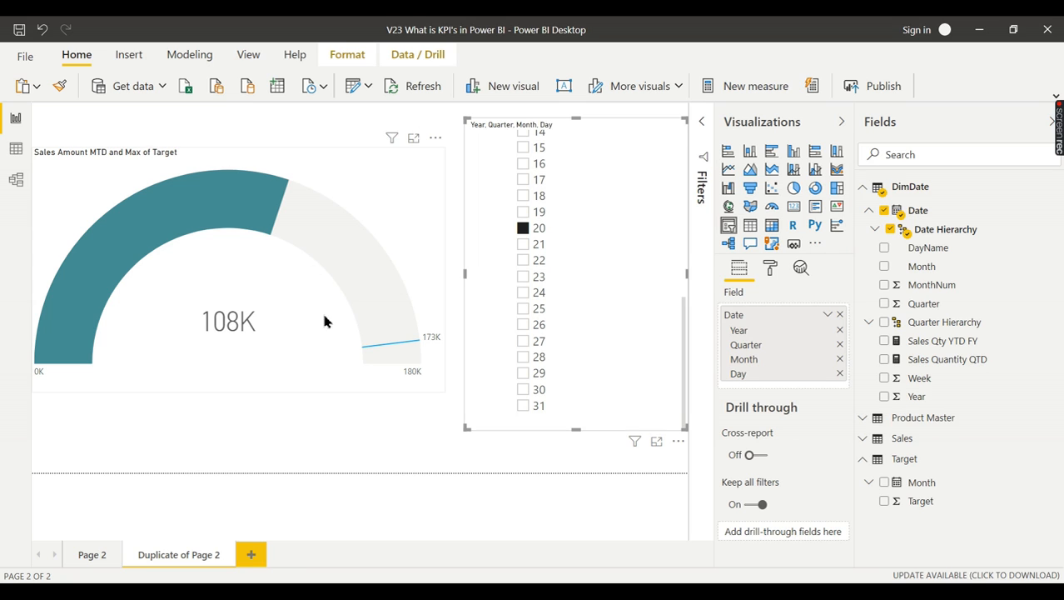
pyautogui.moveTo(325, 348)
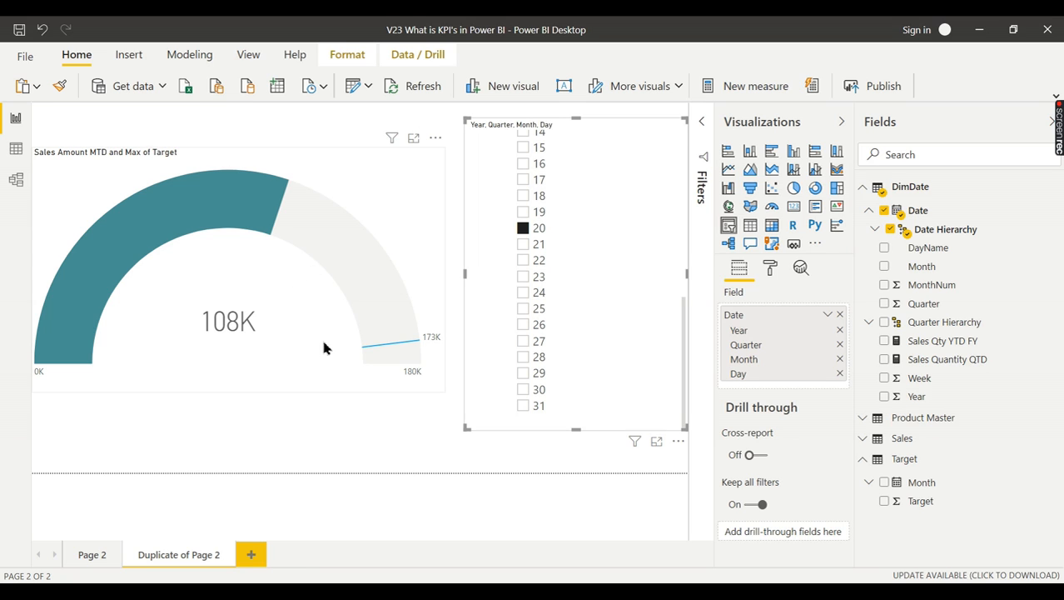
pyautogui.click(523, 400)
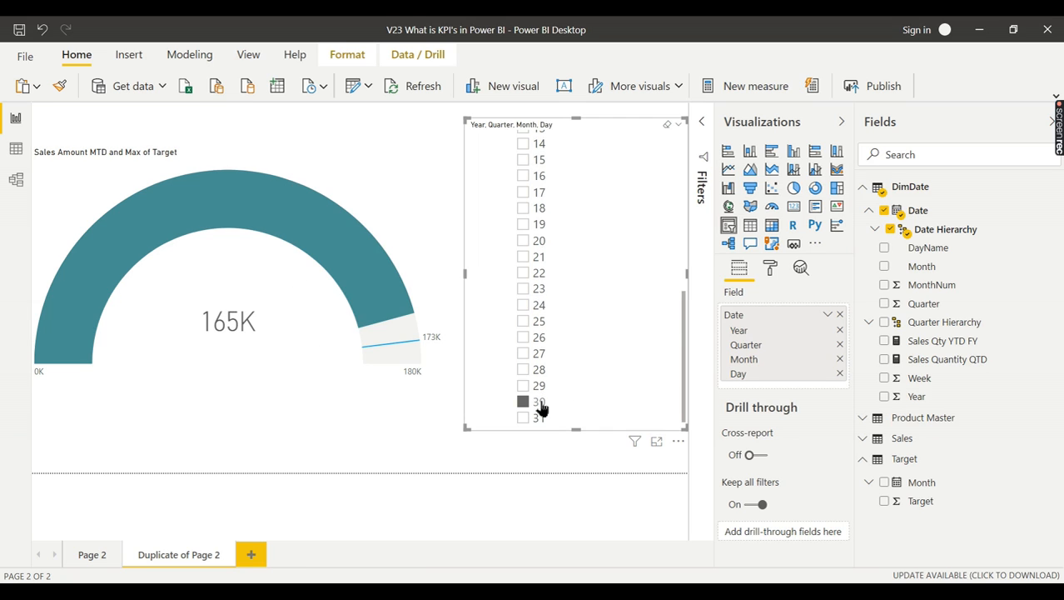
pyautogui.click(523, 416)
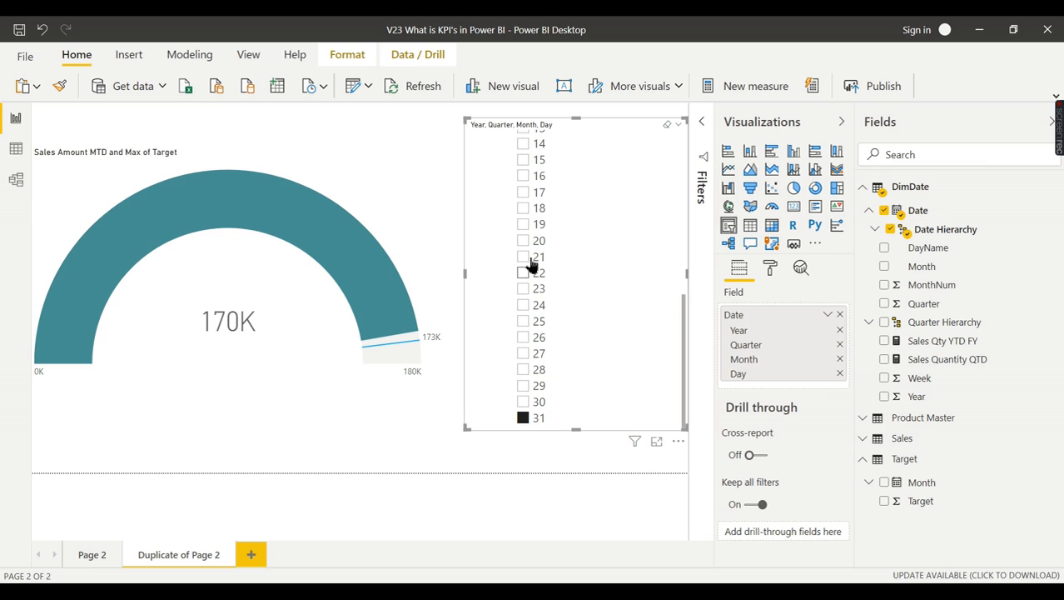
pyautogui.click(523, 257)
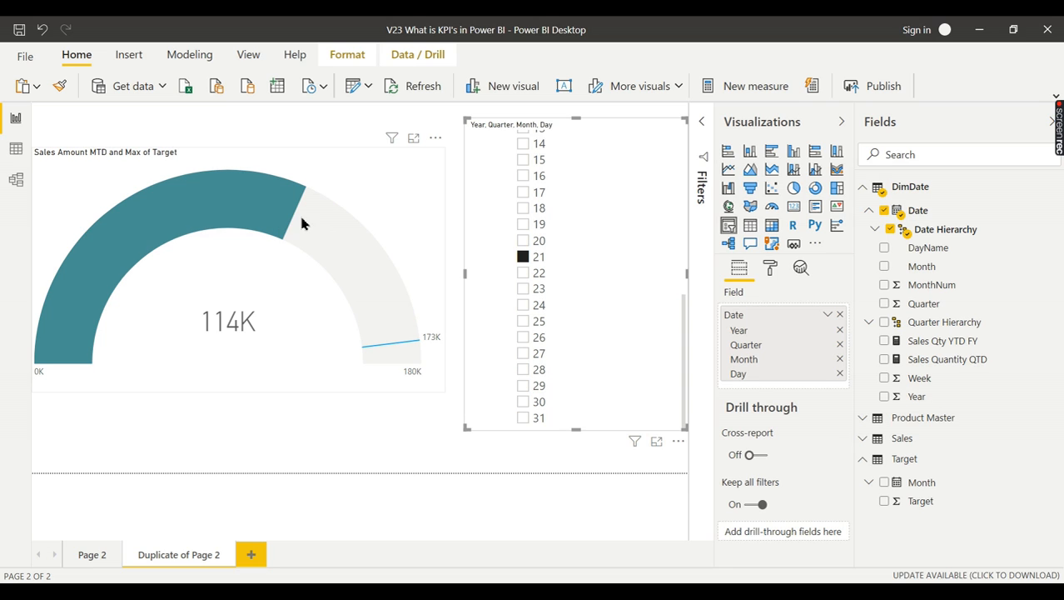
pyautogui.moveTo(333, 276)
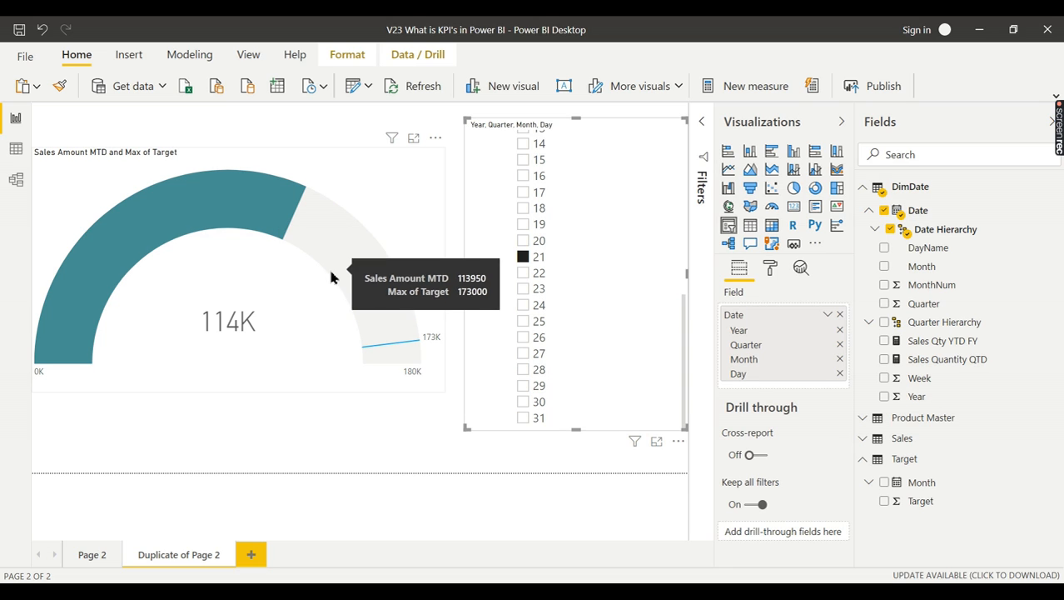
pyautogui.moveTo(386, 203)
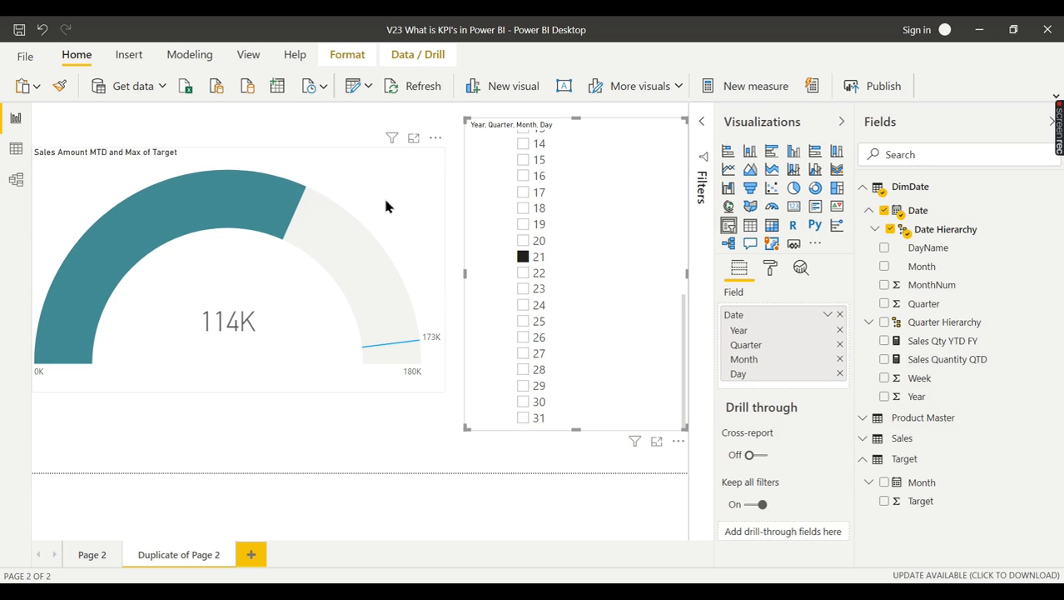
pyautogui.moveTo(456, 223)
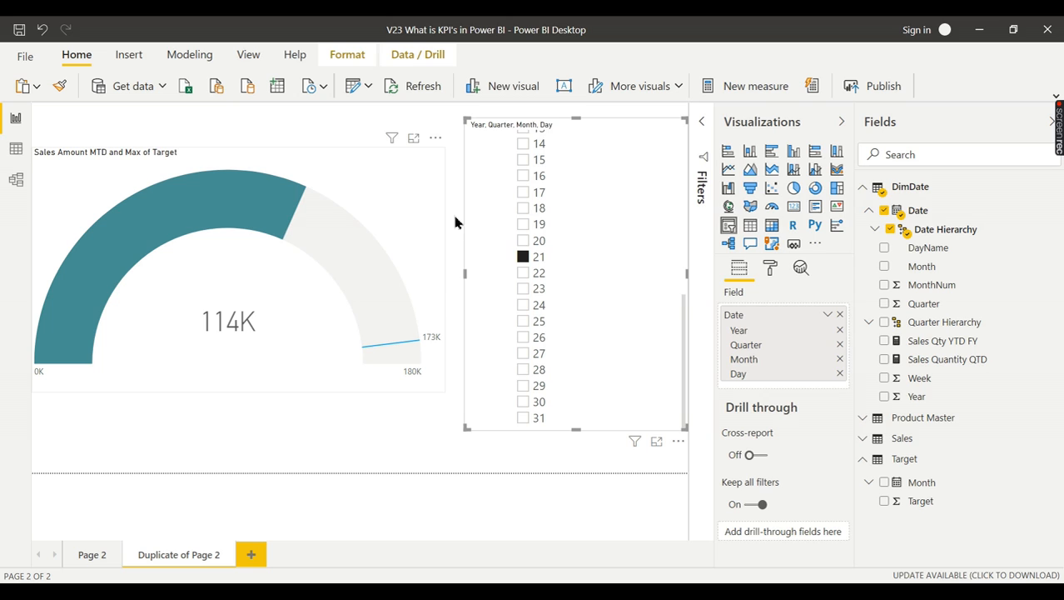
pyautogui.moveTo(400, 233)
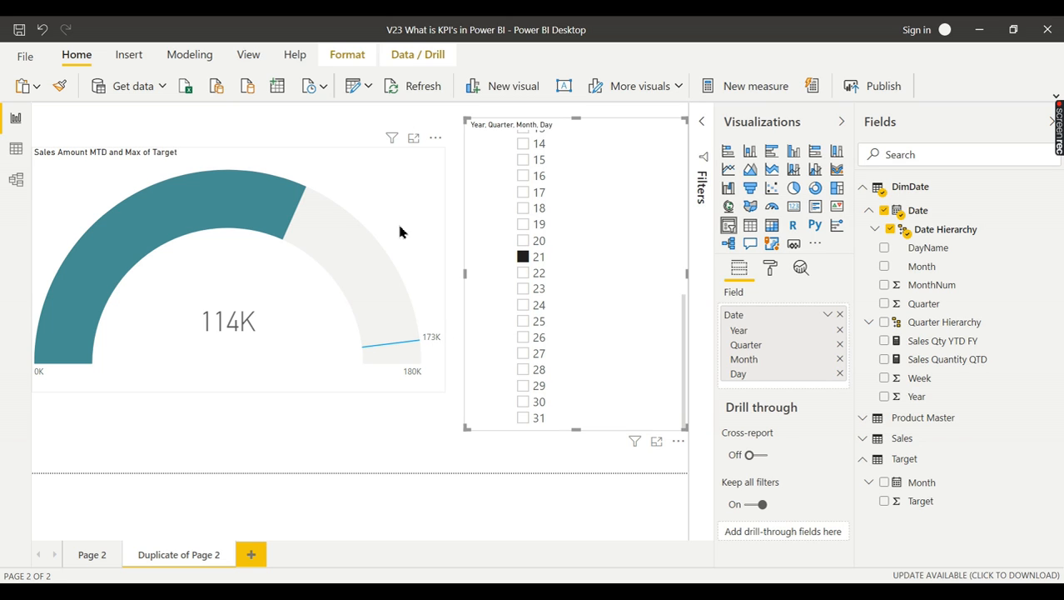
pyautogui.moveTo(398, 223)
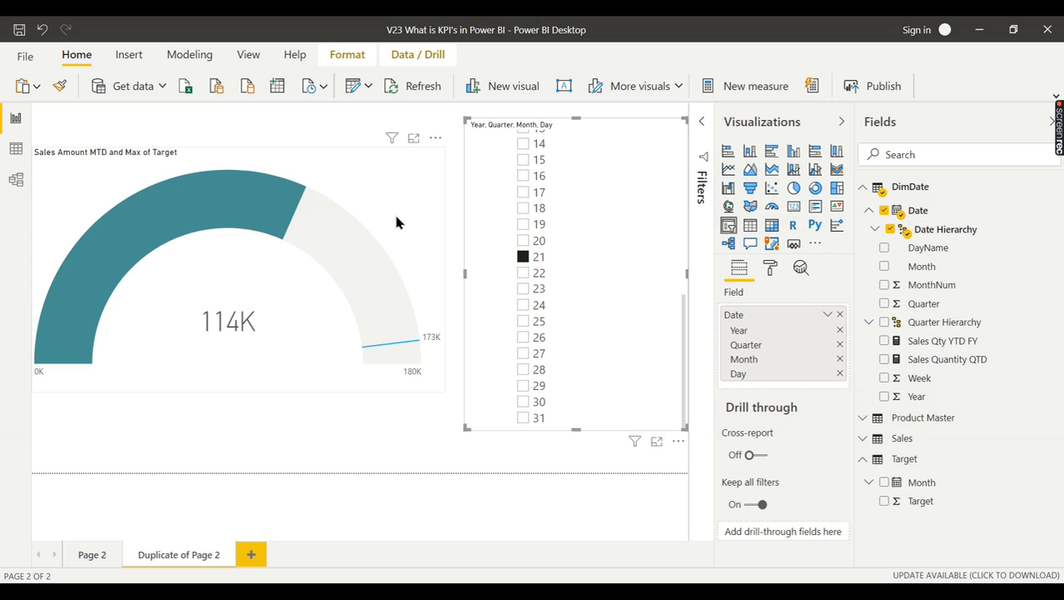
pyautogui.moveTo(397, 189)
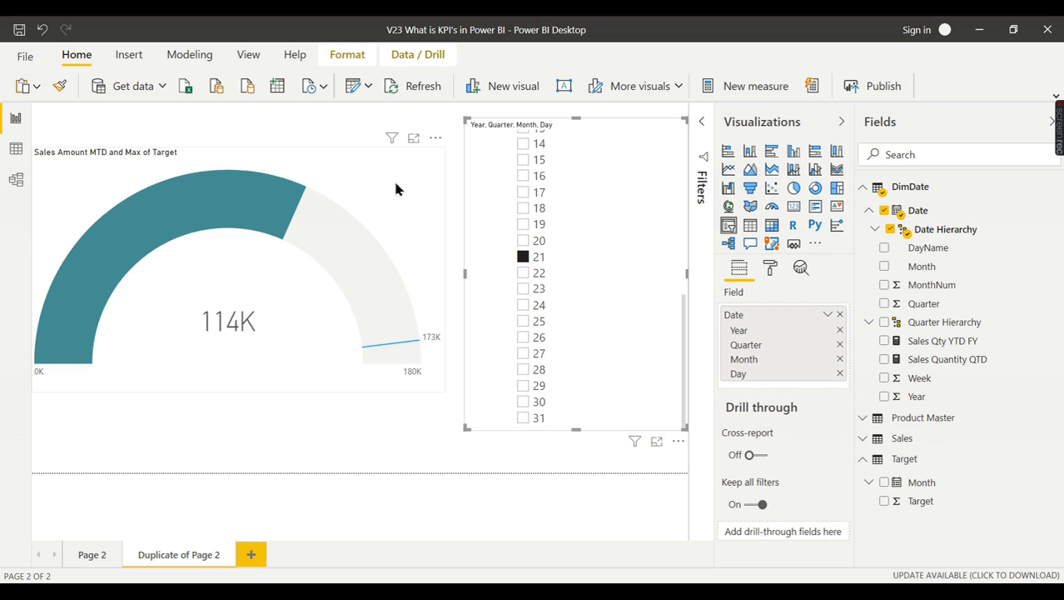
pyautogui.moveTo(415, 315)
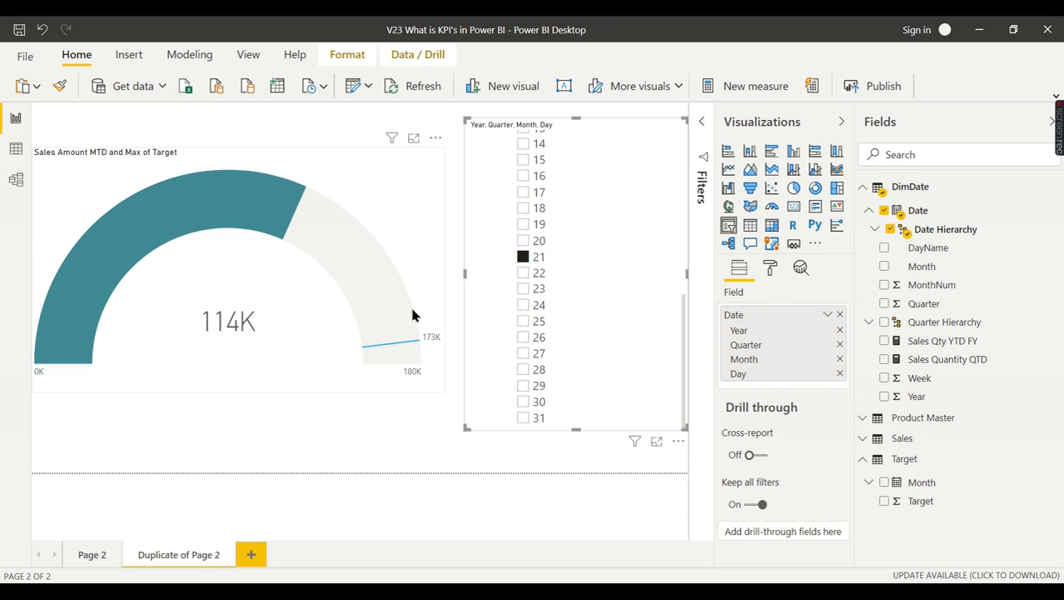
pyautogui.moveTo(433, 367)
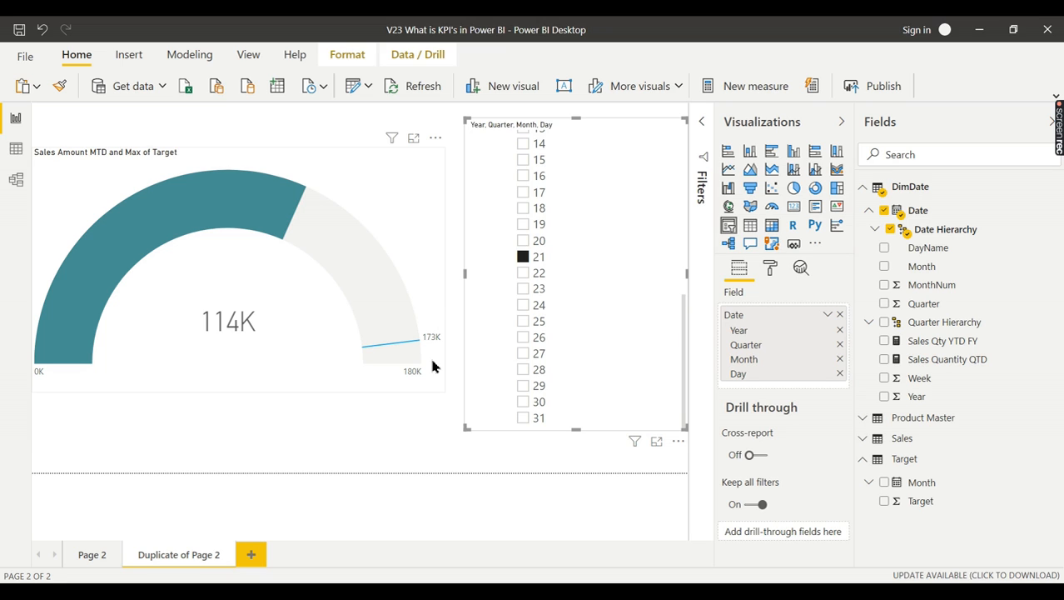
pyautogui.moveTo(446, 400)
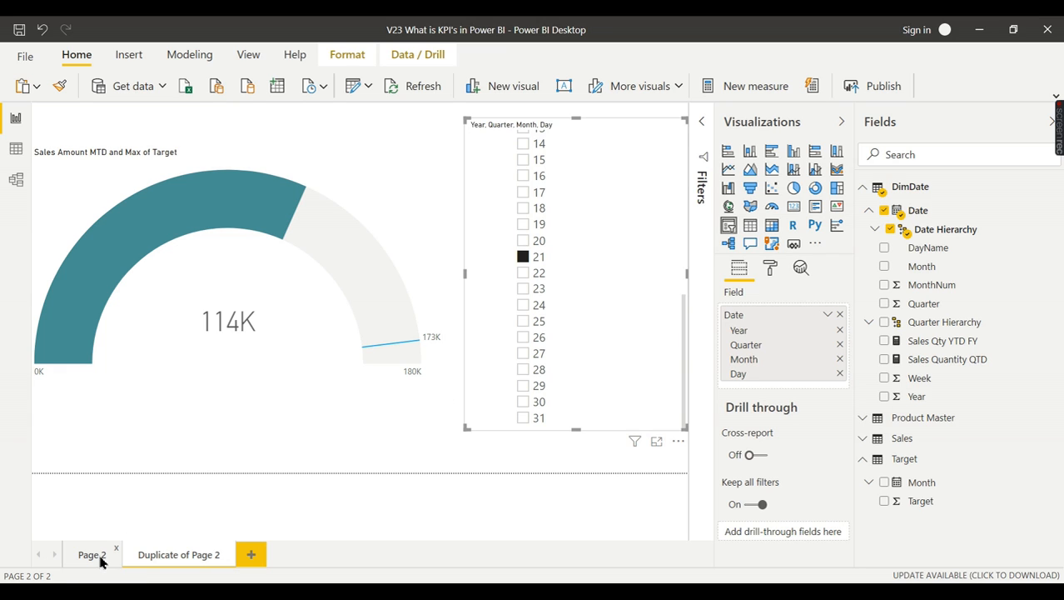
# Step: Switch back to Page 2 showing November 2017 with KPI 161600 and gauge 162K
pyautogui.click(92, 553)
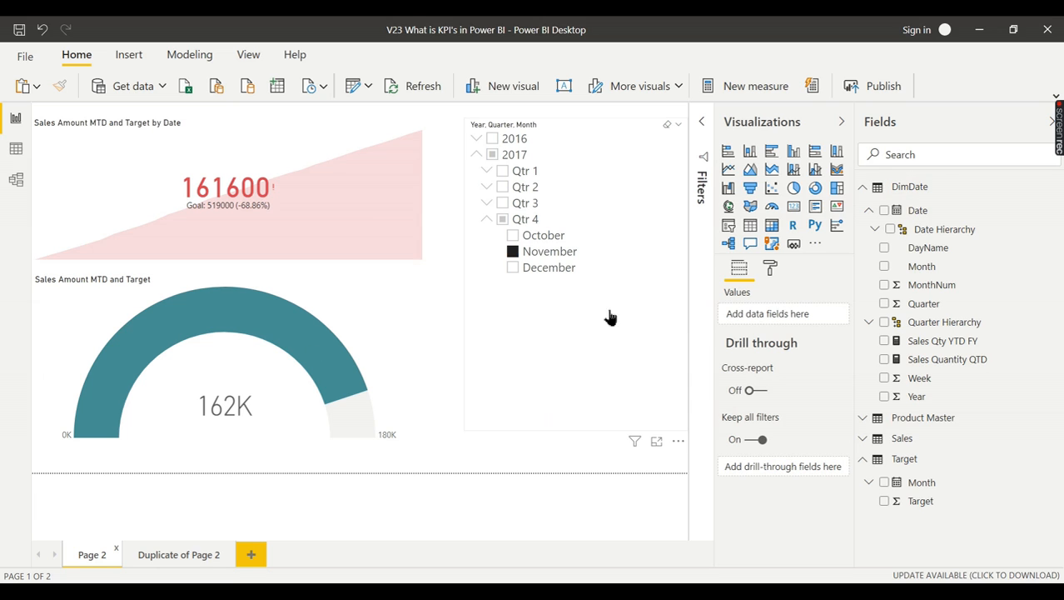
pyautogui.moveTo(523, 460)
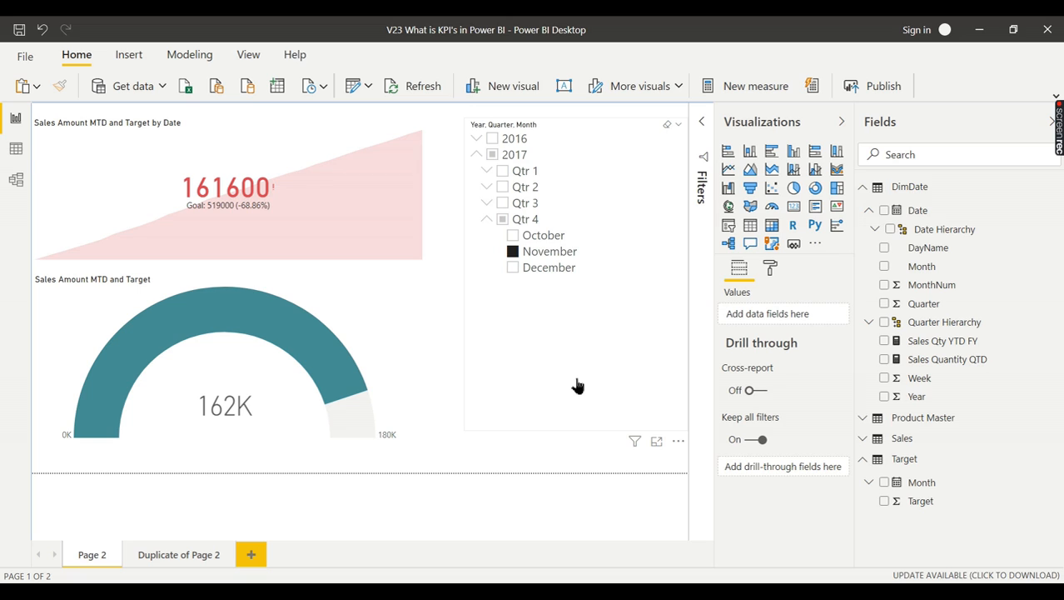
pyautogui.moveTo(578, 385)
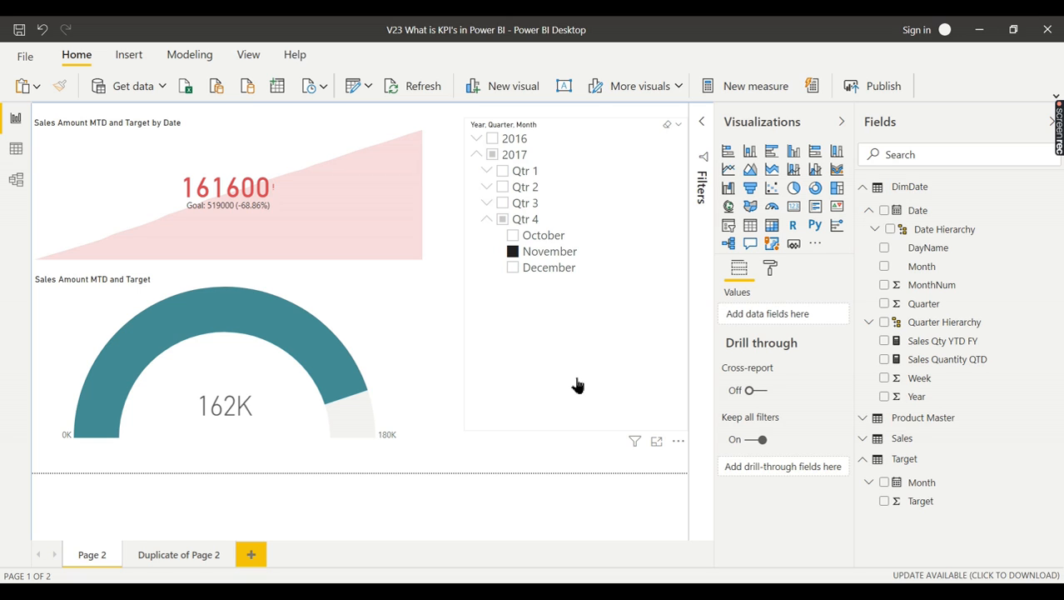